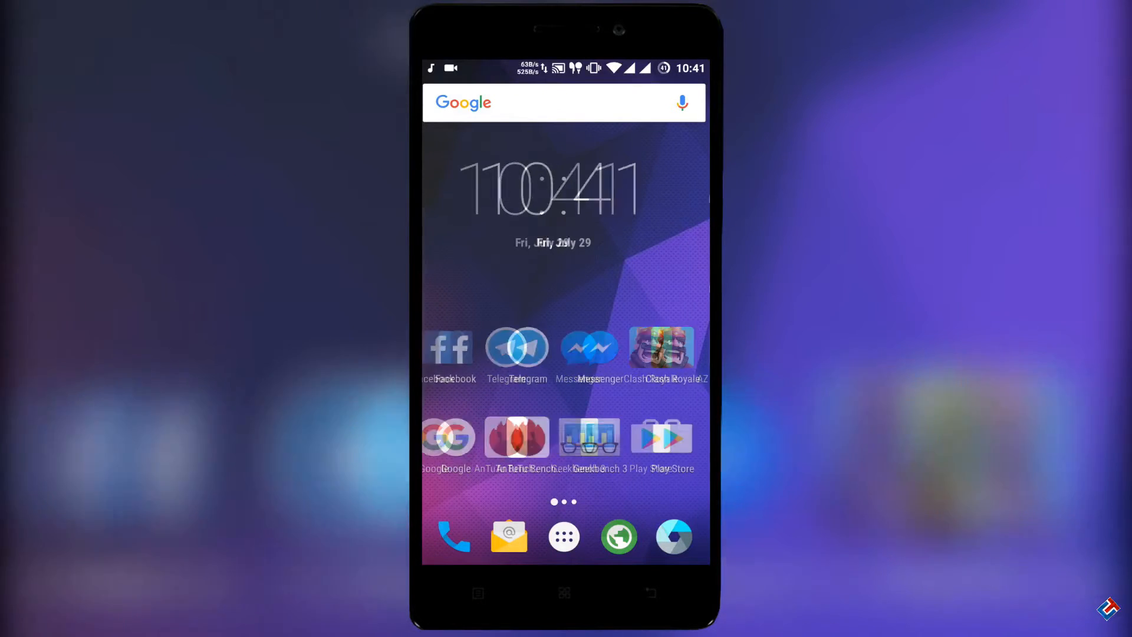
# Scroll through the alphabetical app drawer, then pull down the quick settings panel.
pyautogui.hscroll(-3)
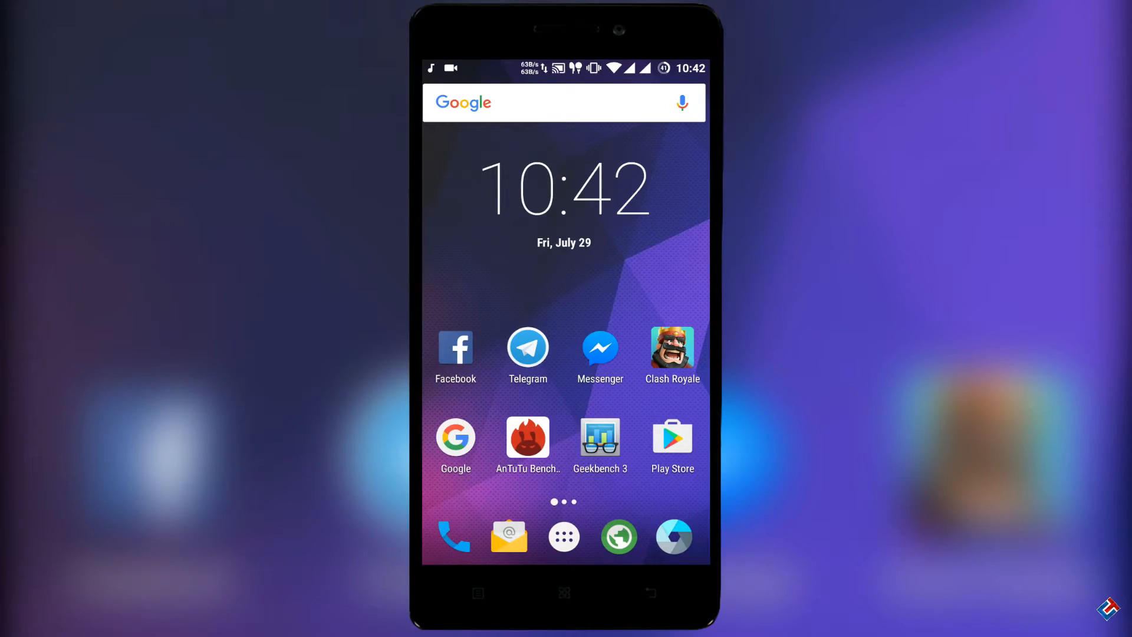
pyautogui.click(564, 536)
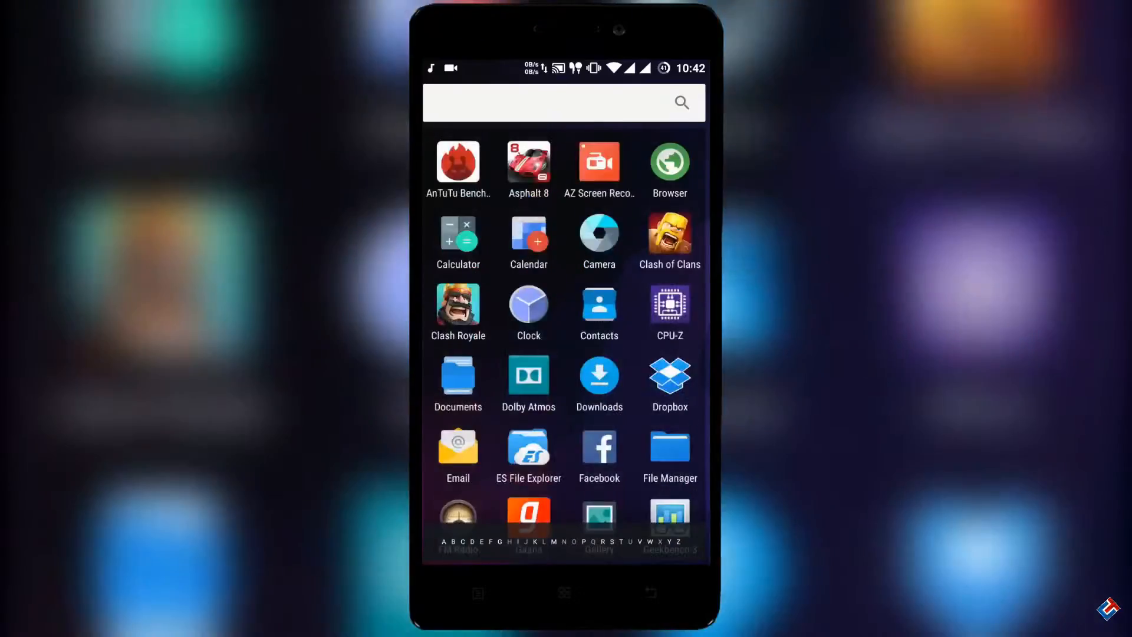
pyautogui.scroll(-3)
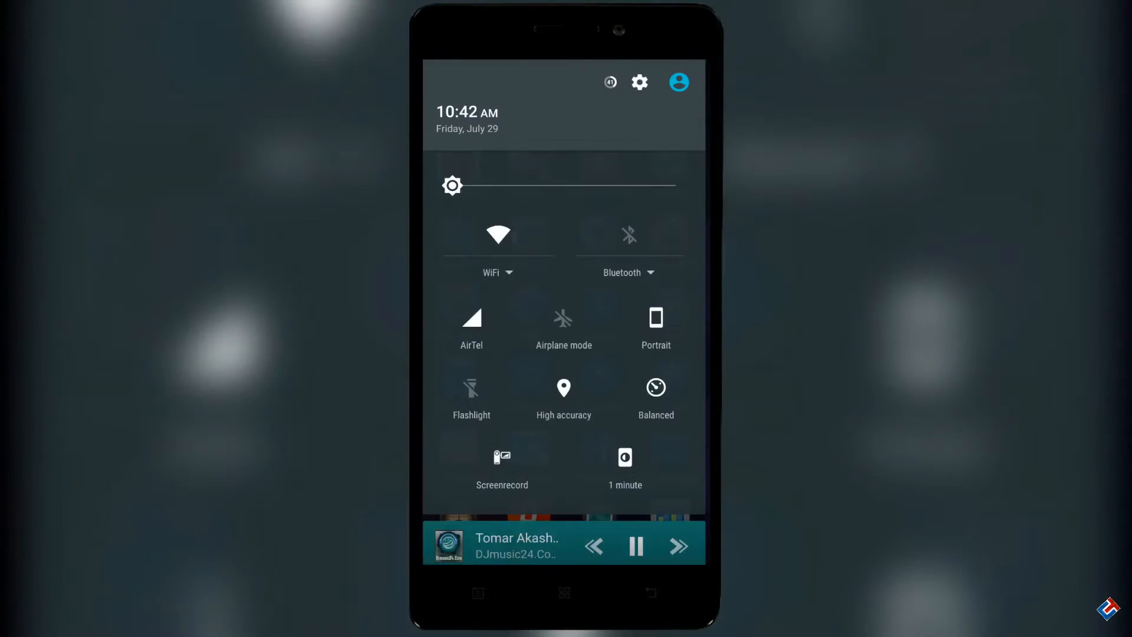
# Open Settings, view the SIM cards page, and return to the main list.
pyautogui.click(639, 82)
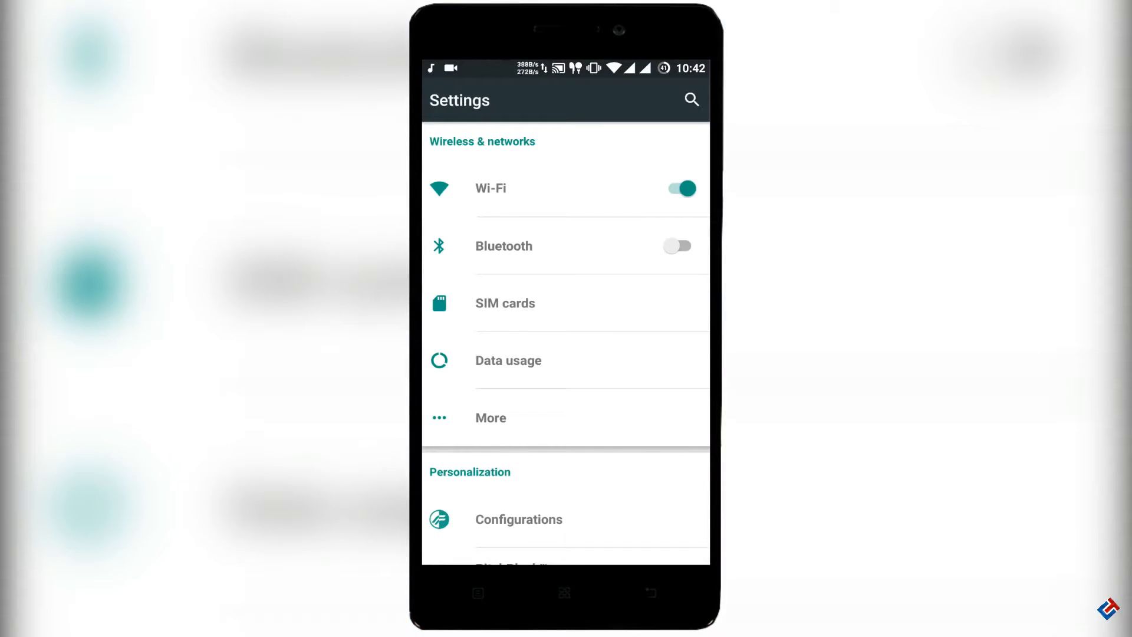
pyautogui.click(531, 303)
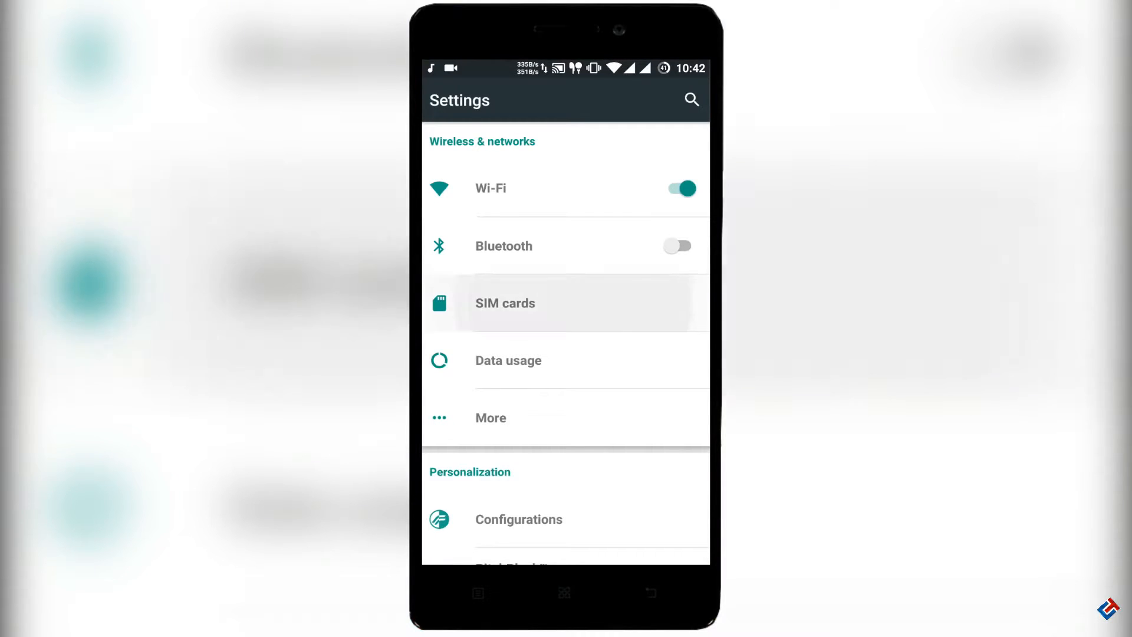
pyautogui.click(505, 303)
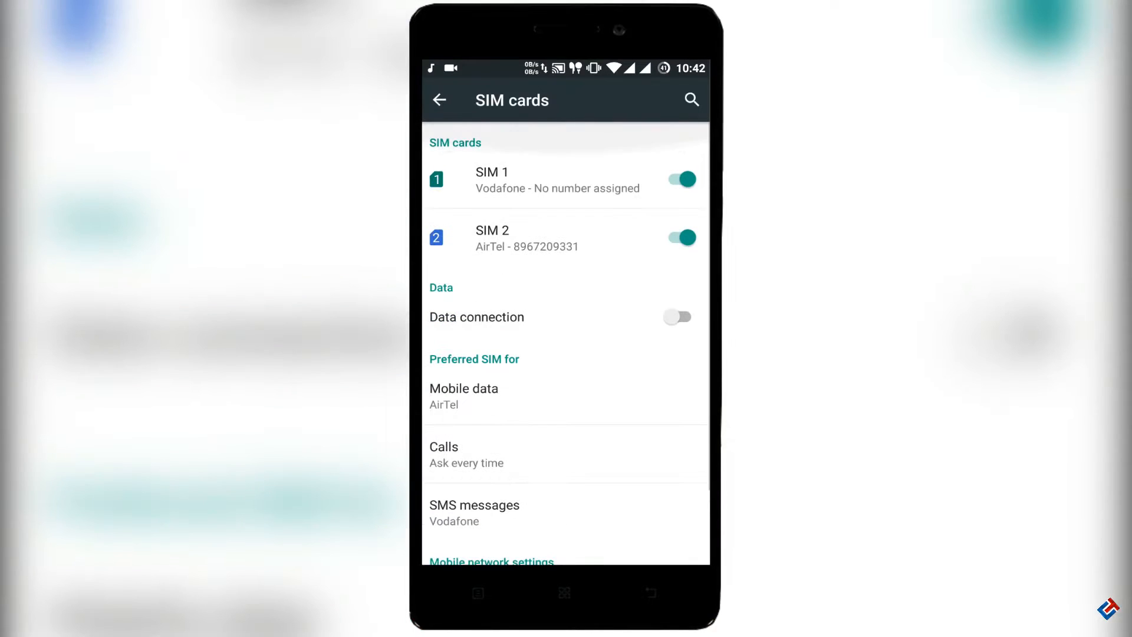
pyautogui.click(440, 100)
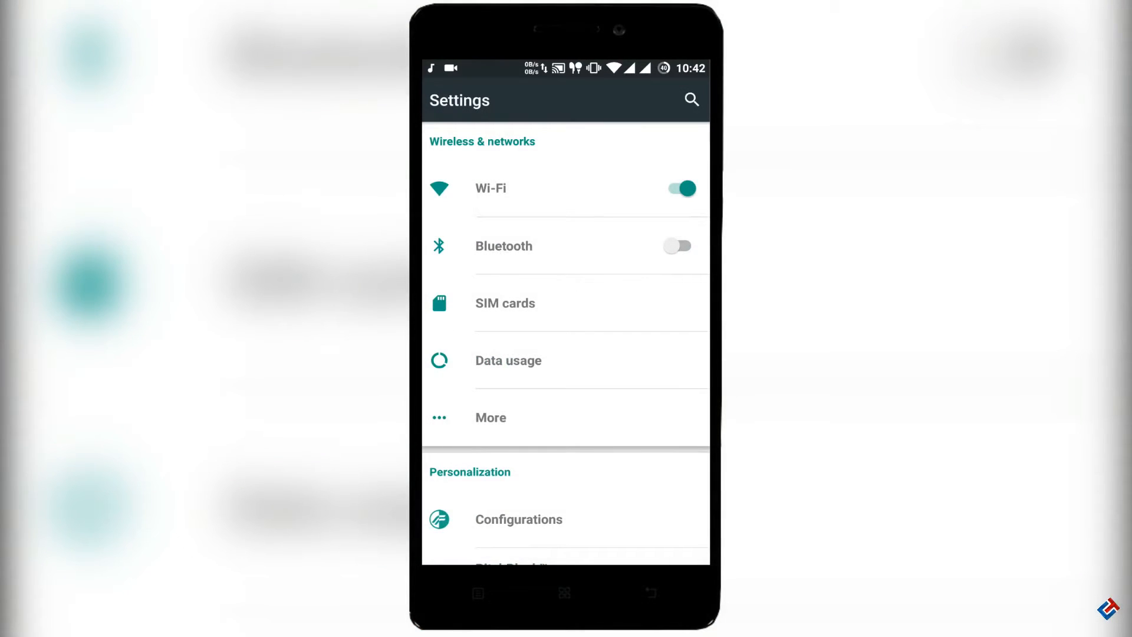
# View the Data usage page, then open More under Wireless & networks.
pyautogui.click(508, 360)
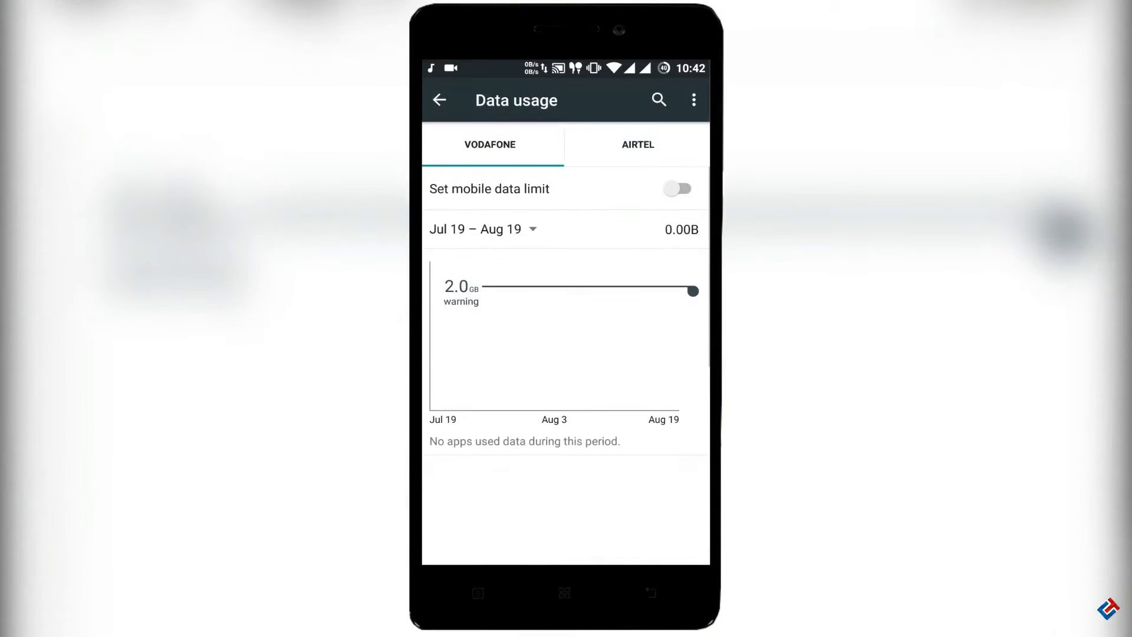
pyautogui.click(440, 99)
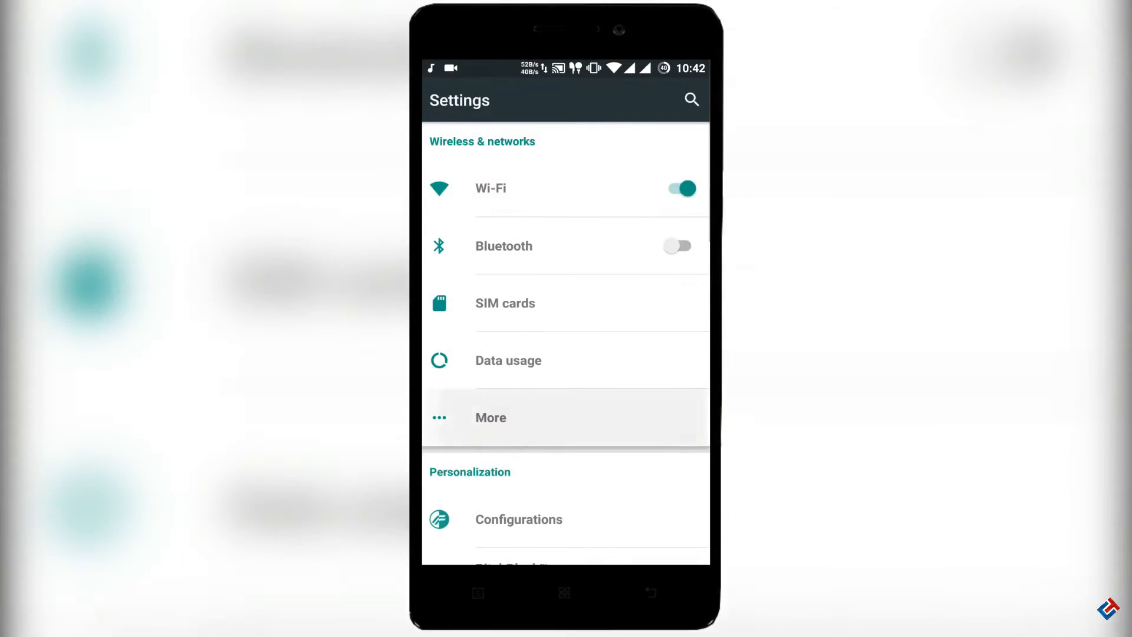
pyautogui.click(490, 417)
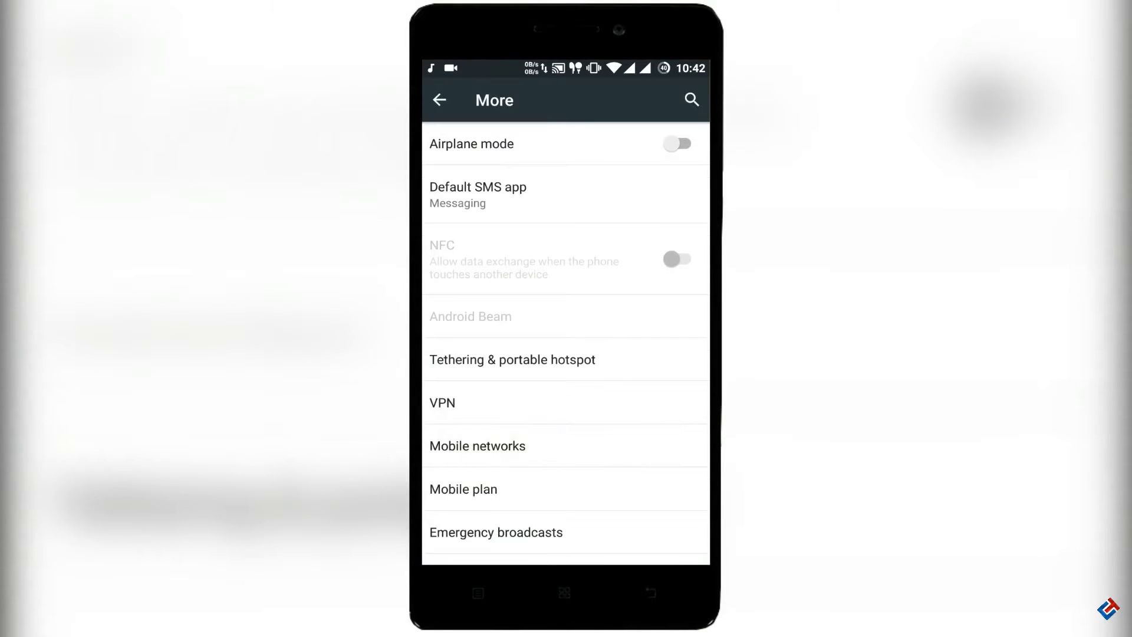
pyautogui.click(477, 446)
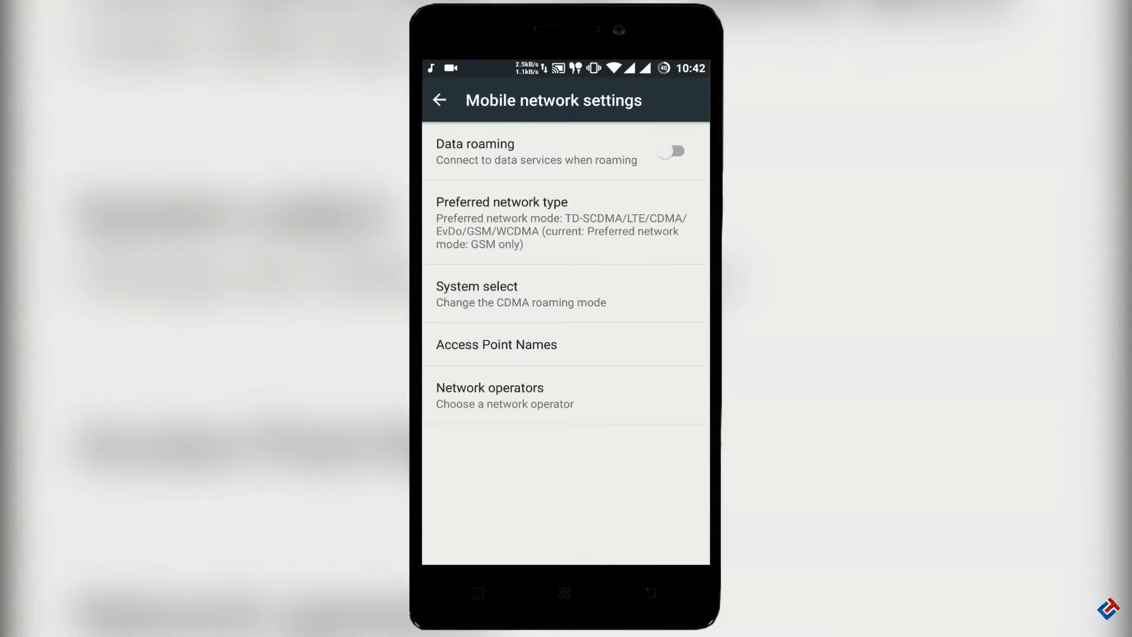
pyautogui.click(502, 223)
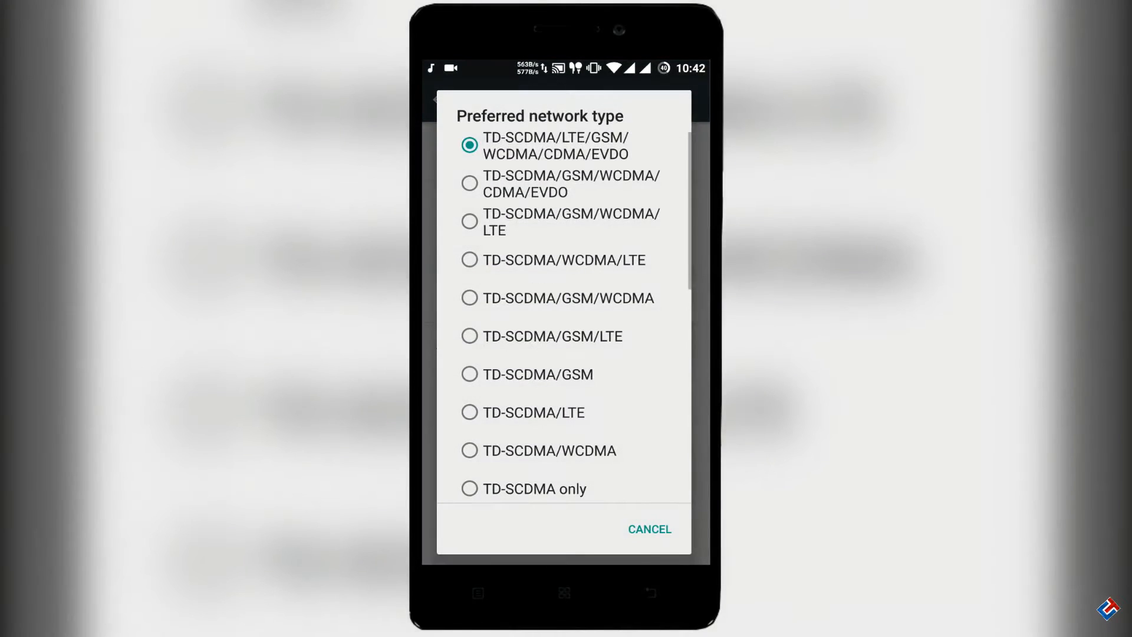
pyautogui.scroll(-3)
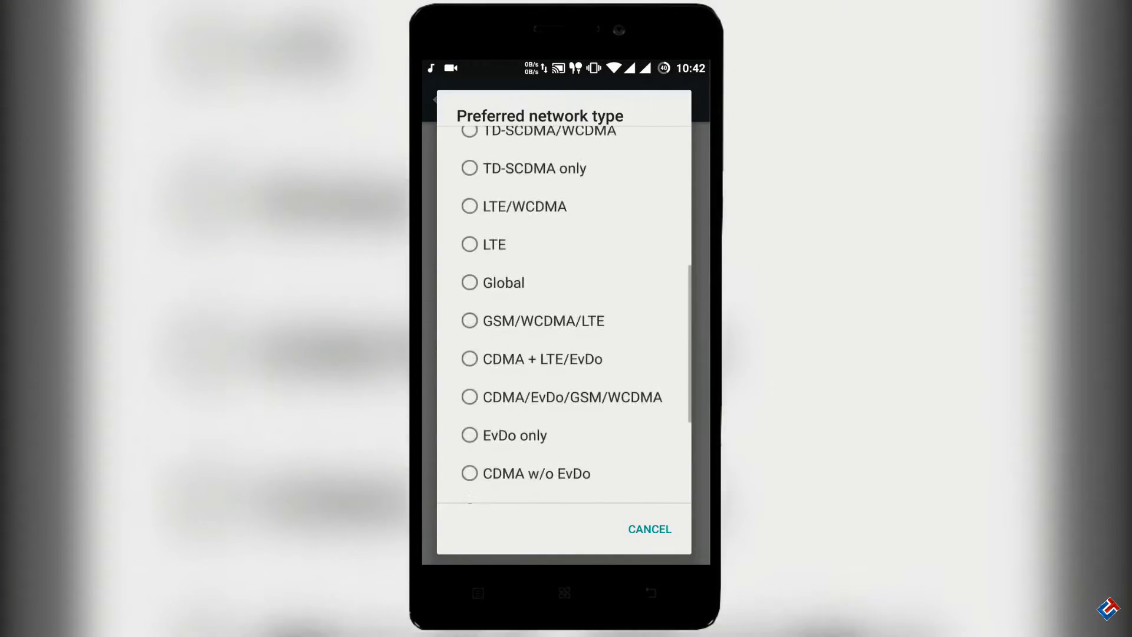
pyautogui.scroll(-3)
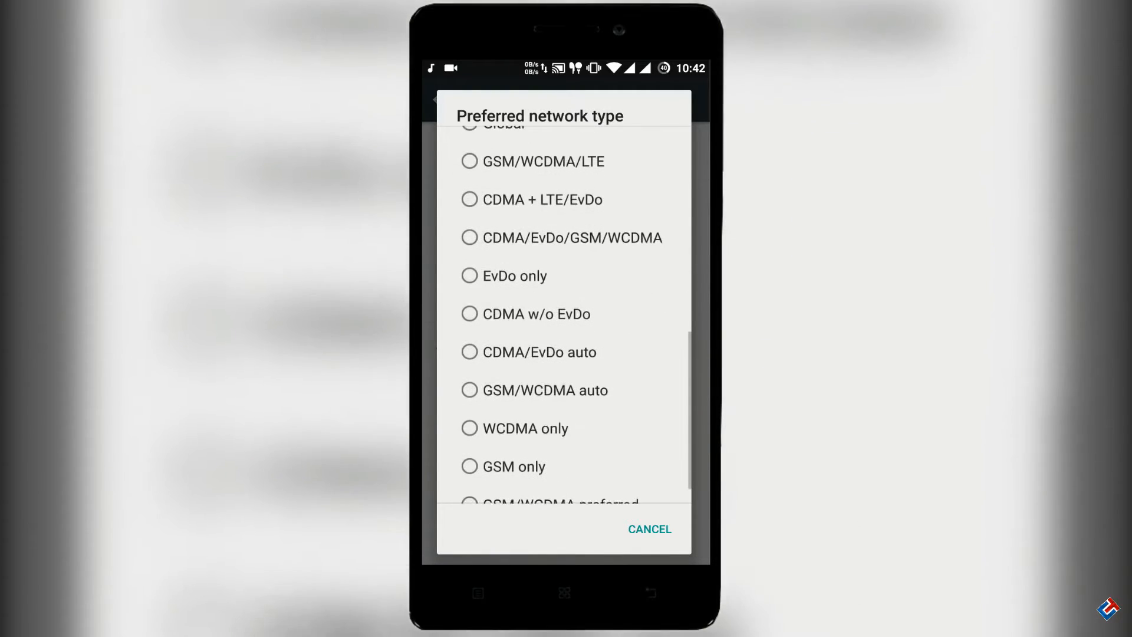
pyautogui.scroll(-3)
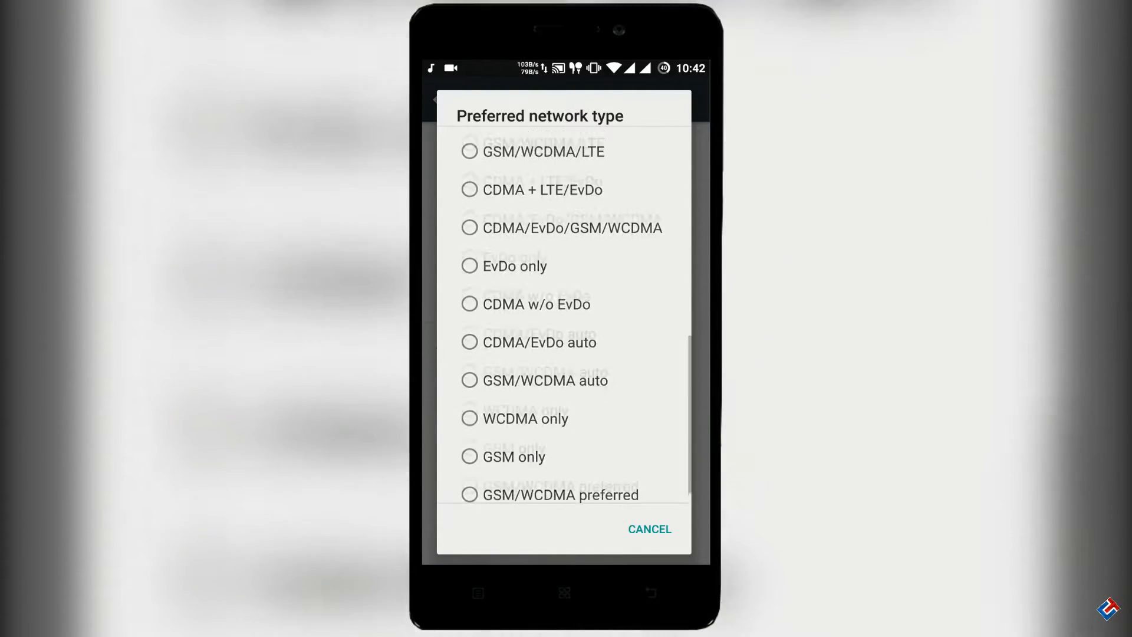
pyautogui.scroll(-3)
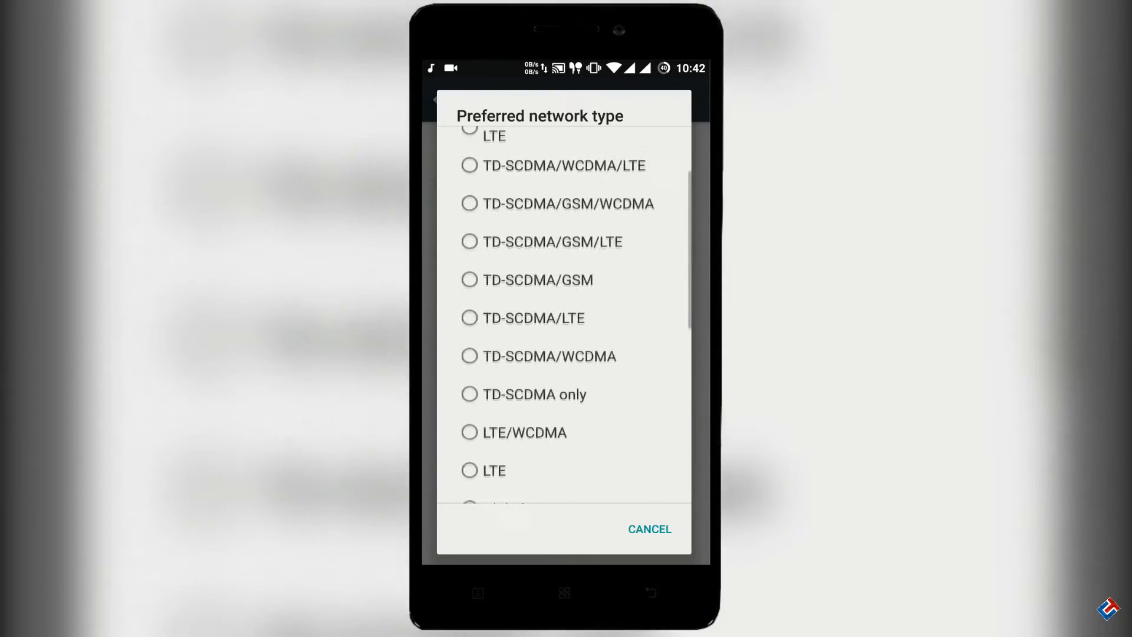
pyautogui.scroll(-3)
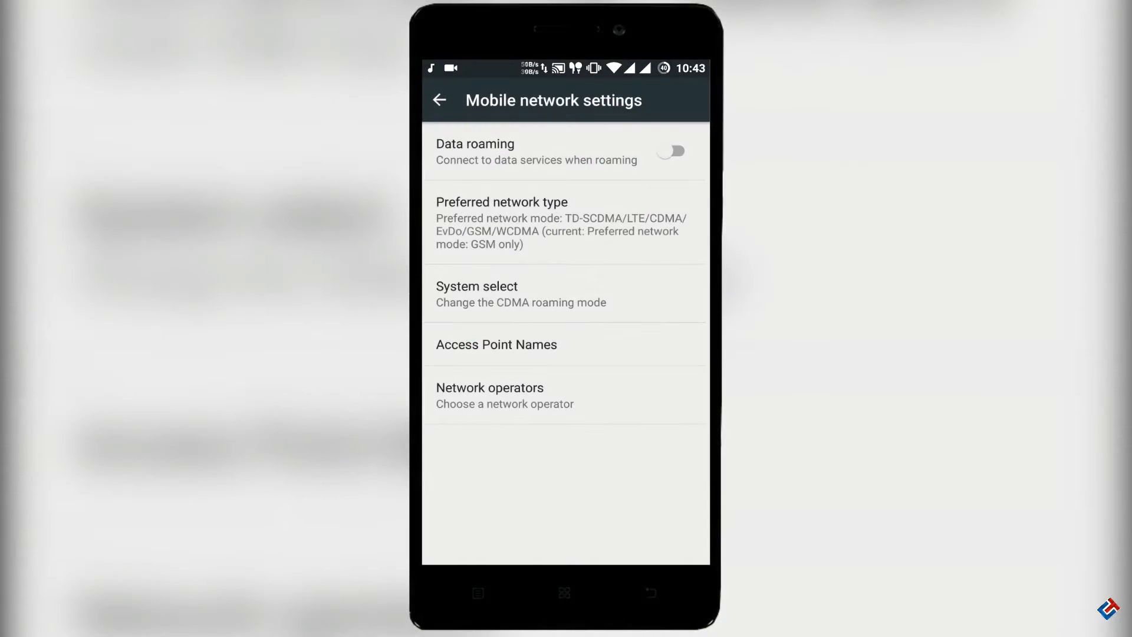
pyautogui.click(440, 99)
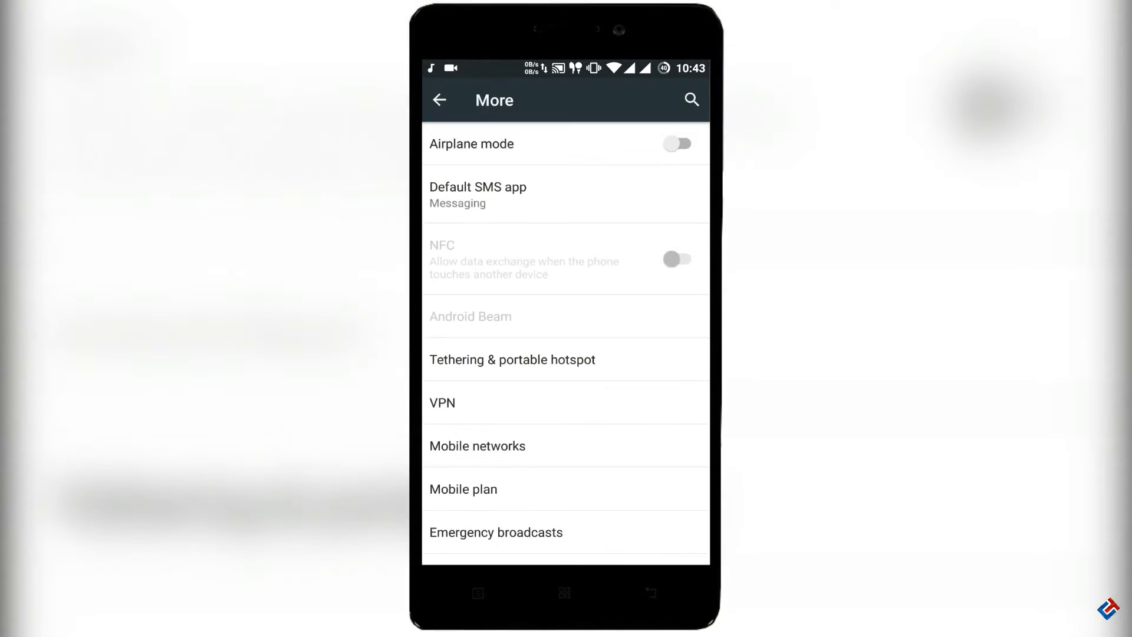
pyautogui.click(463, 489)
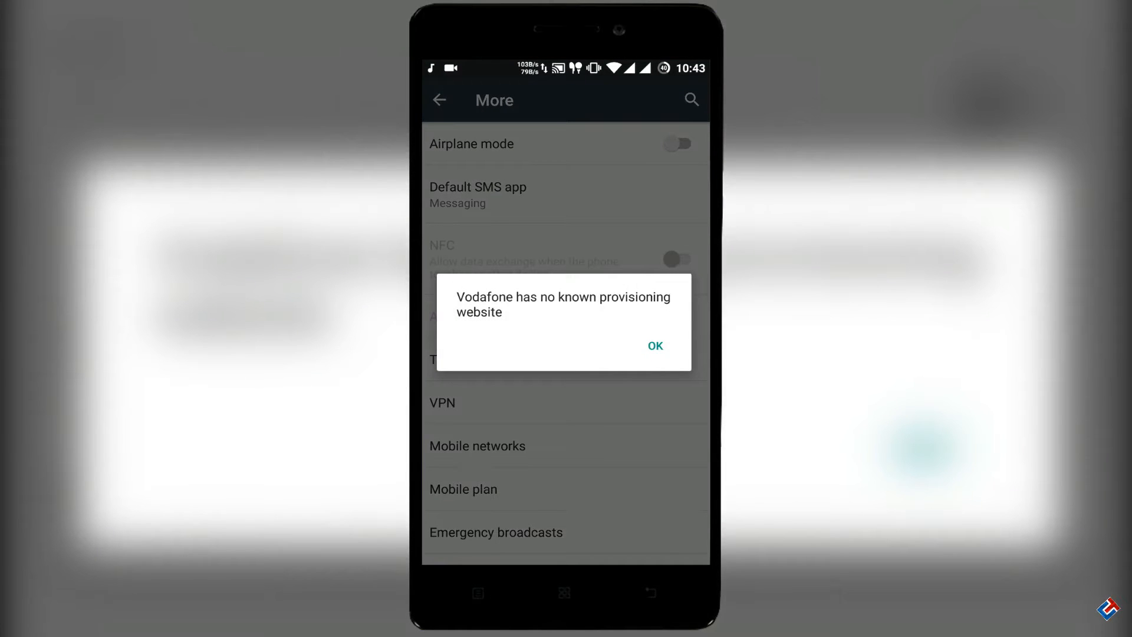
pyautogui.click(655, 346)
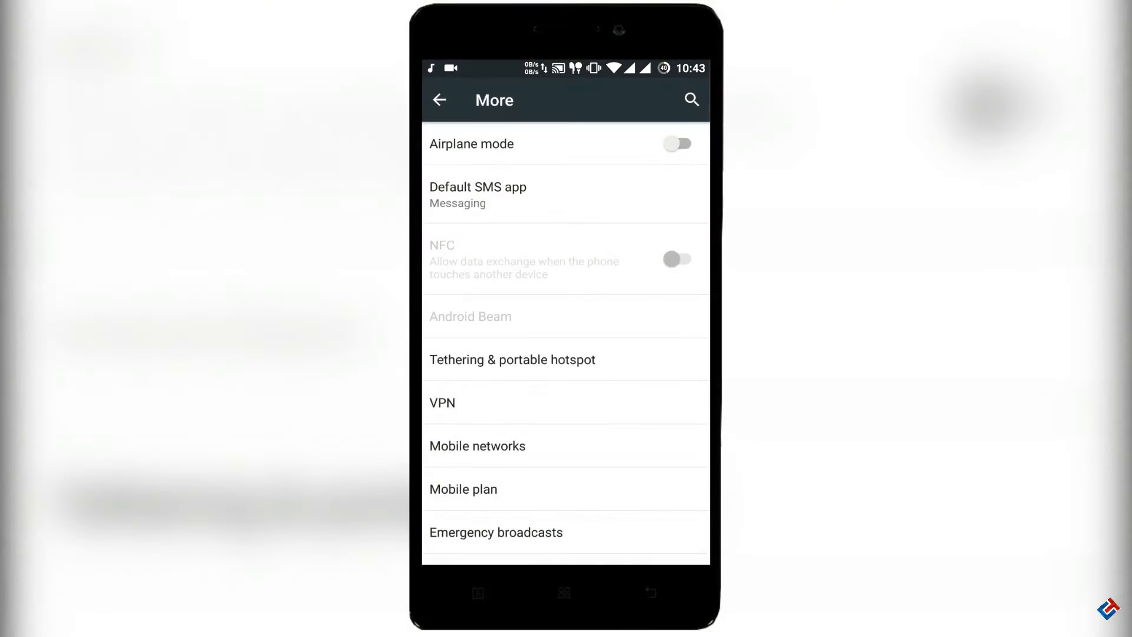
# Open the ROM's Status Bar configuration and look at the Temperature options.
pyautogui.click(440, 100)
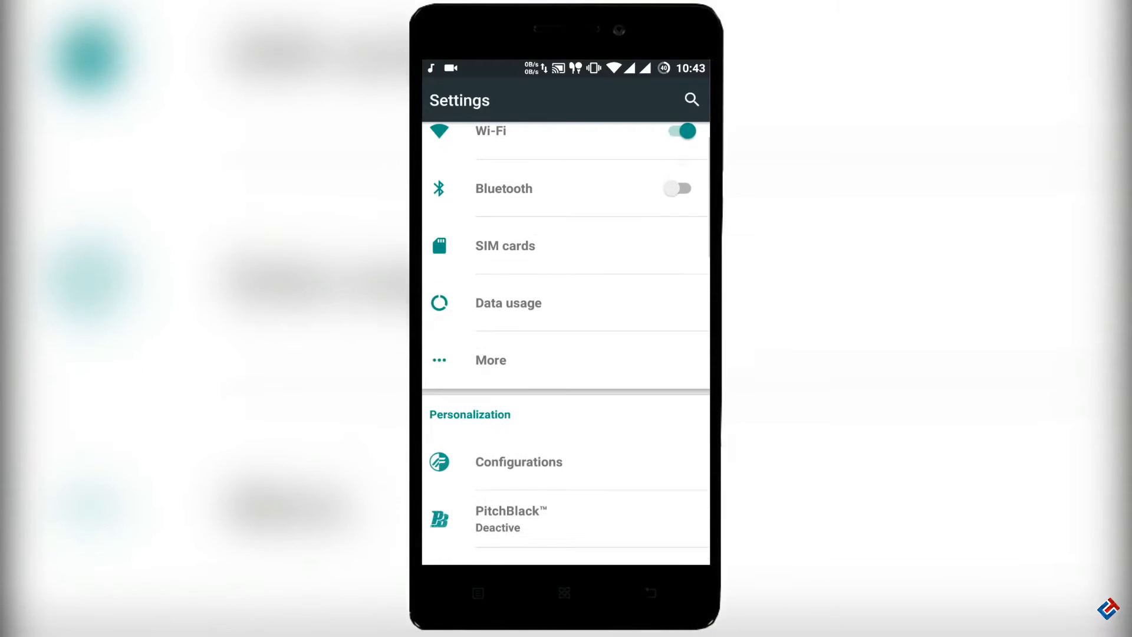
pyautogui.click(519, 462)
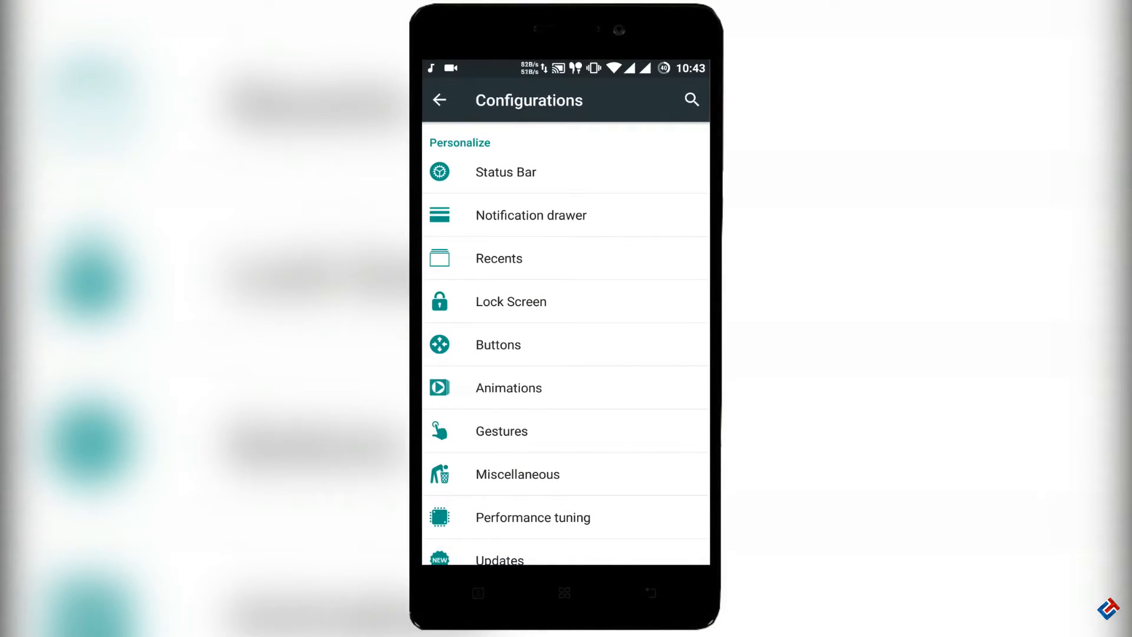
pyautogui.click(506, 171)
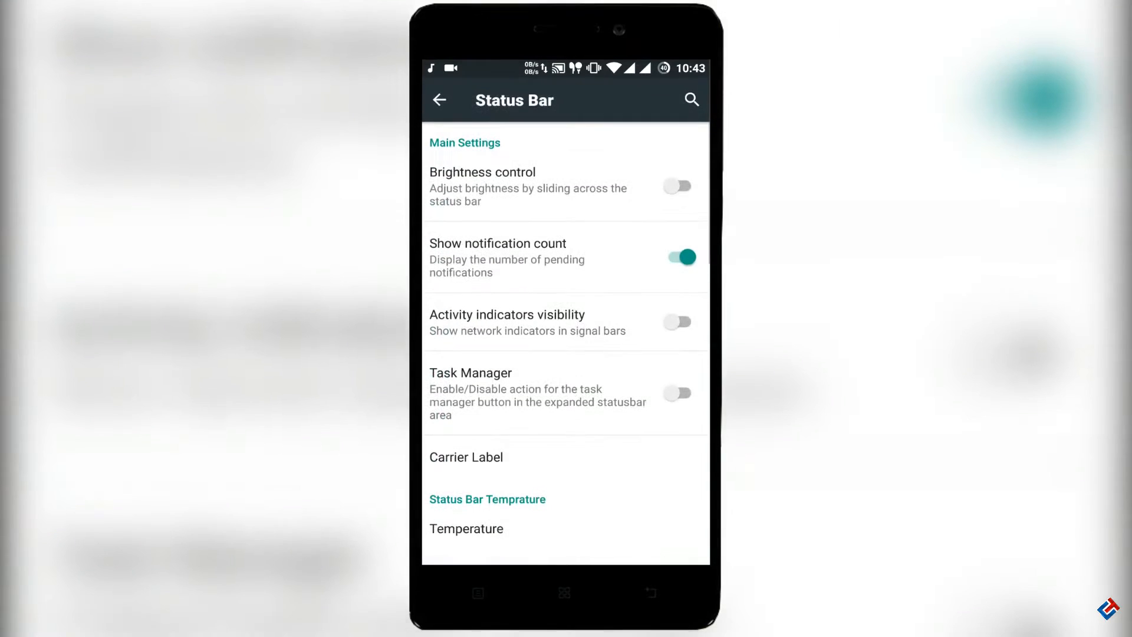
pyautogui.scroll(-3)
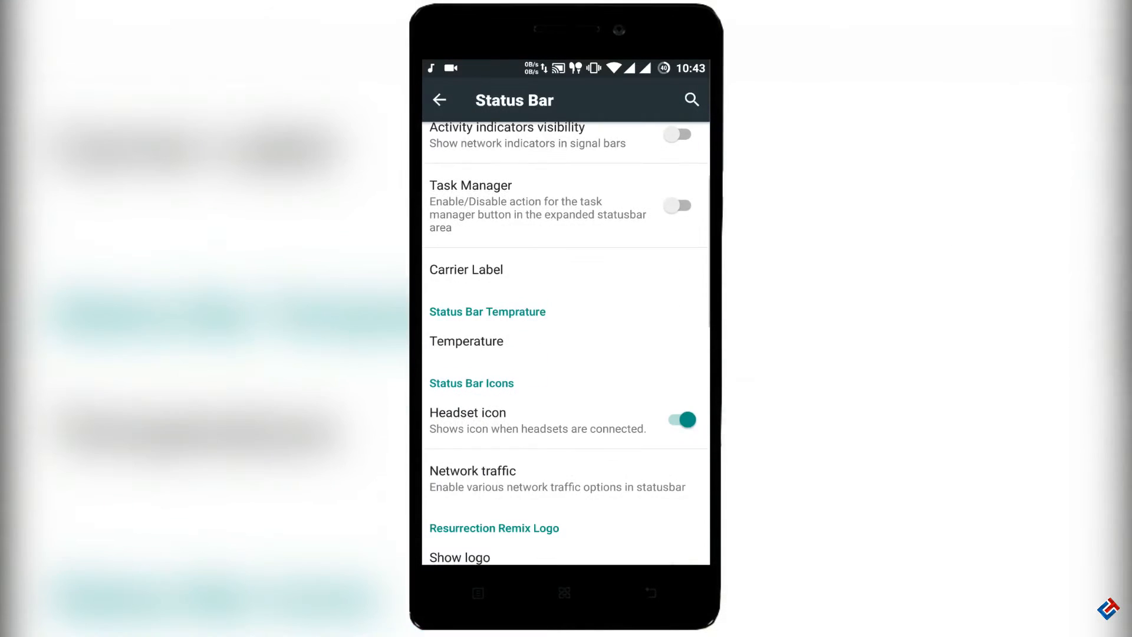
pyautogui.click(466, 341)
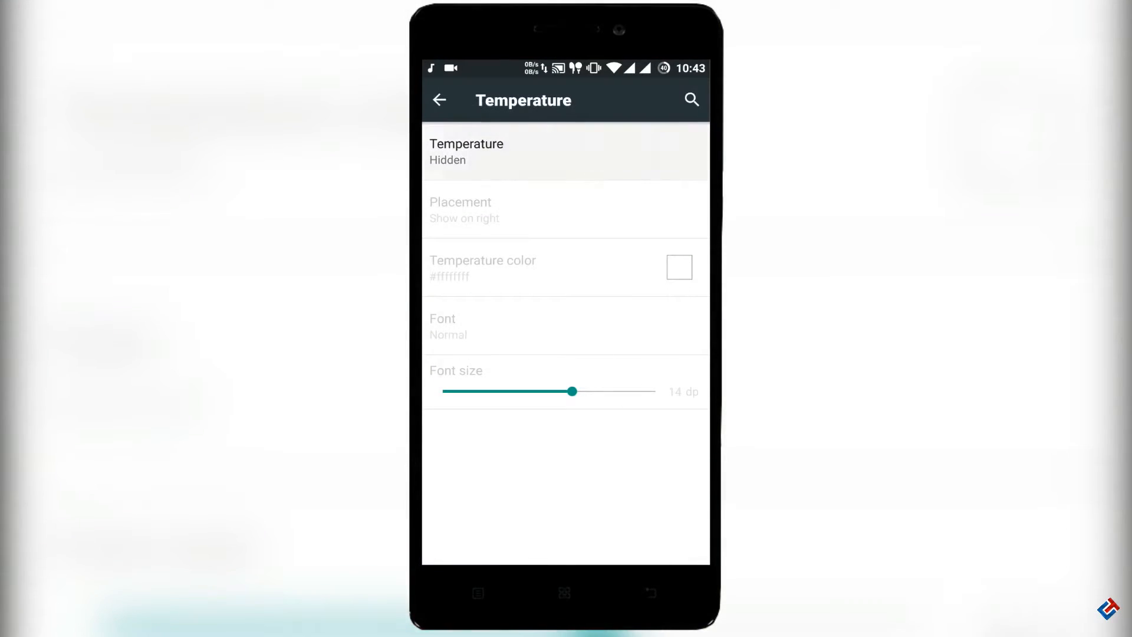
pyautogui.click(466, 150)
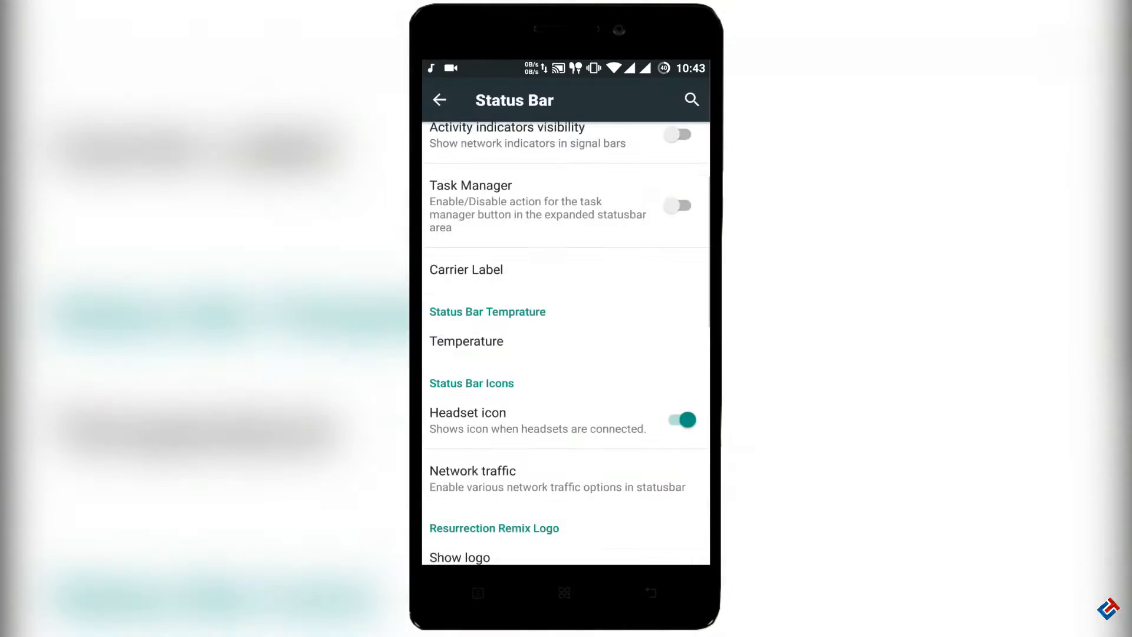
# Scroll Status Bar settings down to Quick Settings Actions, Statusbar greeting and Style.
pyautogui.scroll(-3)
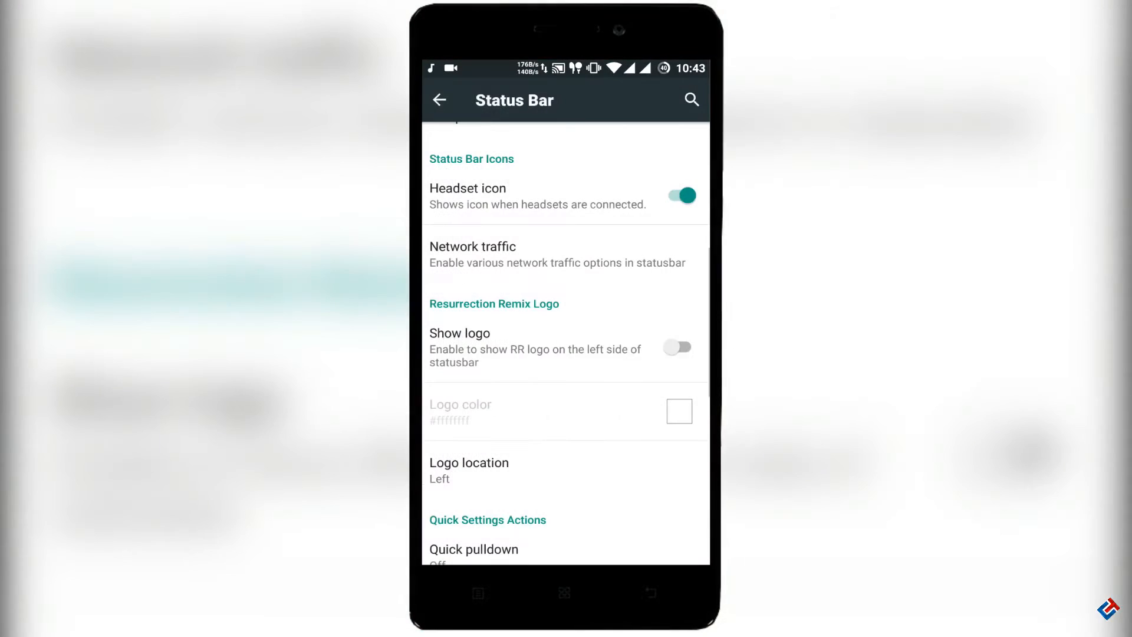
pyautogui.scroll(-3)
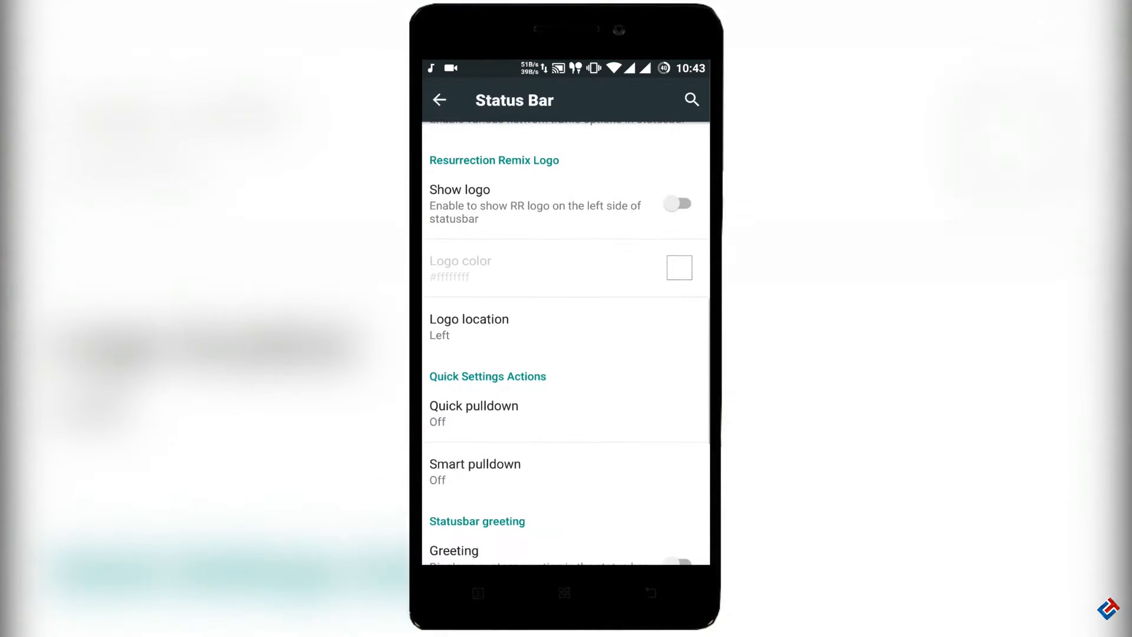
pyautogui.scroll(-3)
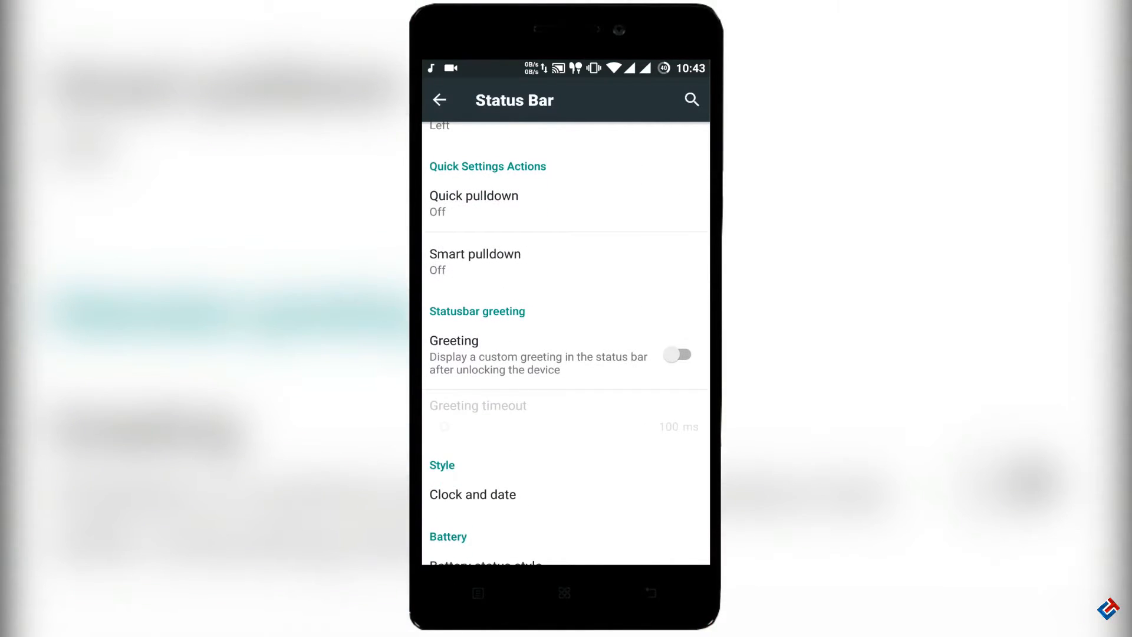
# Back out of battery bar and notification drawer settings to Configurations.
pyautogui.scroll(-3)
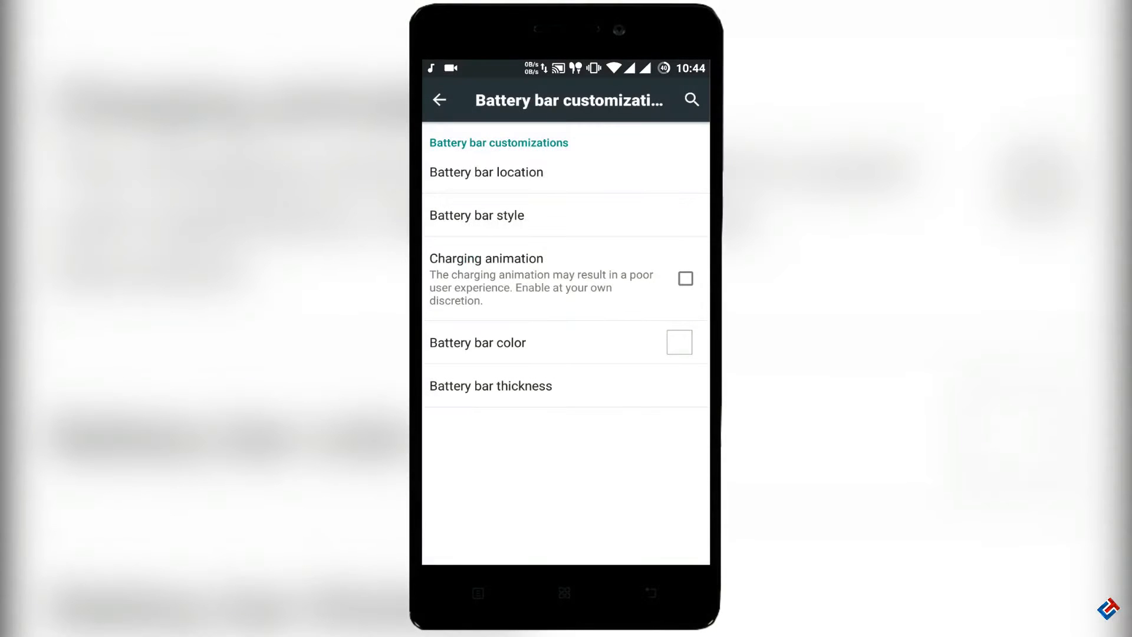
pyautogui.click(439, 99)
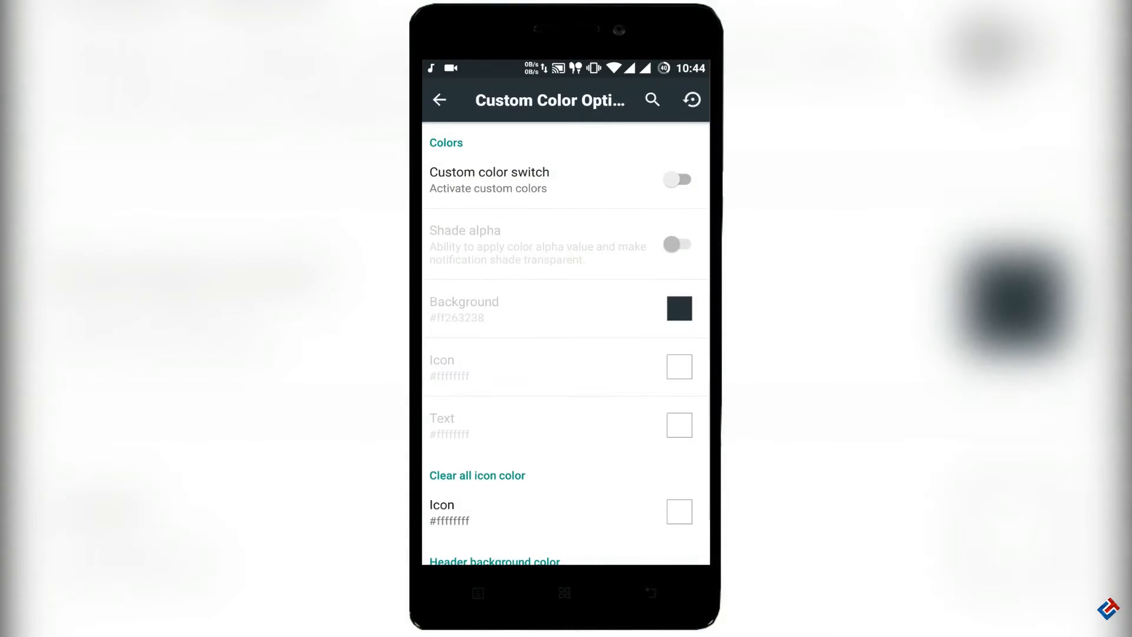
pyautogui.click(439, 100)
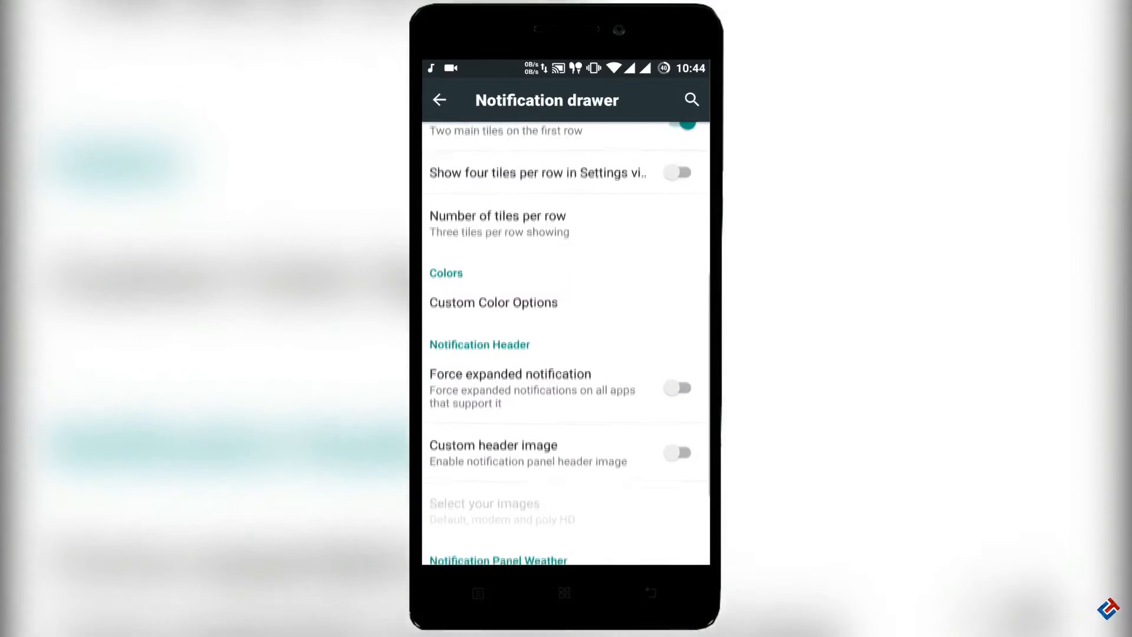
pyautogui.click(439, 99)
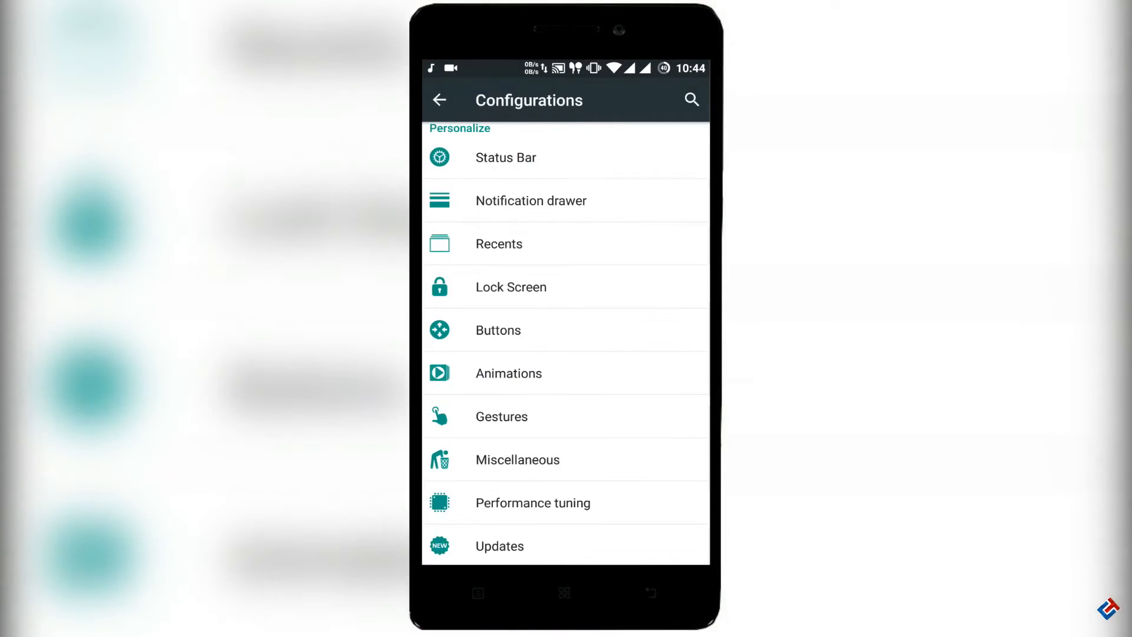
# Switch on the Memory bar in Recents settings and return to Configurations.
pyautogui.click(499, 244)
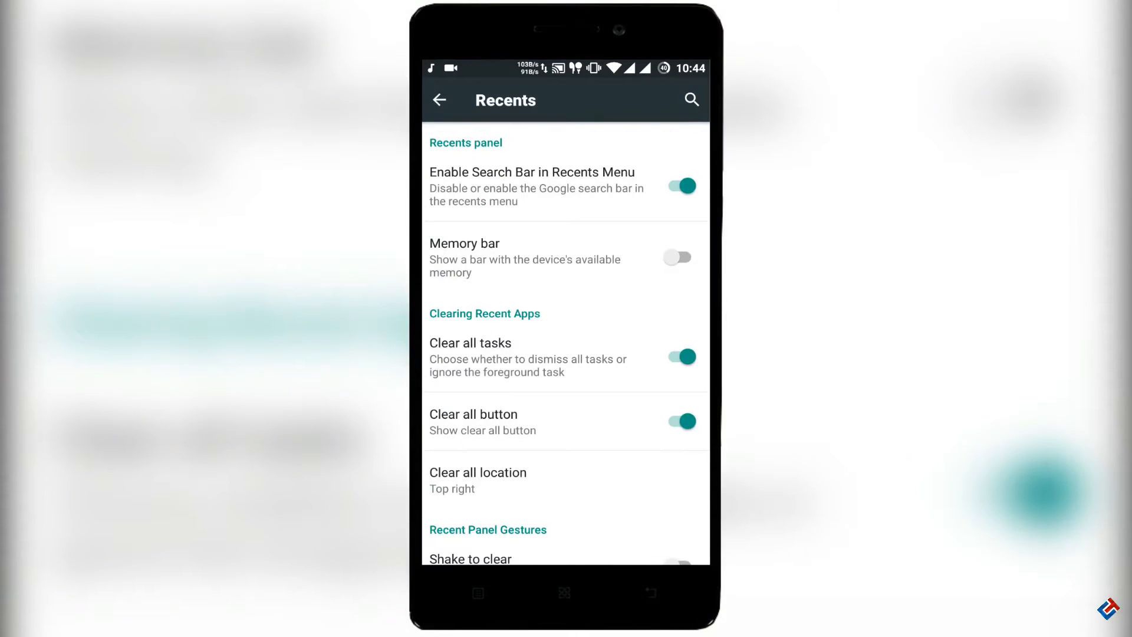
pyautogui.click(680, 256)
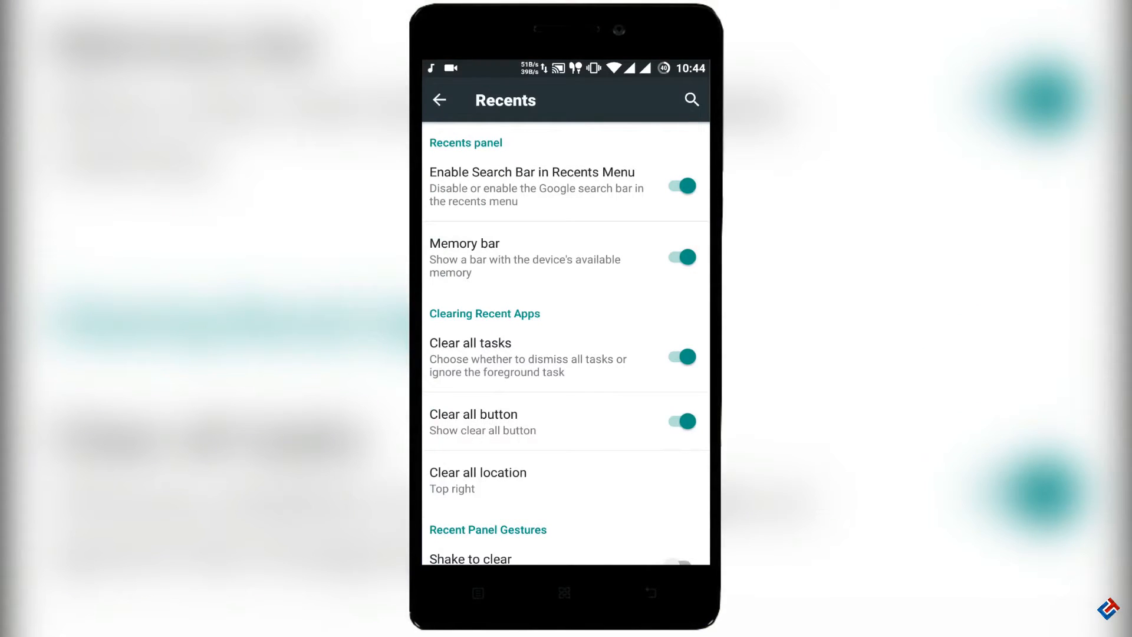
pyautogui.scroll(-3)
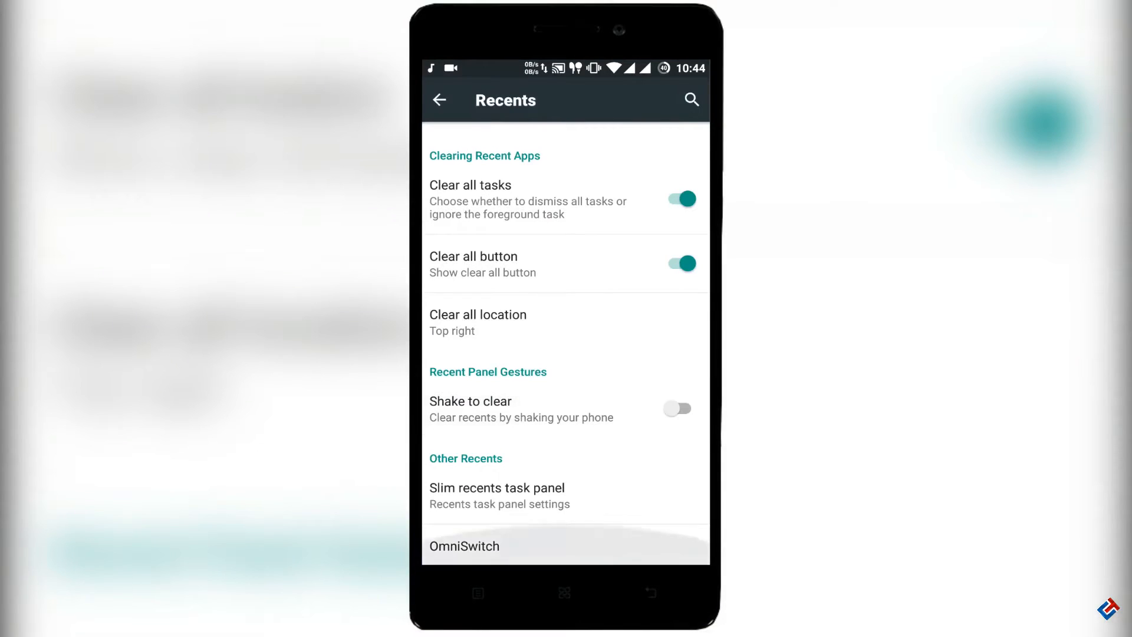
pyautogui.click(439, 100)
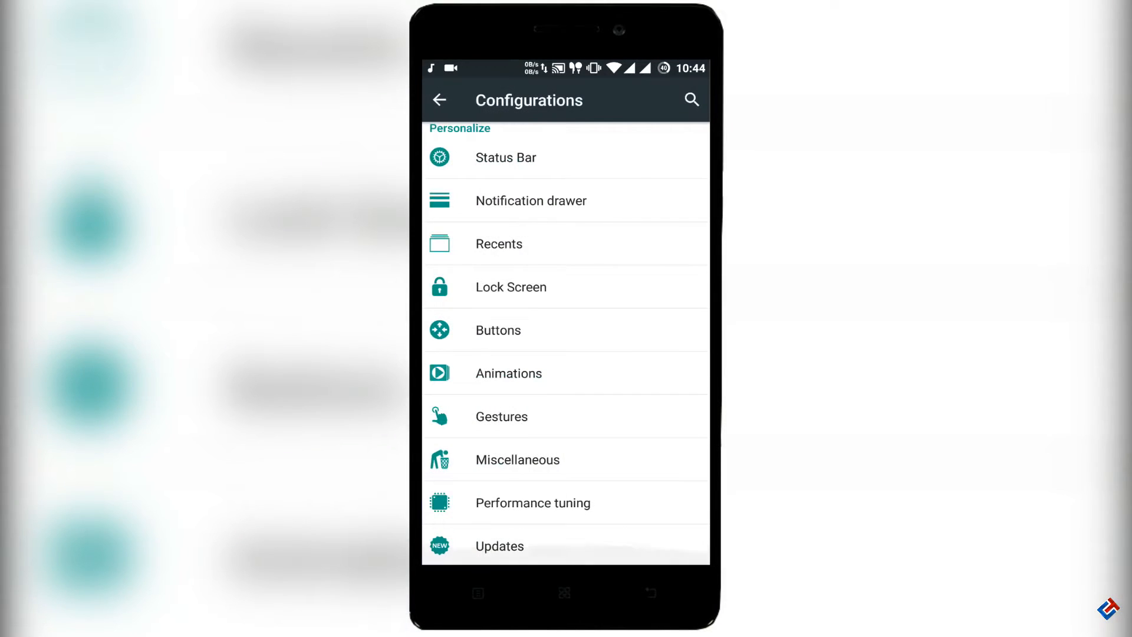
# View the Lock Screen and Animations pages, returning to Configurations each time.
pyautogui.click(512, 287)
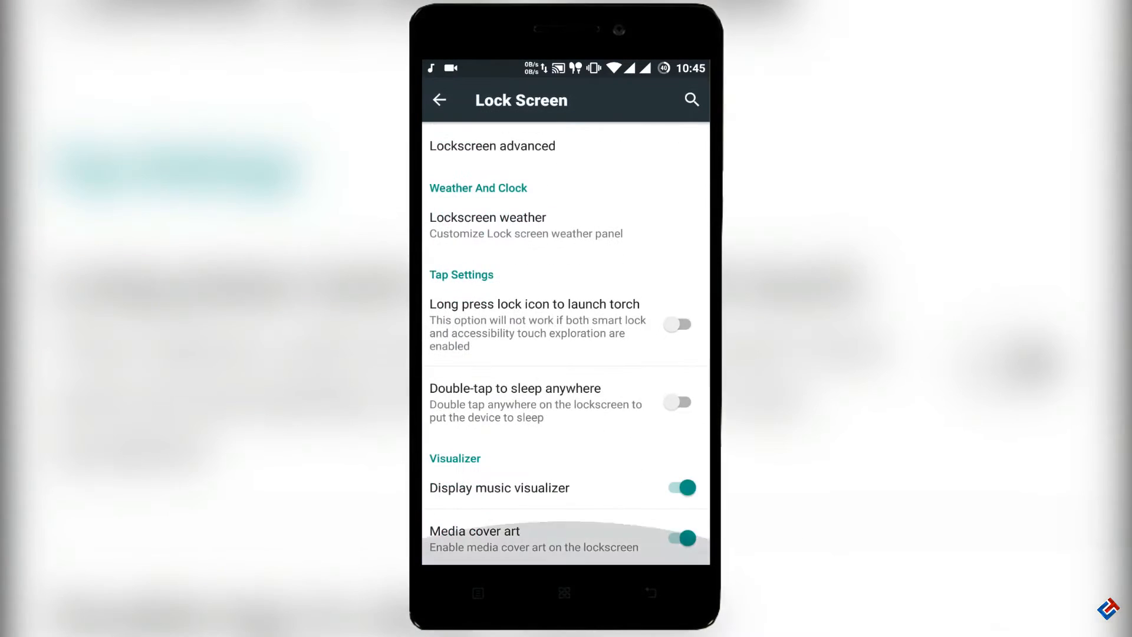
pyautogui.click(439, 100)
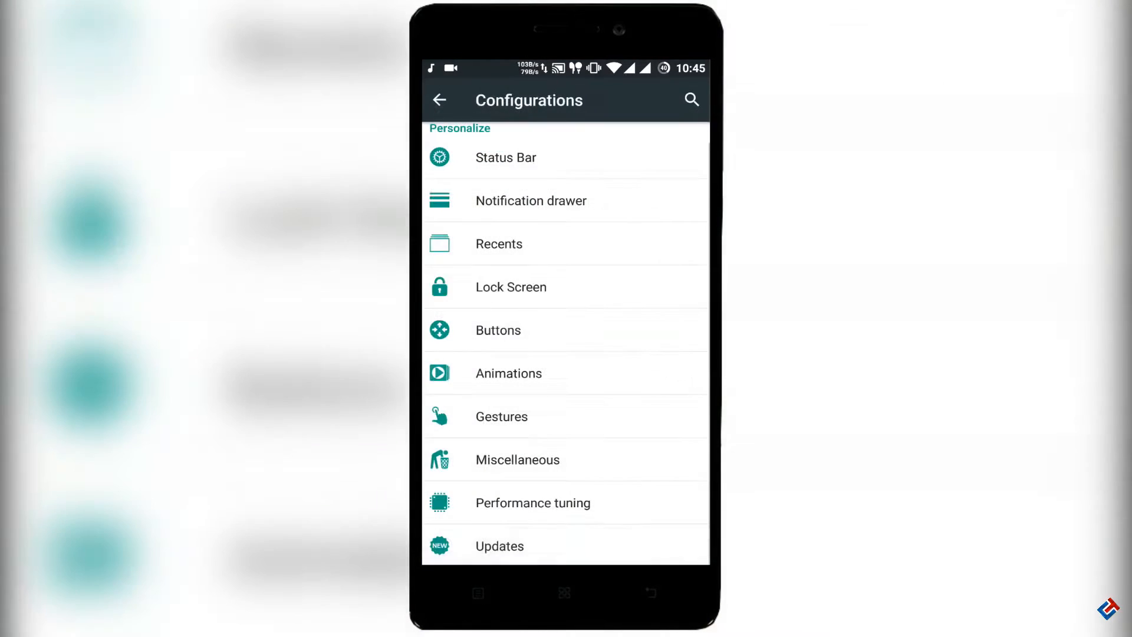
pyautogui.click(509, 372)
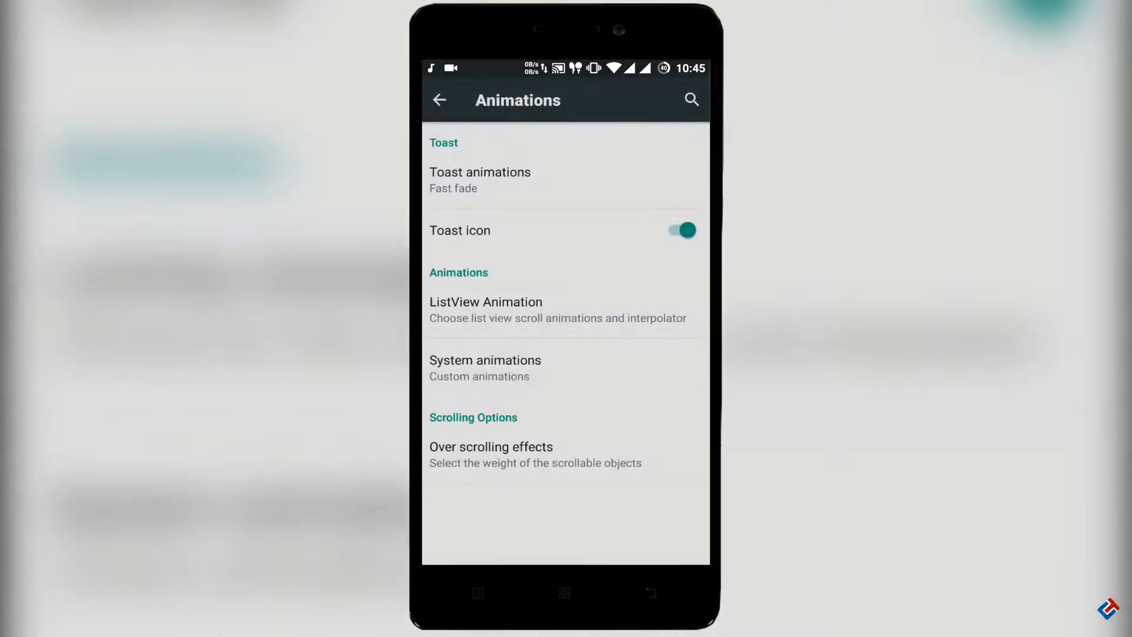
pyautogui.click(439, 99)
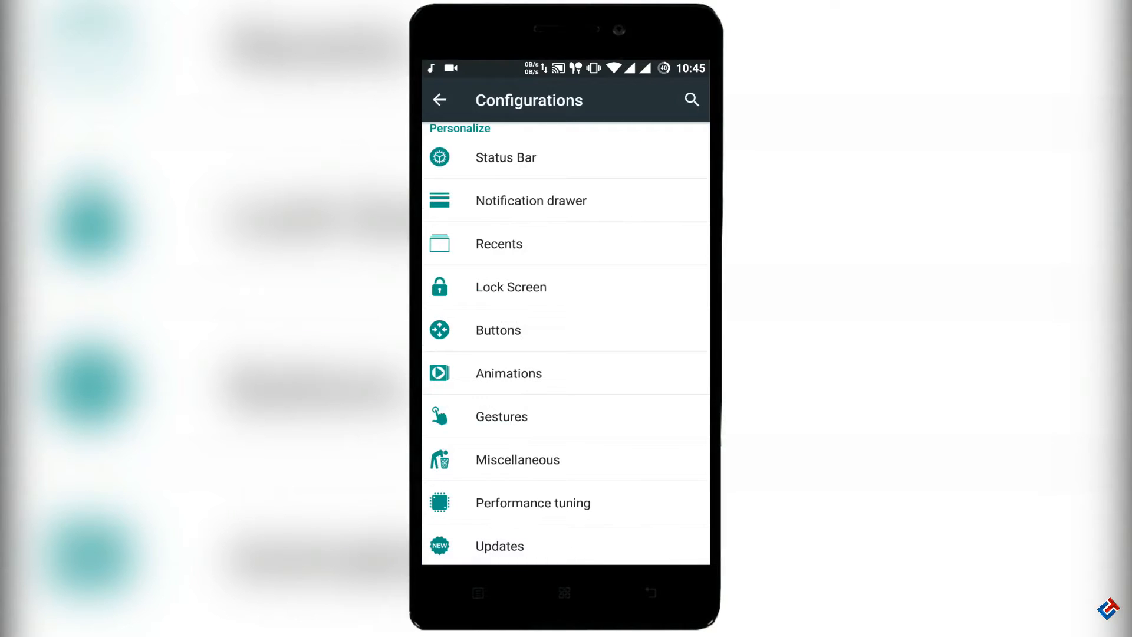
pyautogui.click(517, 460)
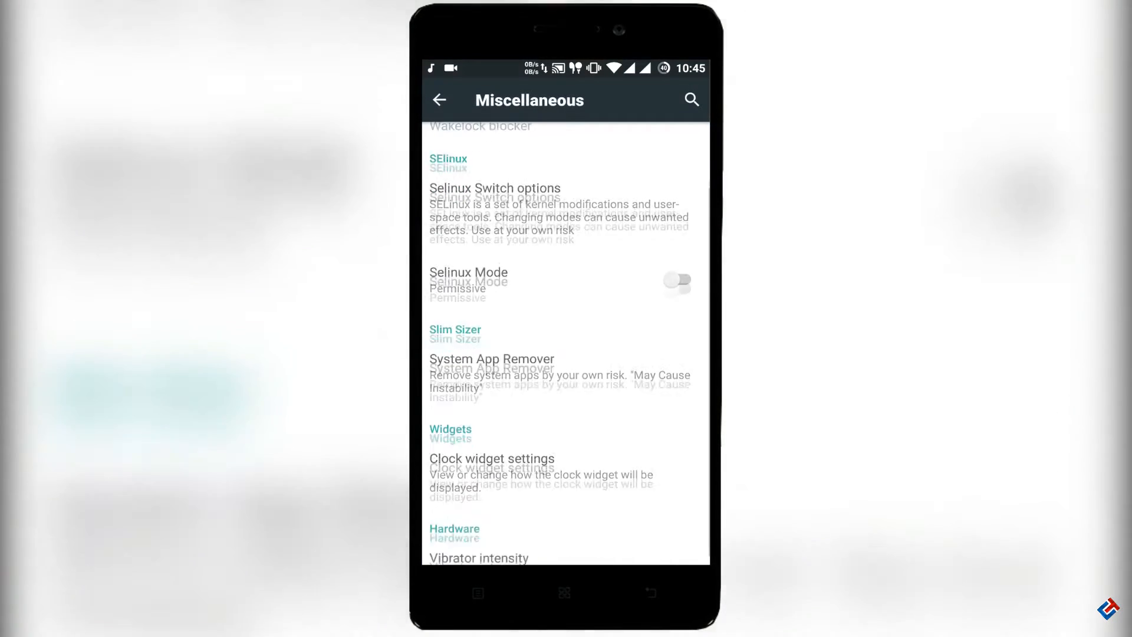
pyautogui.click(494, 358)
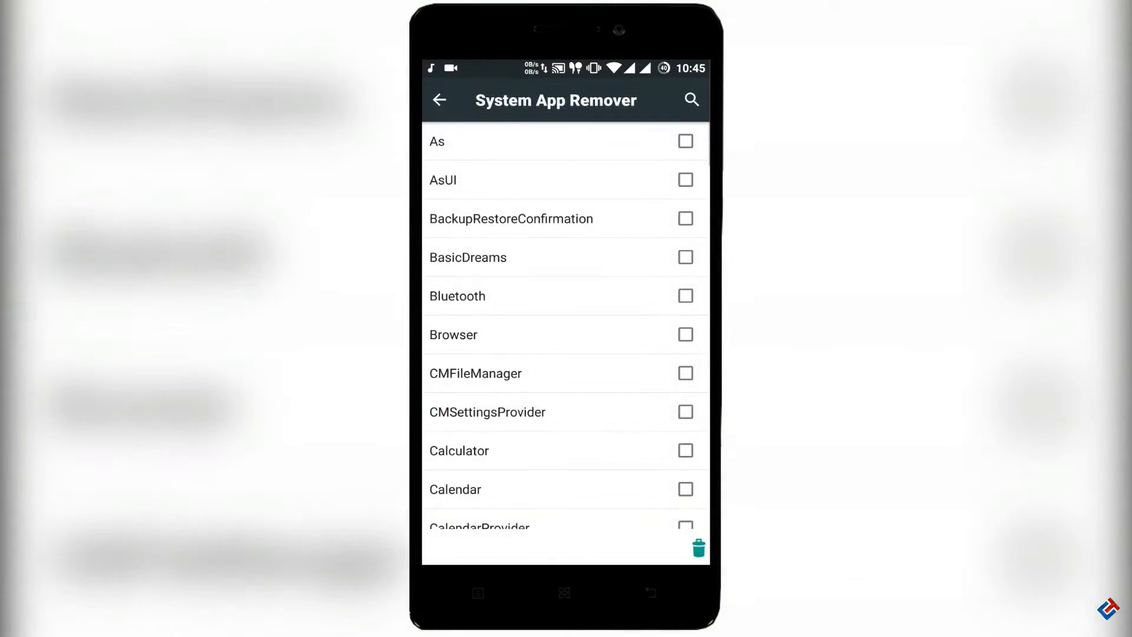
pyautogui.scroll(-3)
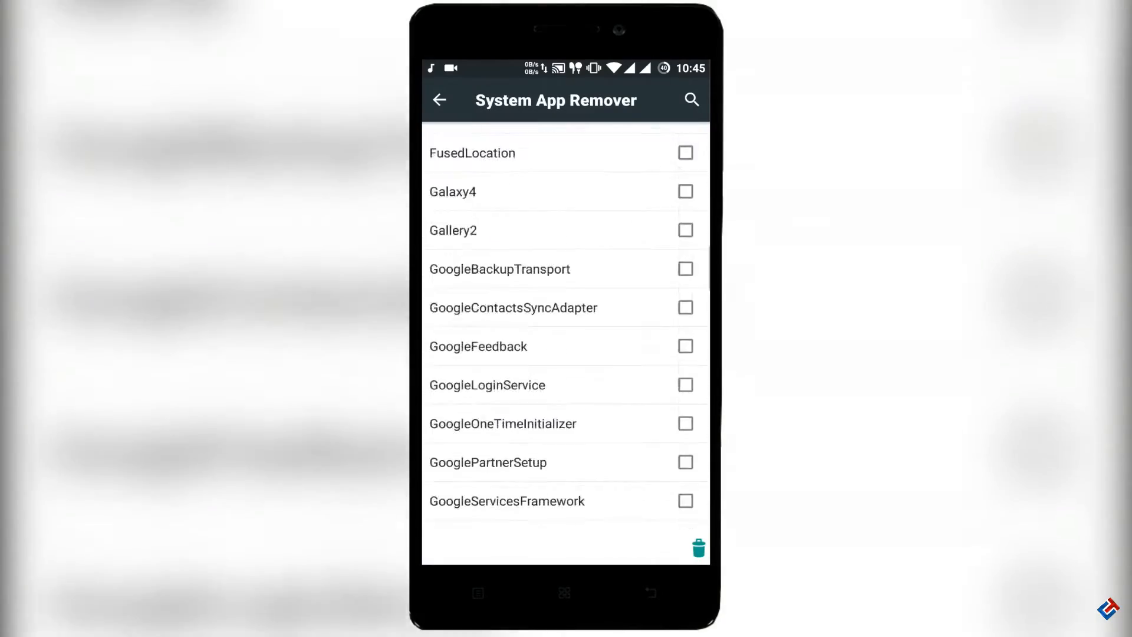
pyautogui.scroll(-3)
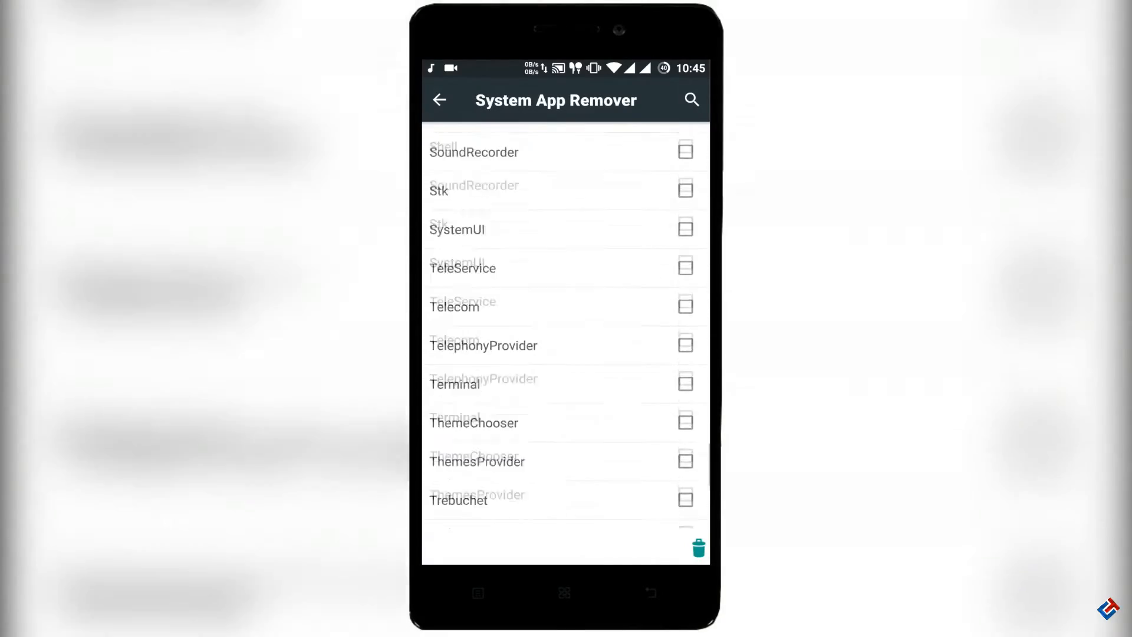
pyautogui.click(440, 100)
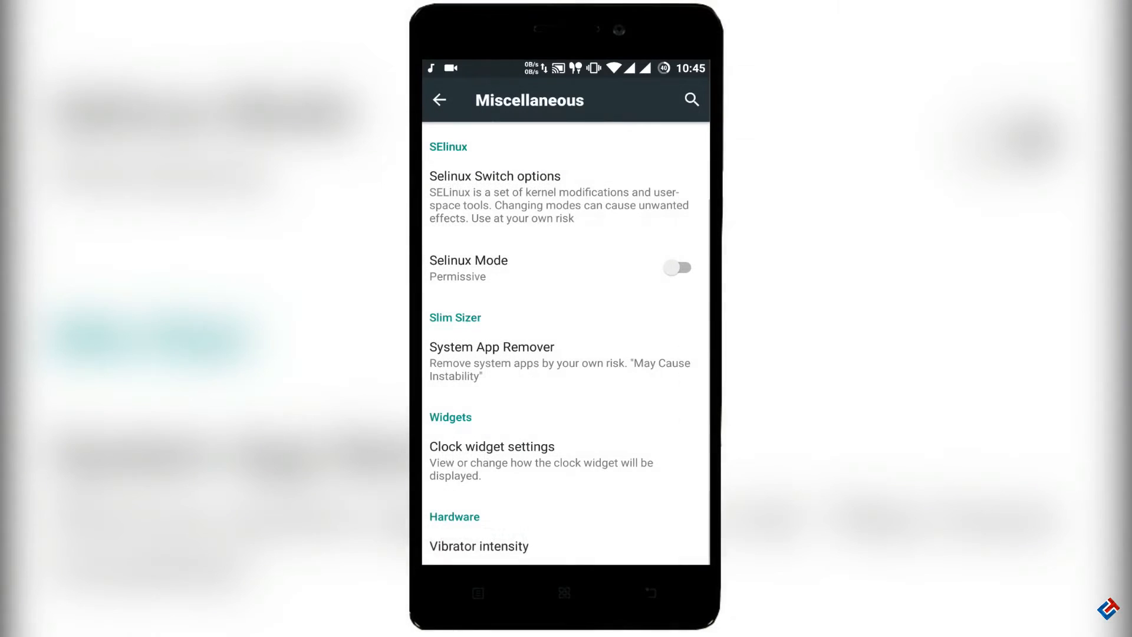
pyautogui.click(492, 446)
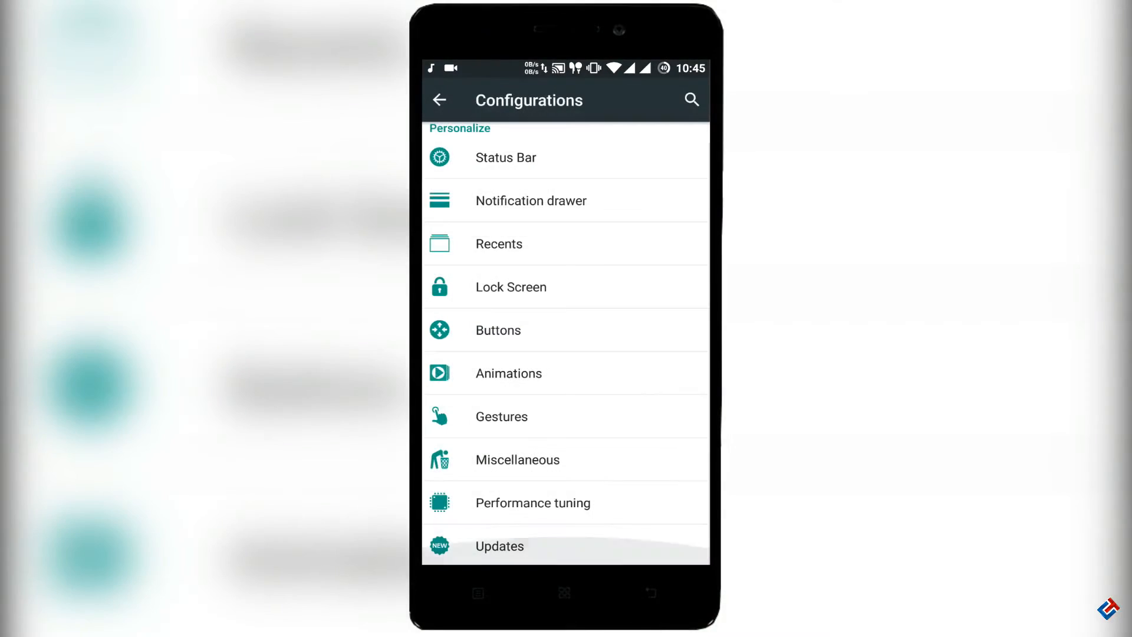
pyautogui.click(533, 502)
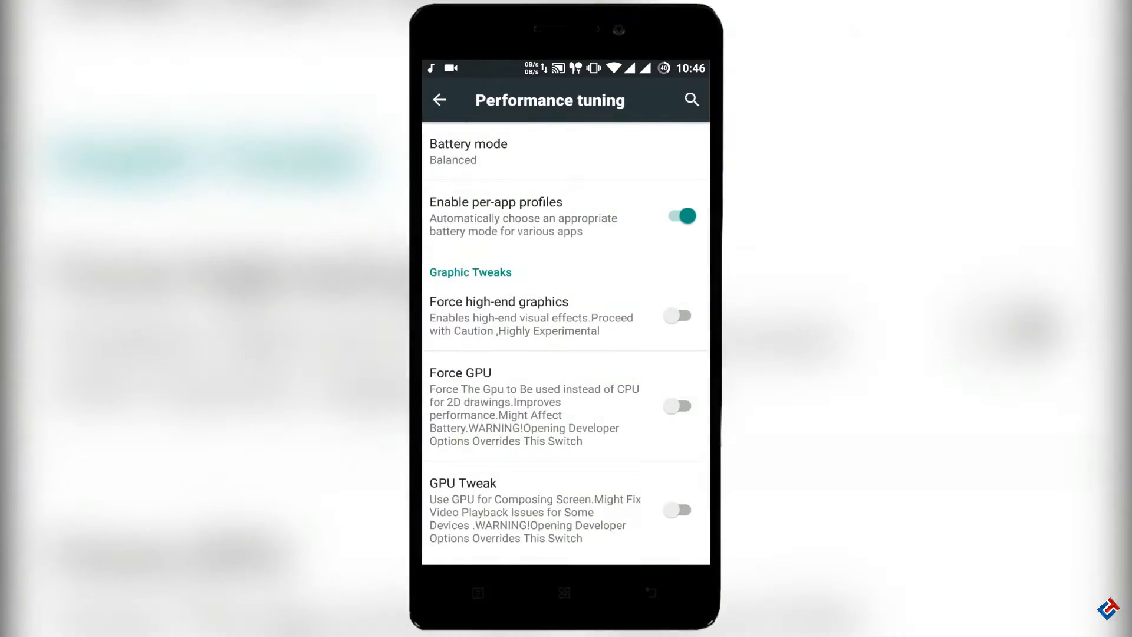
pyautogui.scroll(-3)
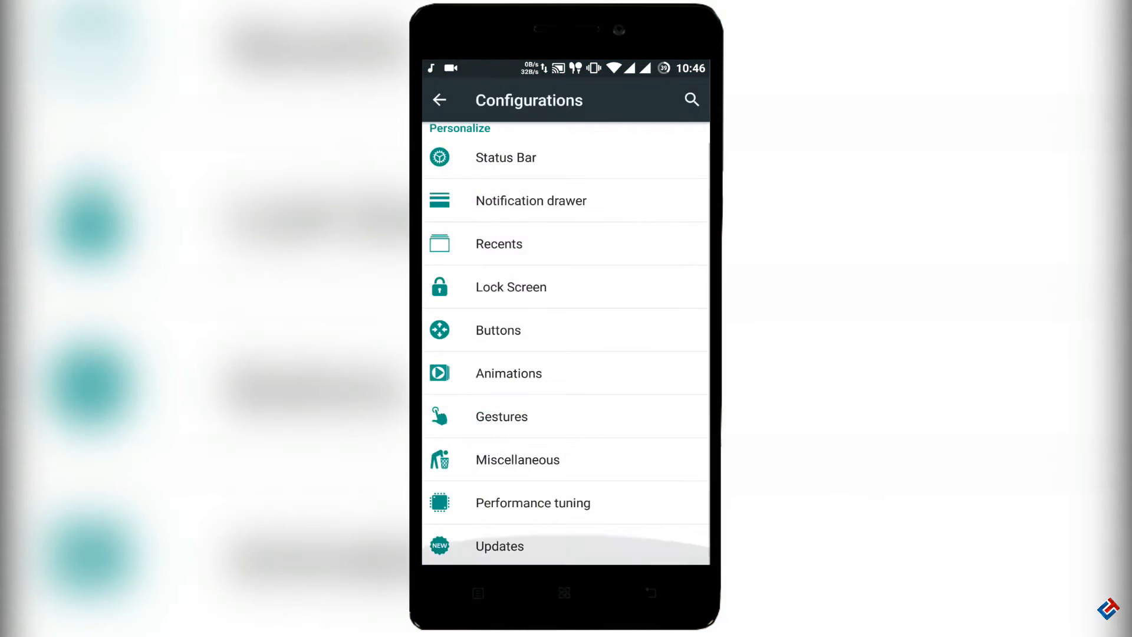
pyautogui.click(499, 546)
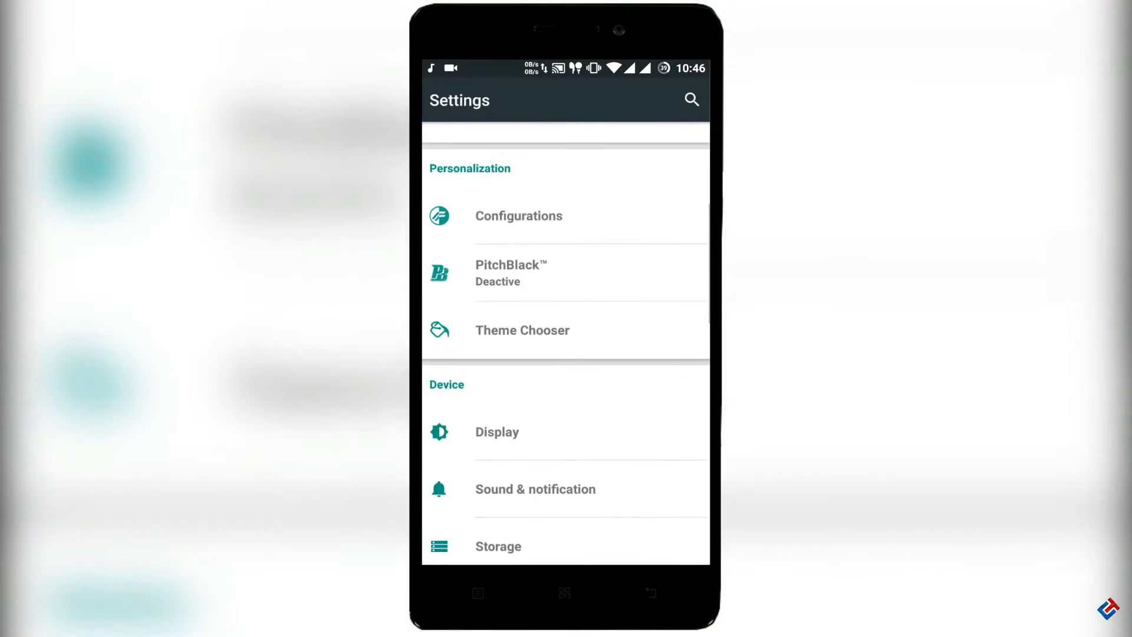
pyautogui.click(512, 273)
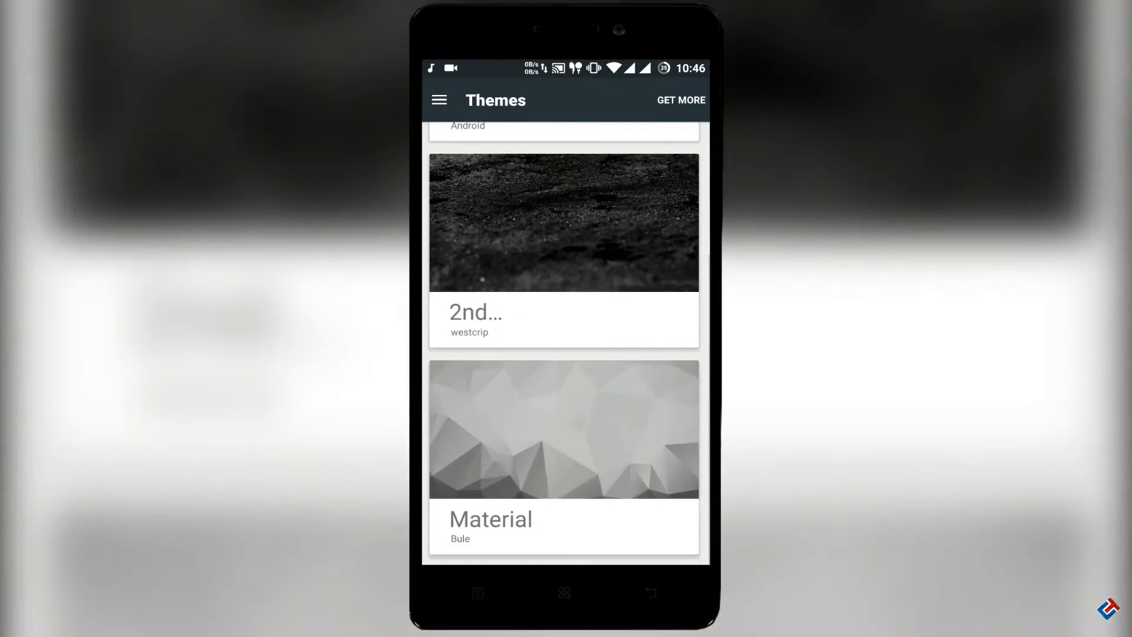
pyautogui.scroll(-3)
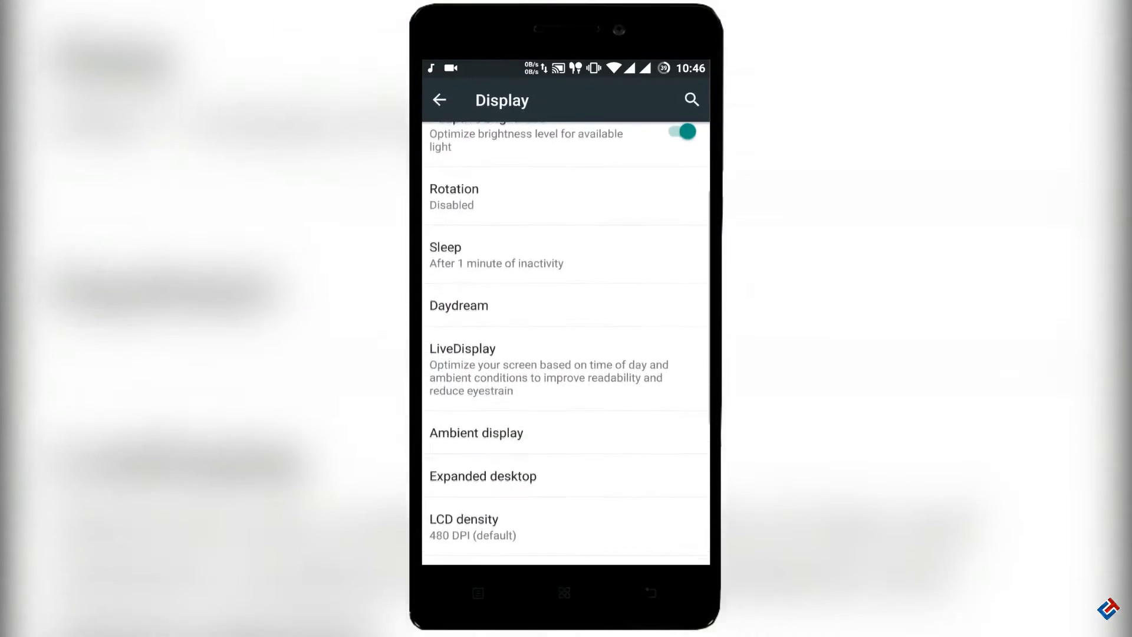
pyautogui.scroll(-3)
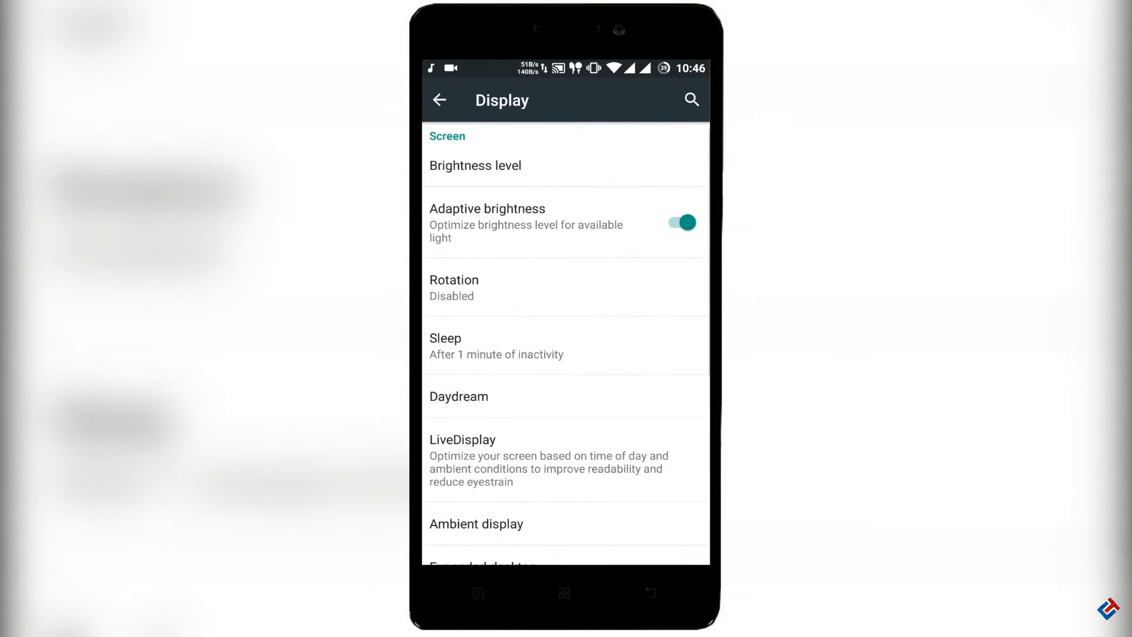
pyautogui.click(441, 99)
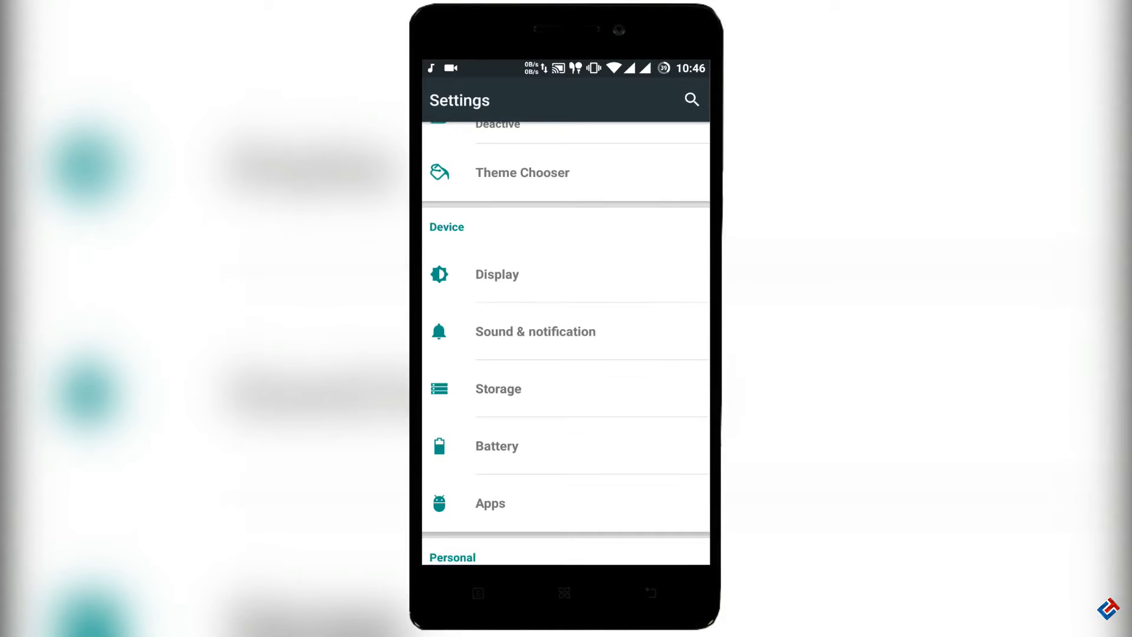
pyautogui.click(535, 332)
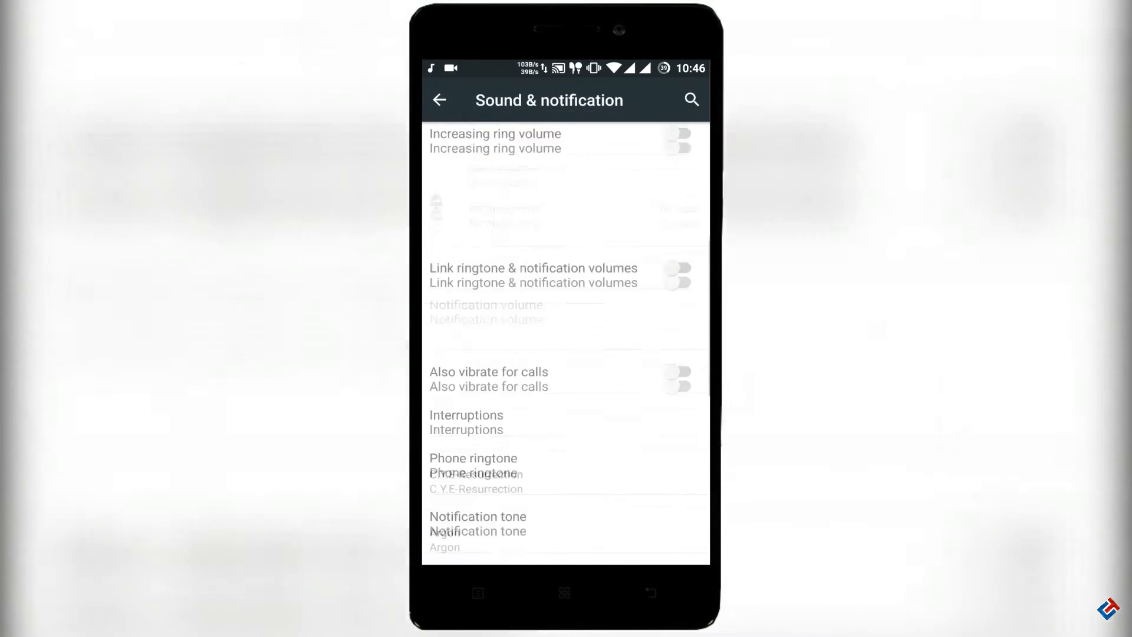
pyautogui.scroll(-3)
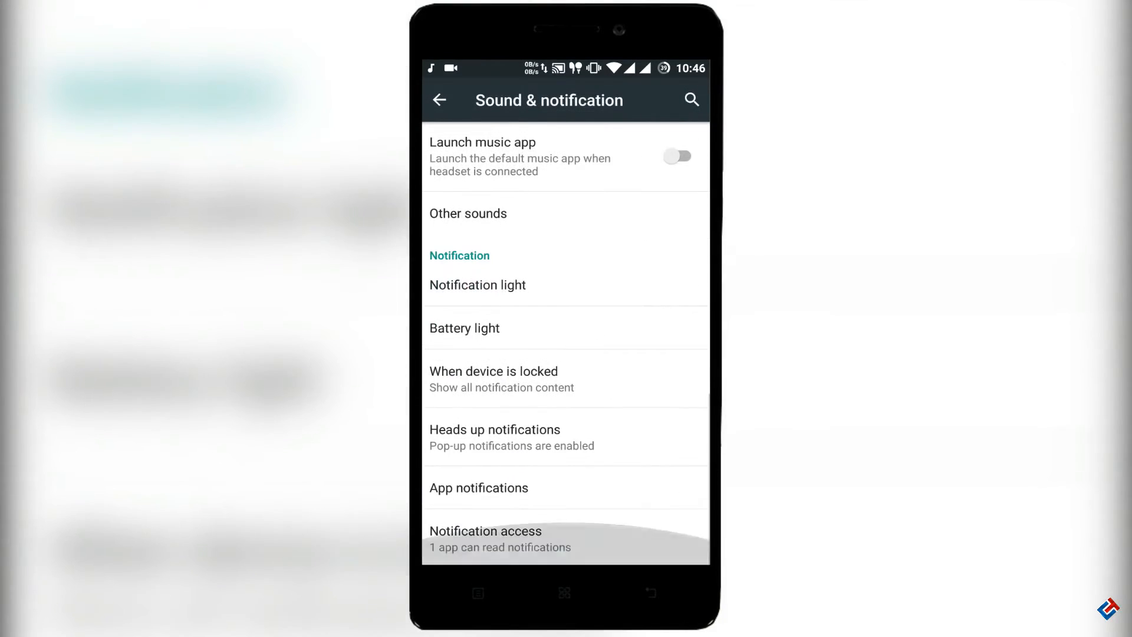
pyautogui.click(438, 99)
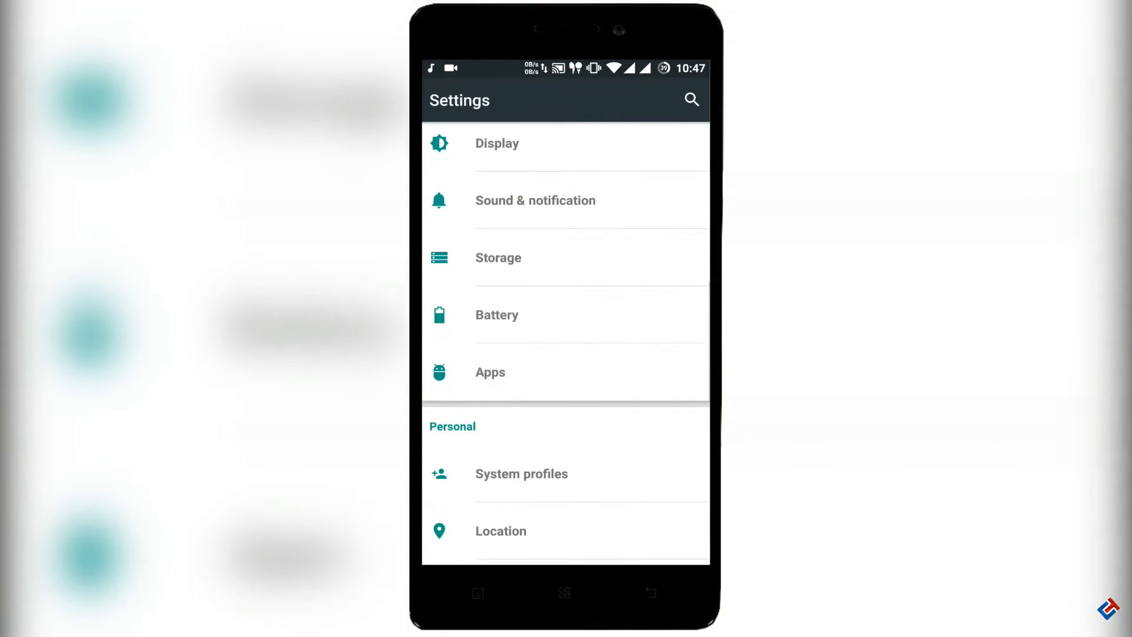
pyautogui.click(499, 257)
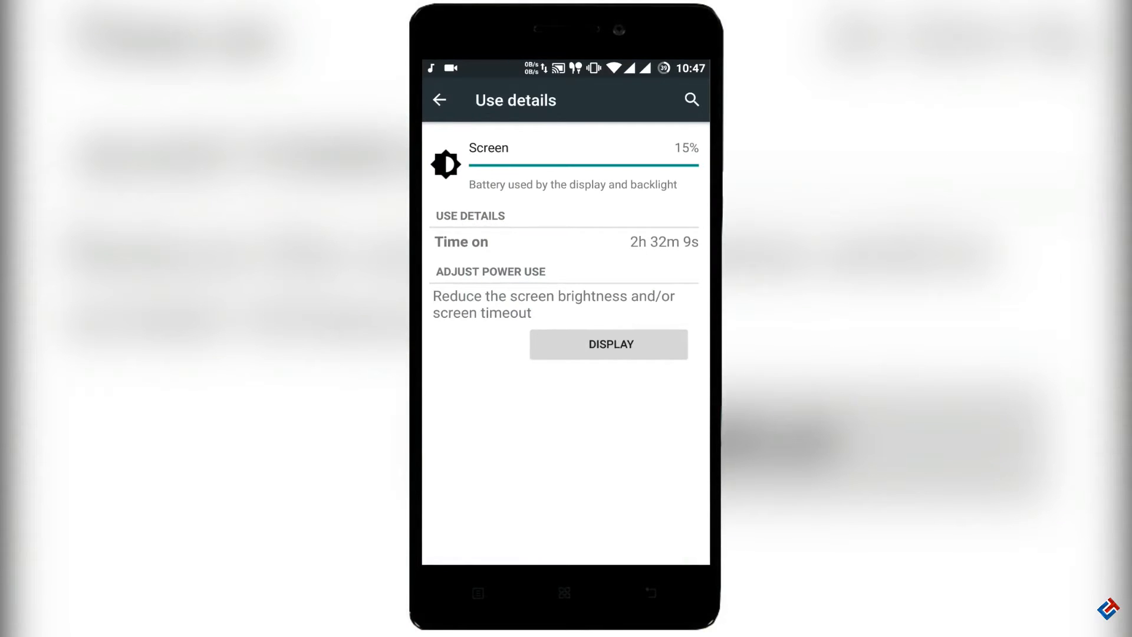
pyautogui.click(440, 99)
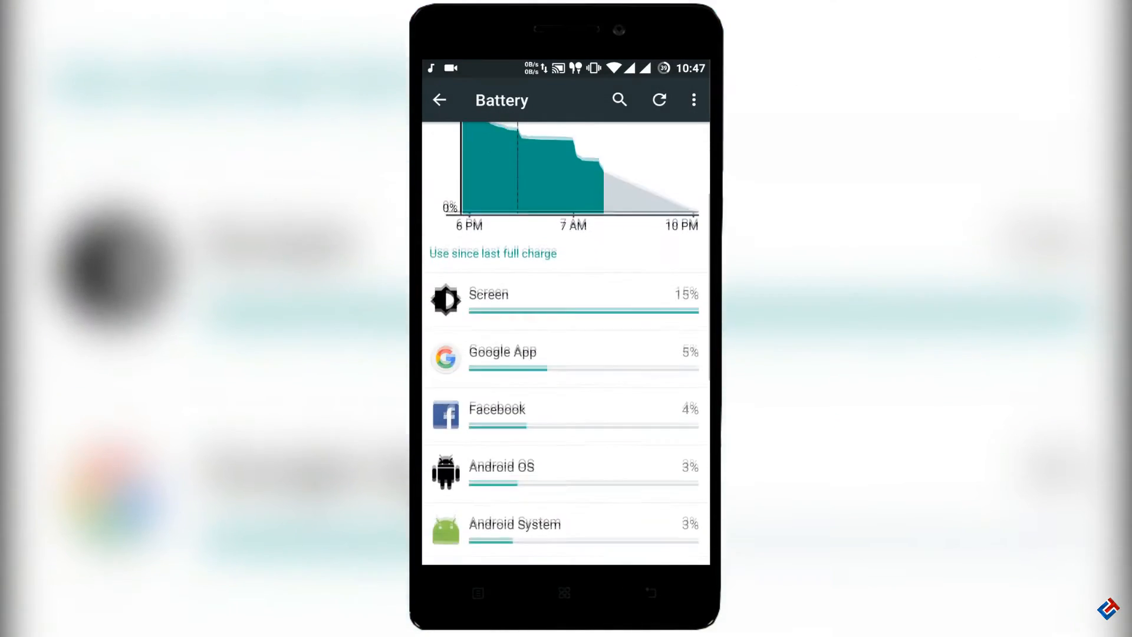
pyautogui.scroll(-3)
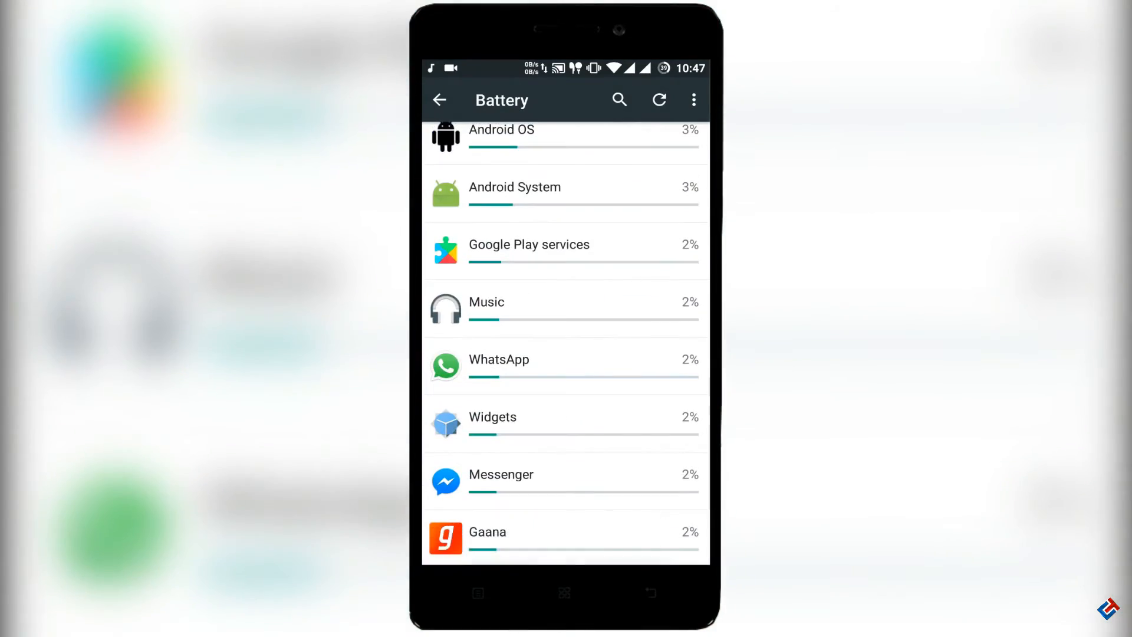
pyautogui.scroll(-3)
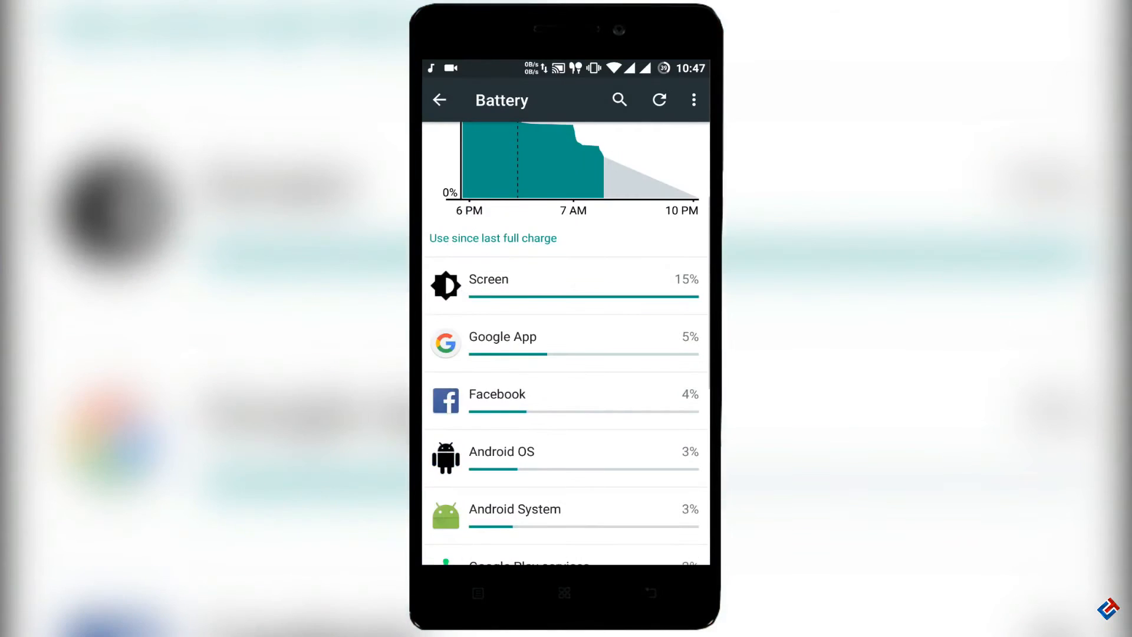
pyautogui.click(439, 99)
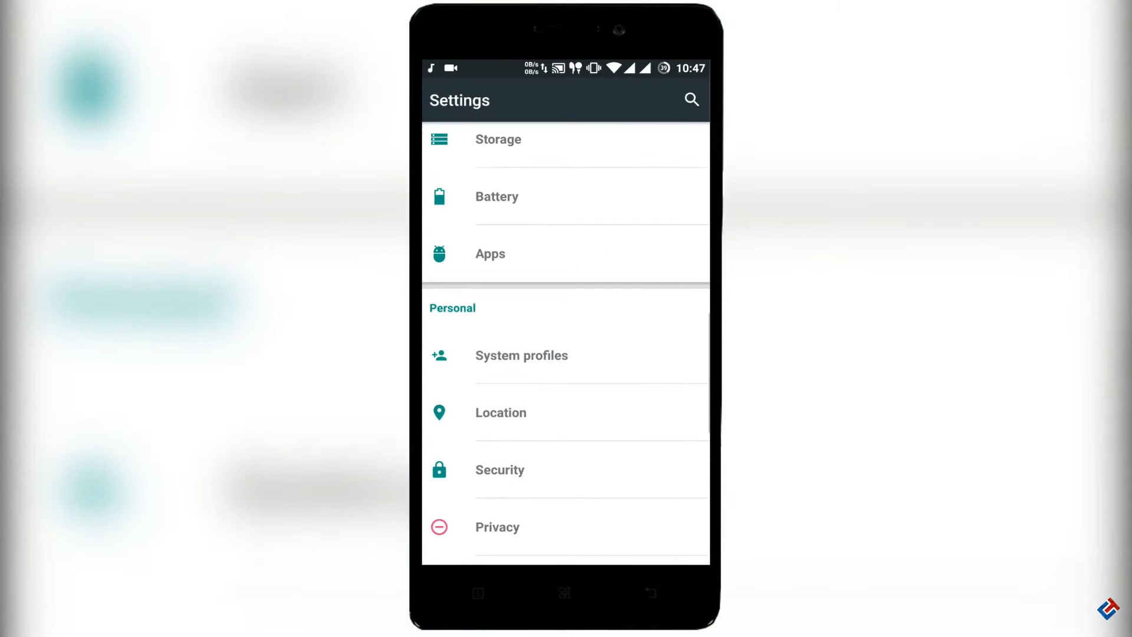
pyautogui.click(490, 253)
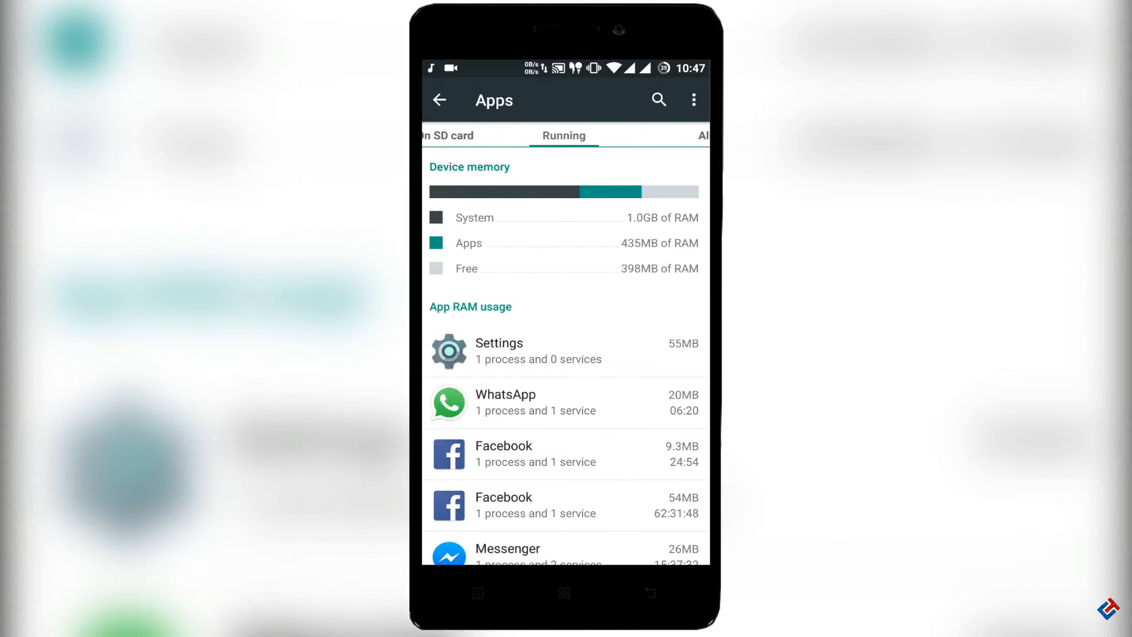
pyautogui.scroll(-3)
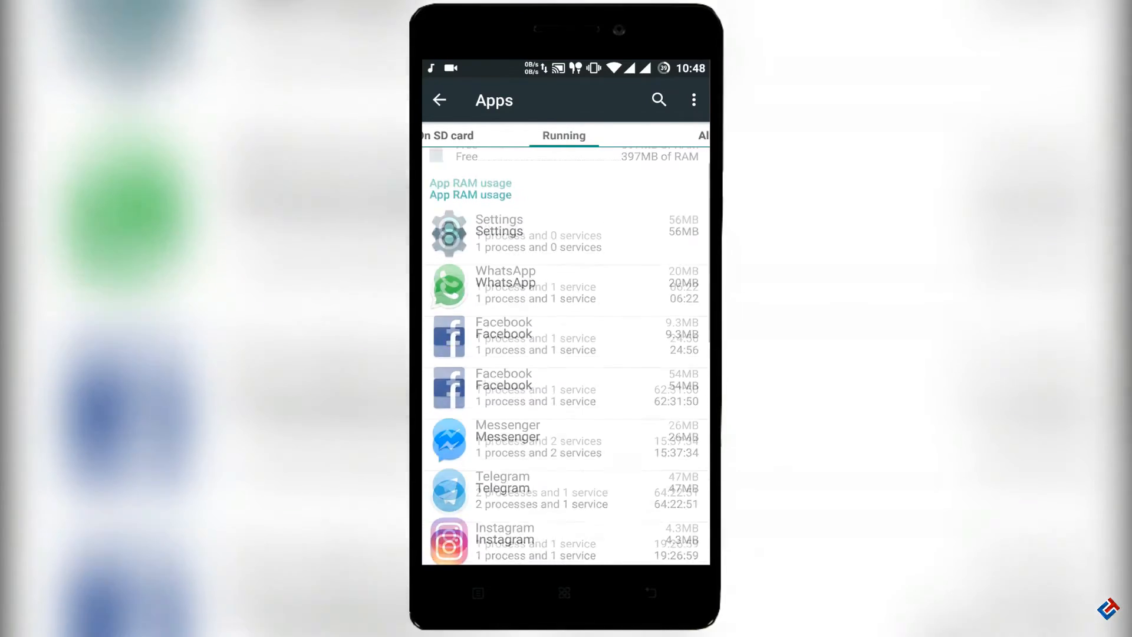
pyautogui.scroll(-3)
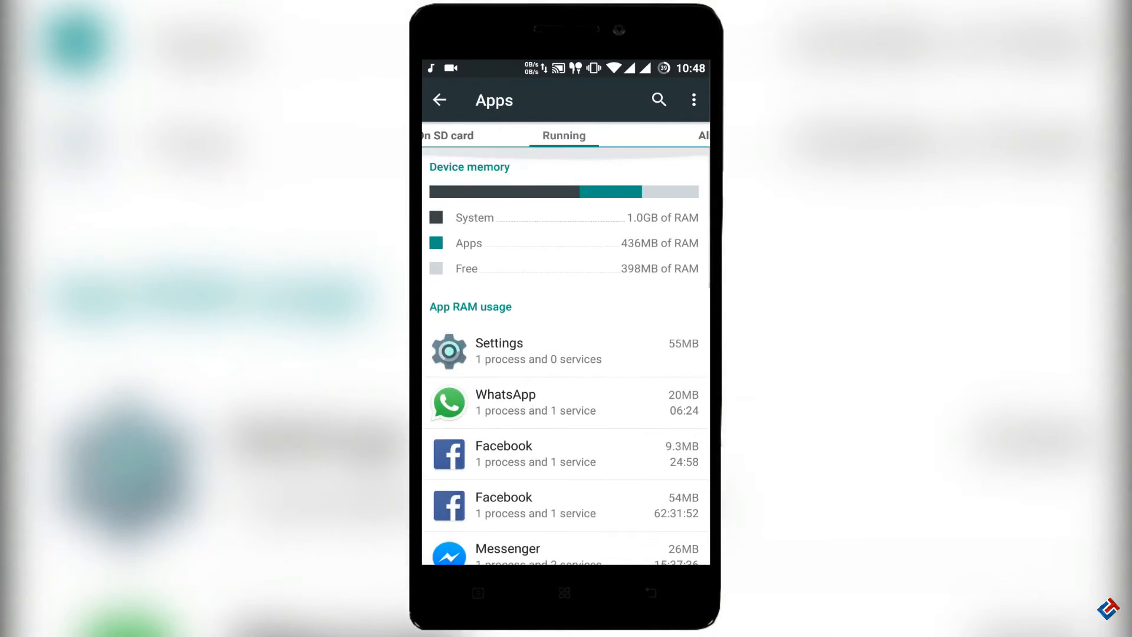
pyautogui.click(439, 100)
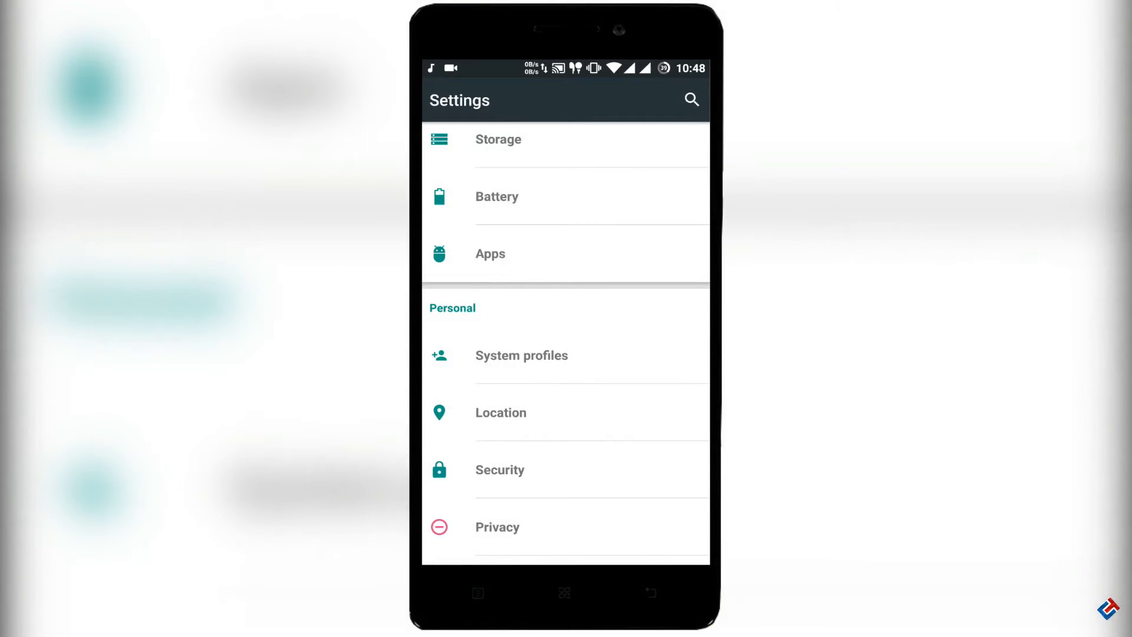
# Open Security and scroll through encryption, SIM lock and unknown sources options.
pyautogui.scroll(-3)
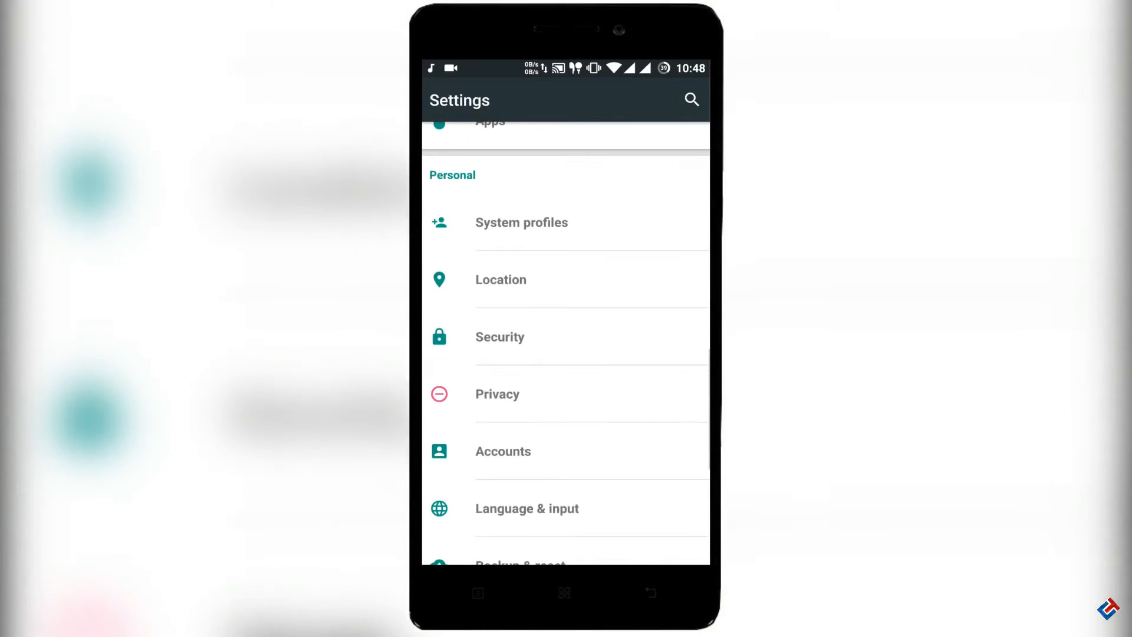
pyautogui.click(500, 337)
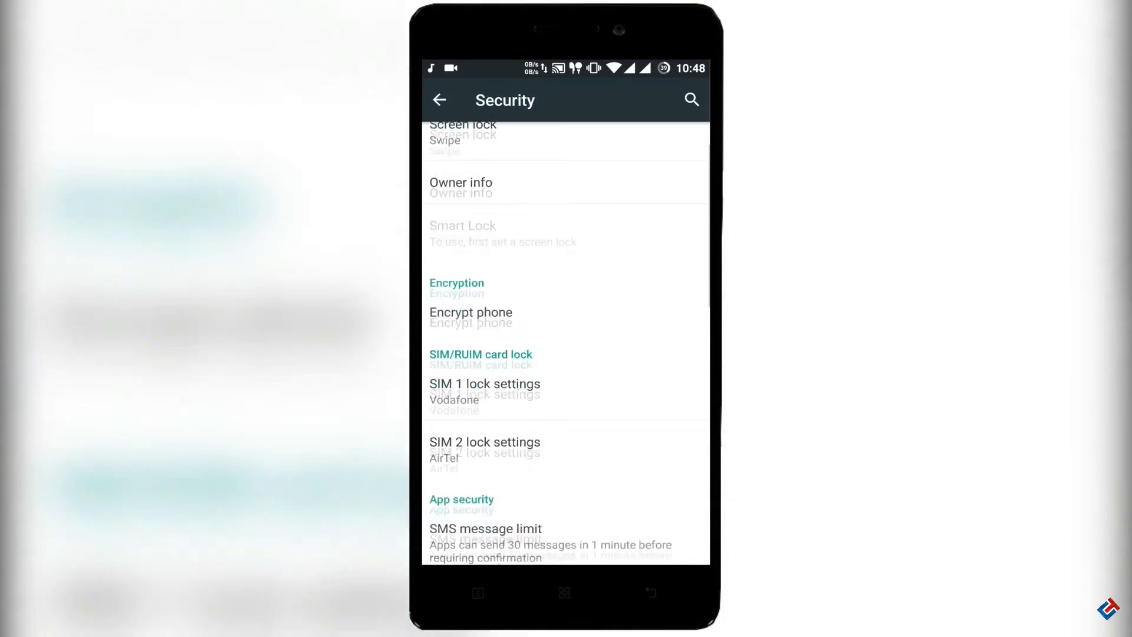
pyautogui.scroll(-3)
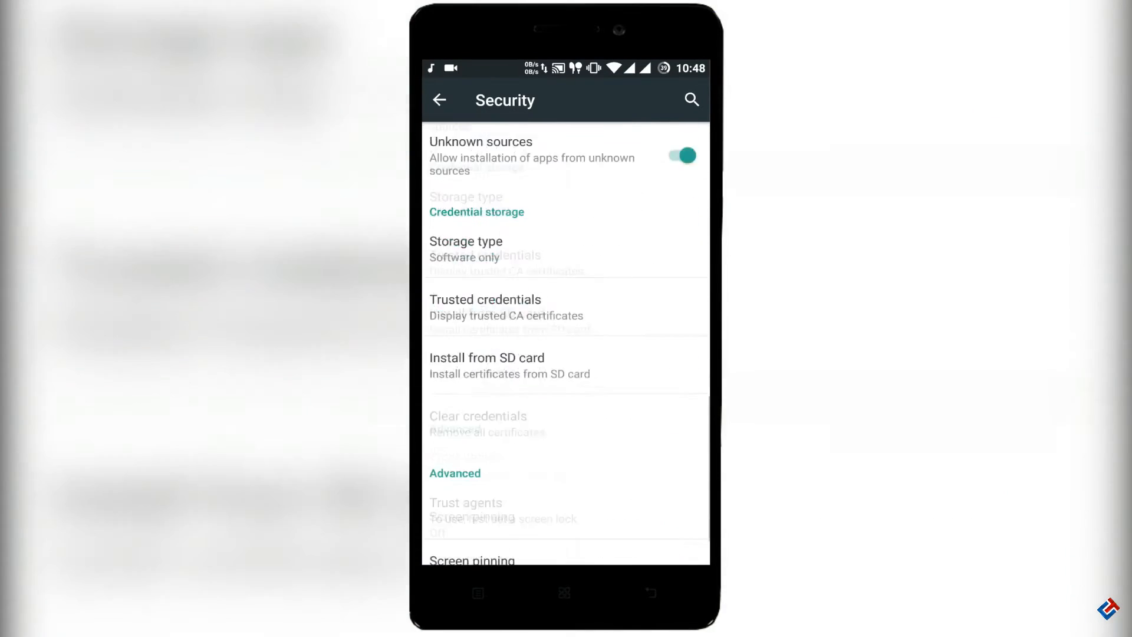
pyautogui.scroll(-3)
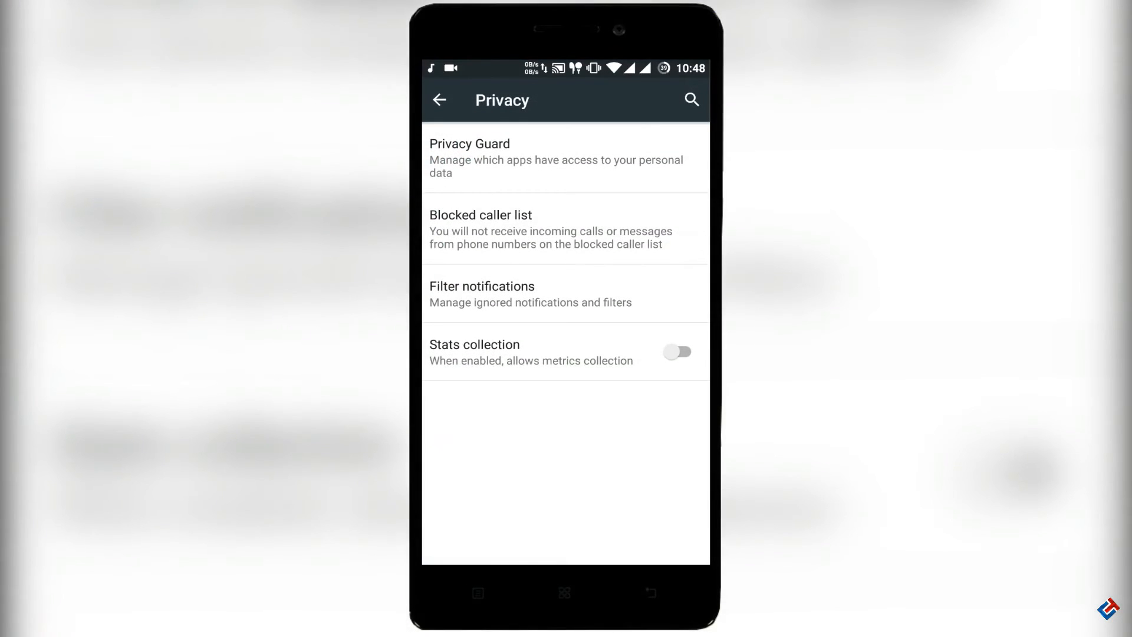
# Scroll through Privacy Guard's per-app list, then go back to the Privacy page.
pyautogui.click(469, 158)
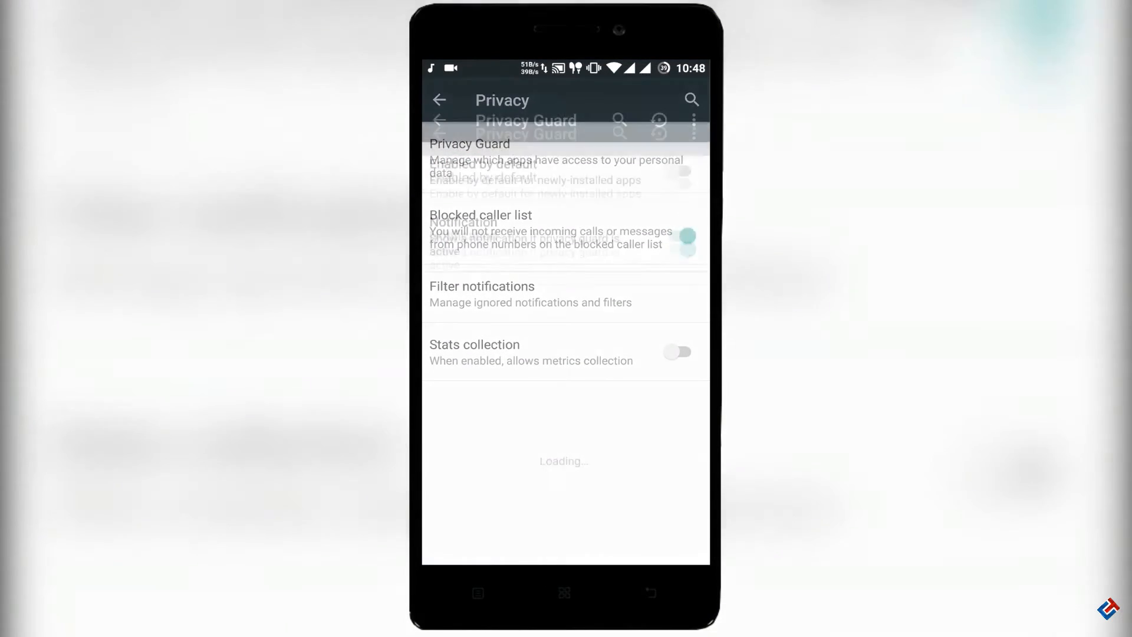
pyautogui.click(470, 144)
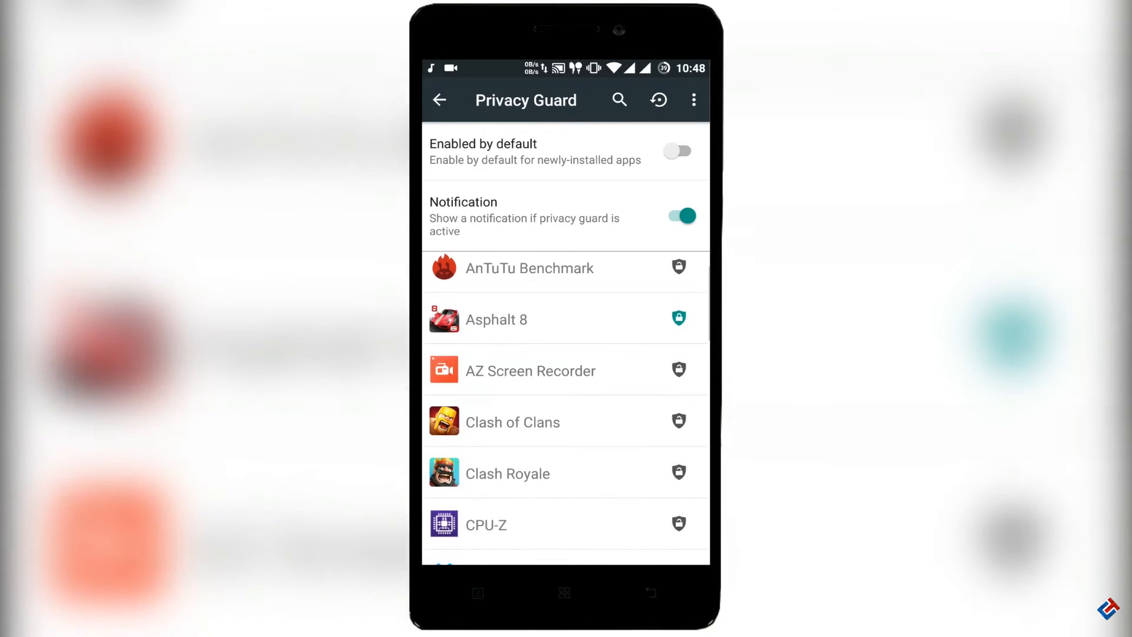
pyautogui.scroll(-3)
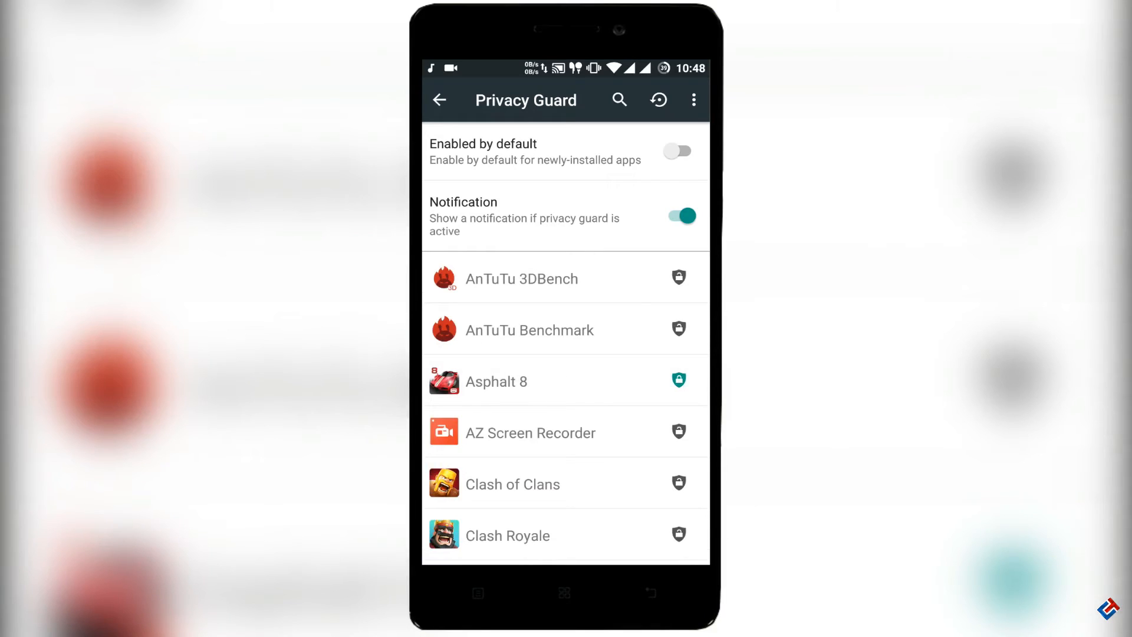
pyautogui.scroll(-3)
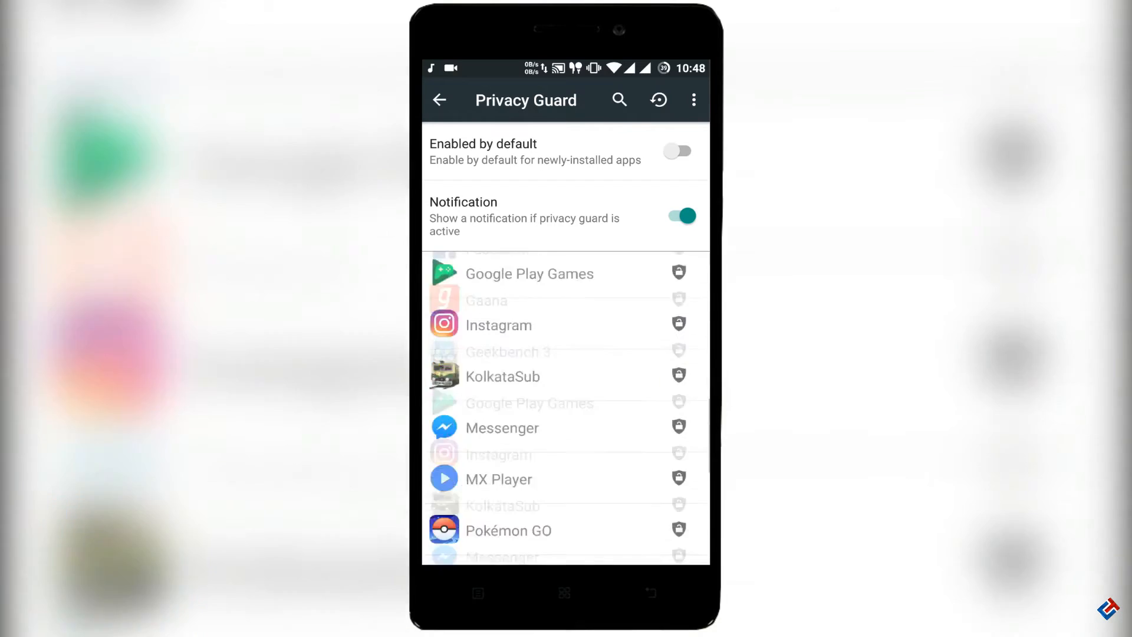
pyautogui.scroll(-3)
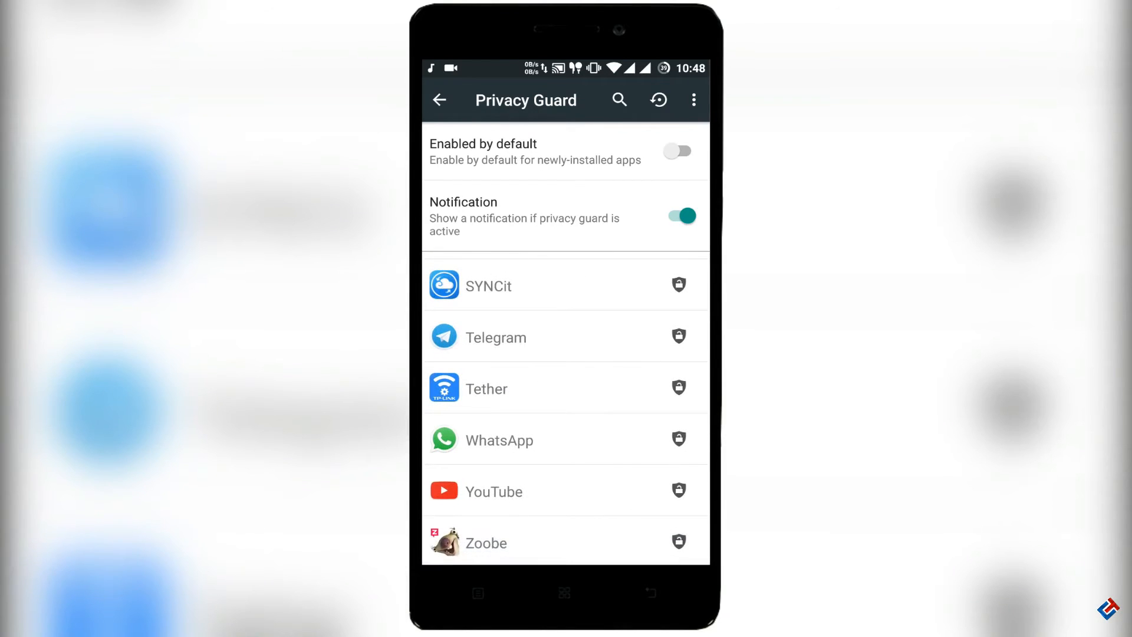
pyautogui.click(440, 100)
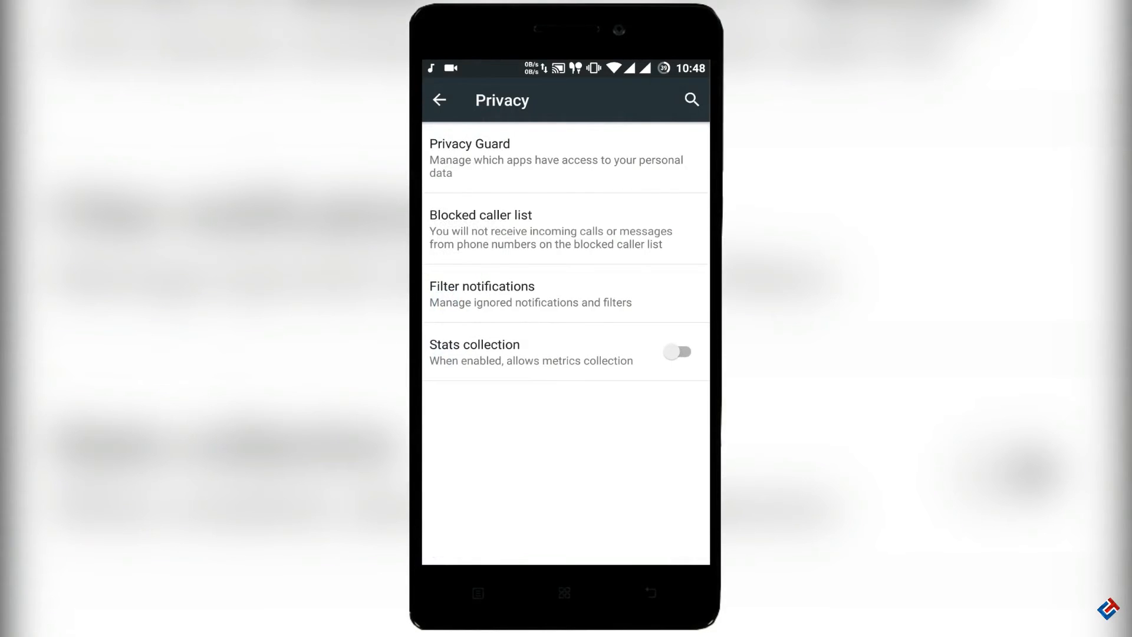
# Open About phone, view its Status details and the About Resurrection page.
pyautogui.click(440, 100)
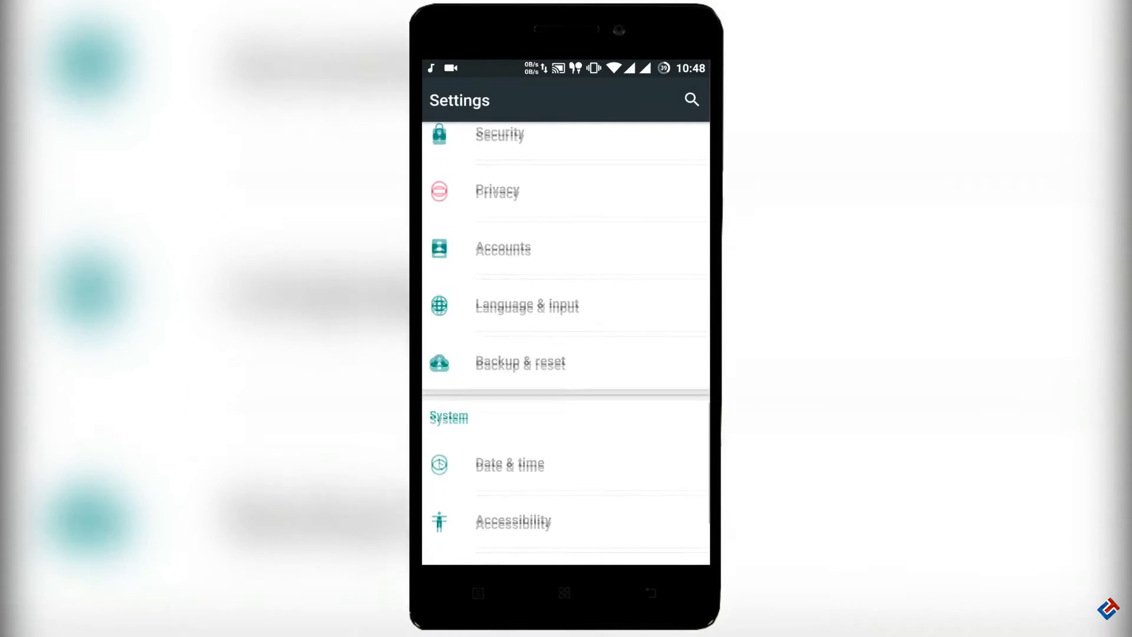
pyautogui.scroll(-3)
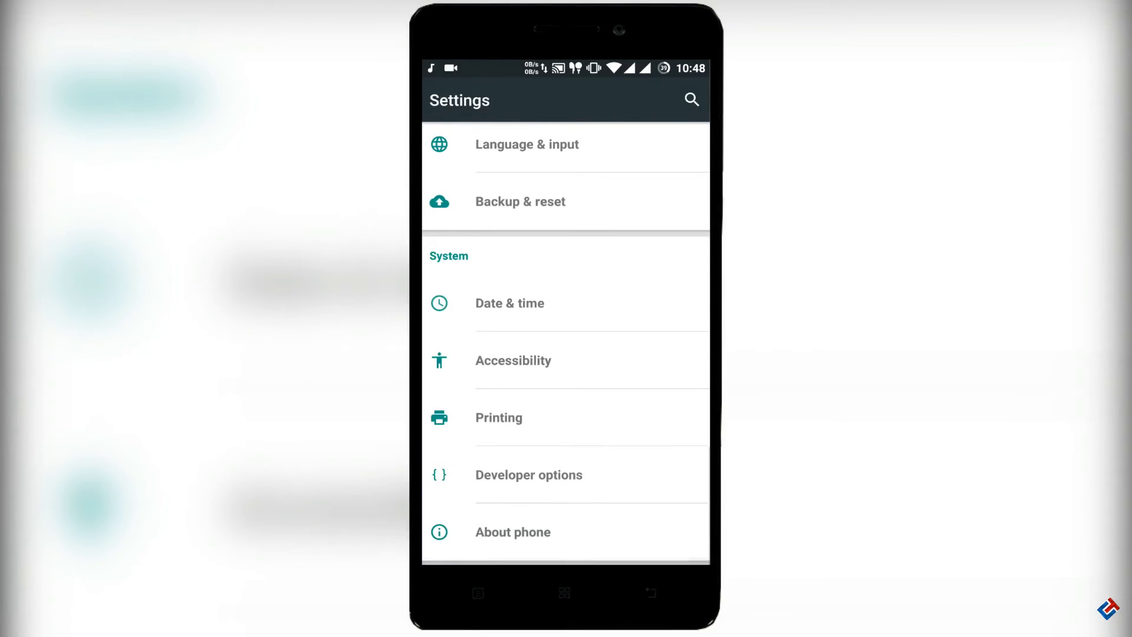
pyautogui.click(513, 532)
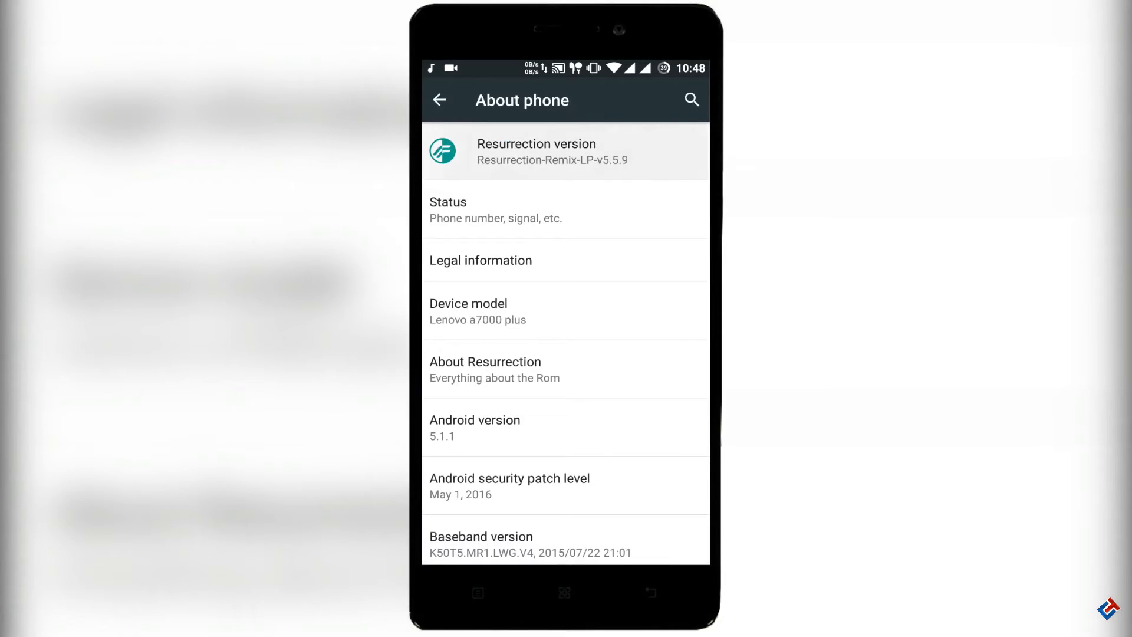
pyautogui.click(481, 260)
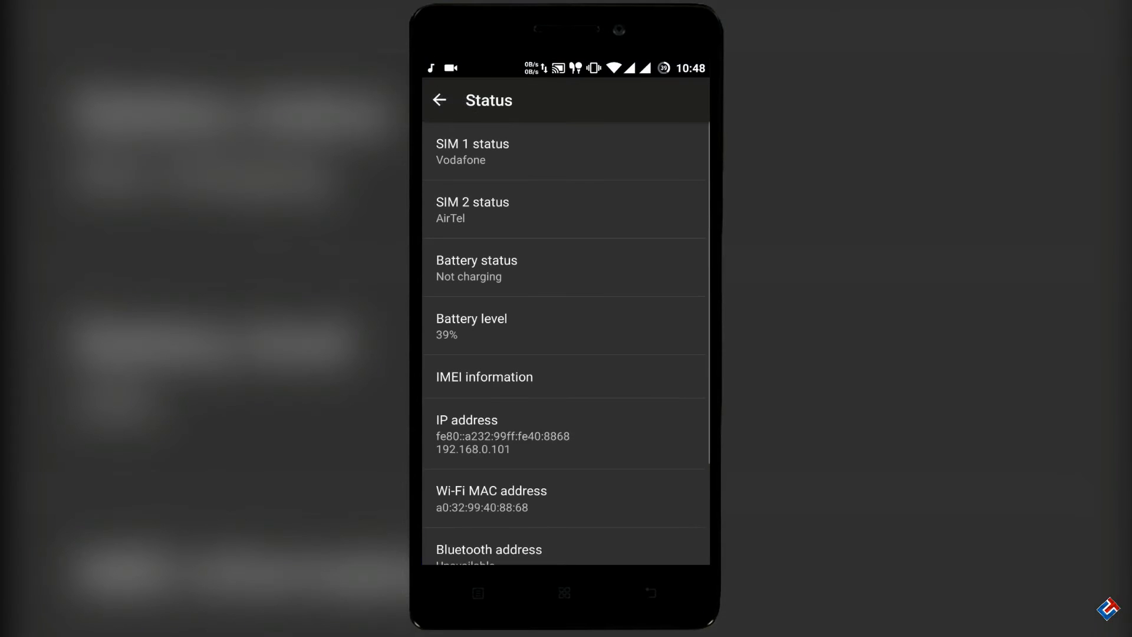
pyautogui.click(439, 100)
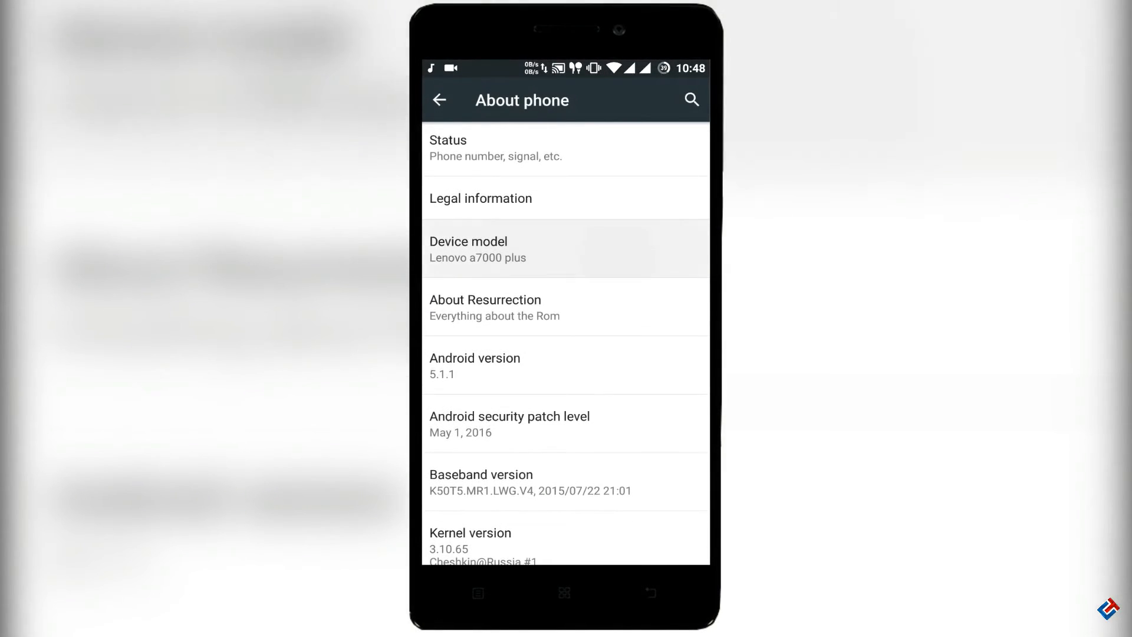
pyautogui.click(485, 307)
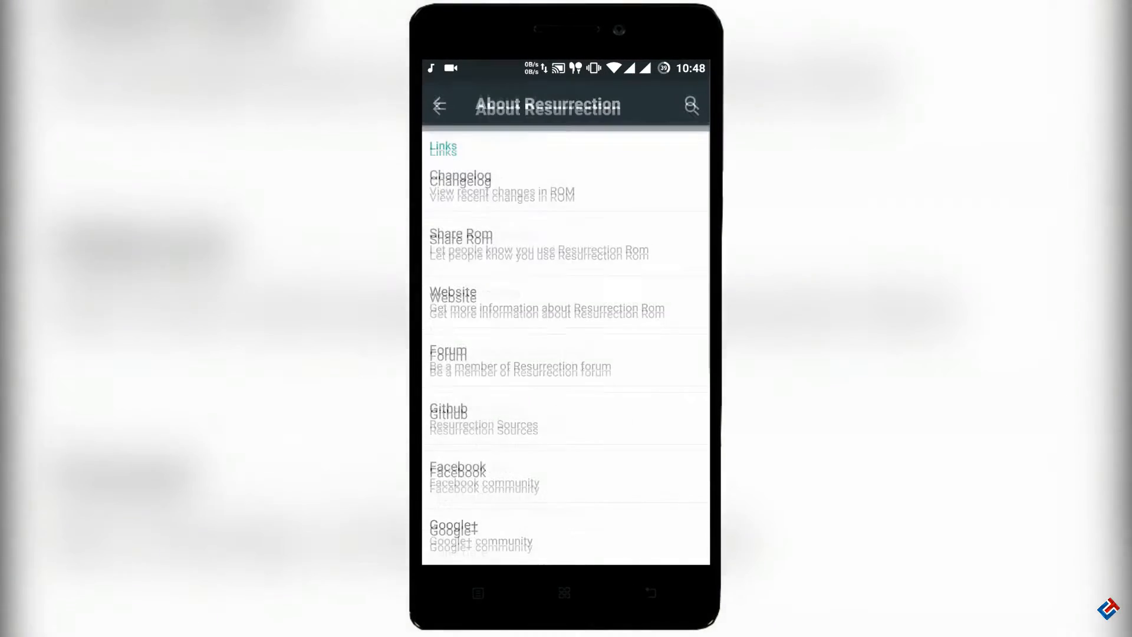
pyautogui.click(440, 105)
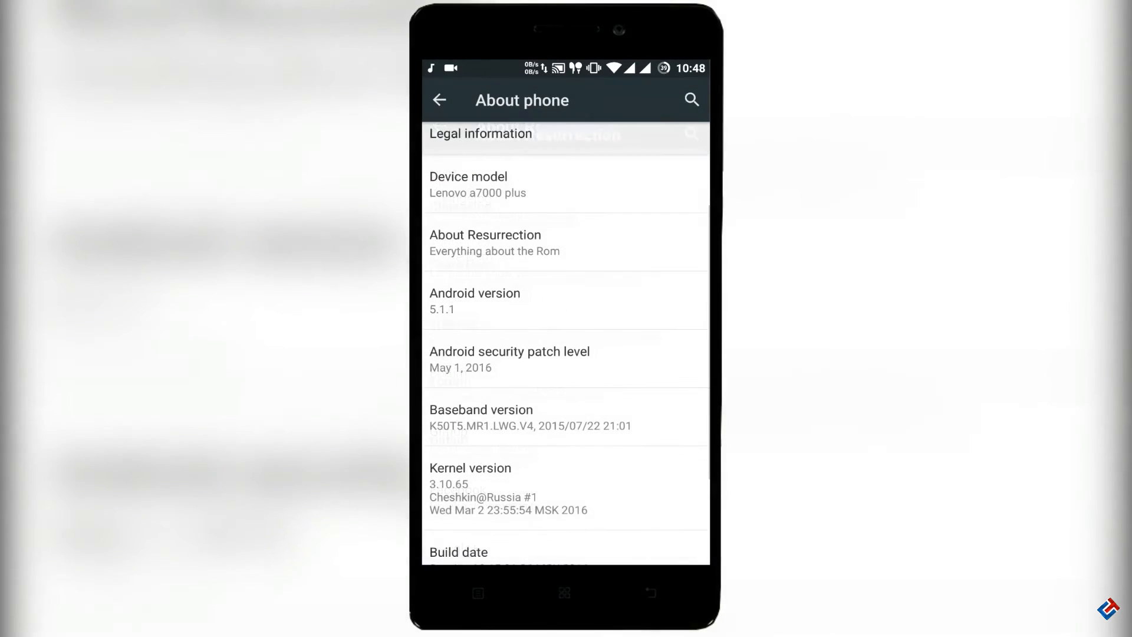
# Scroll About phone down to Build number and SELinux status.
pyautogui.scroll(-3)
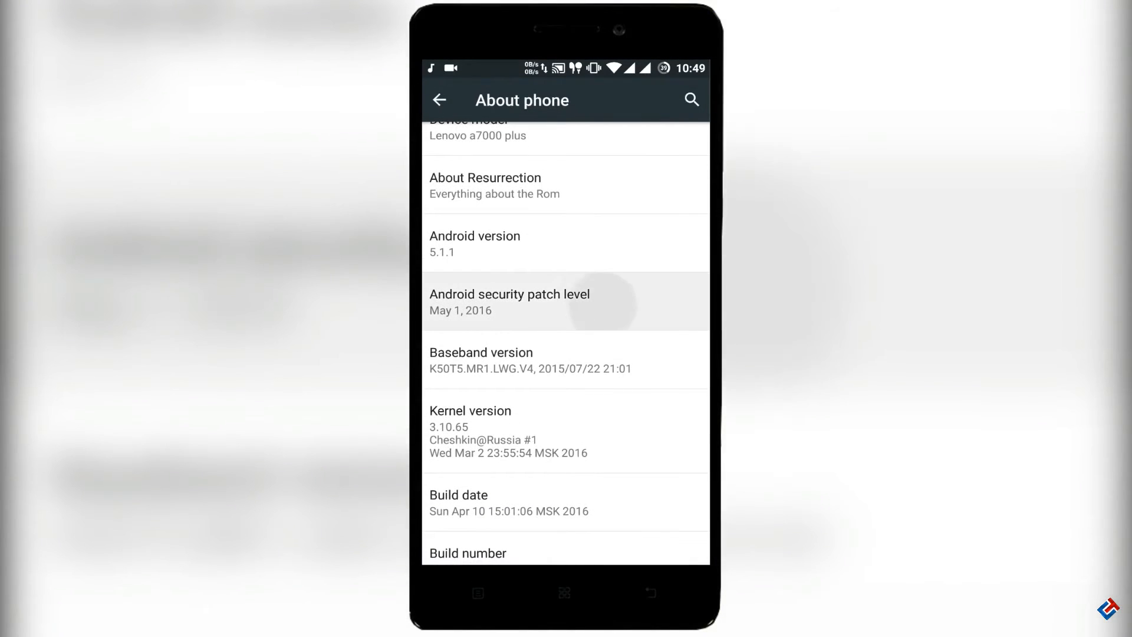
pyautogui.scroll(-3)
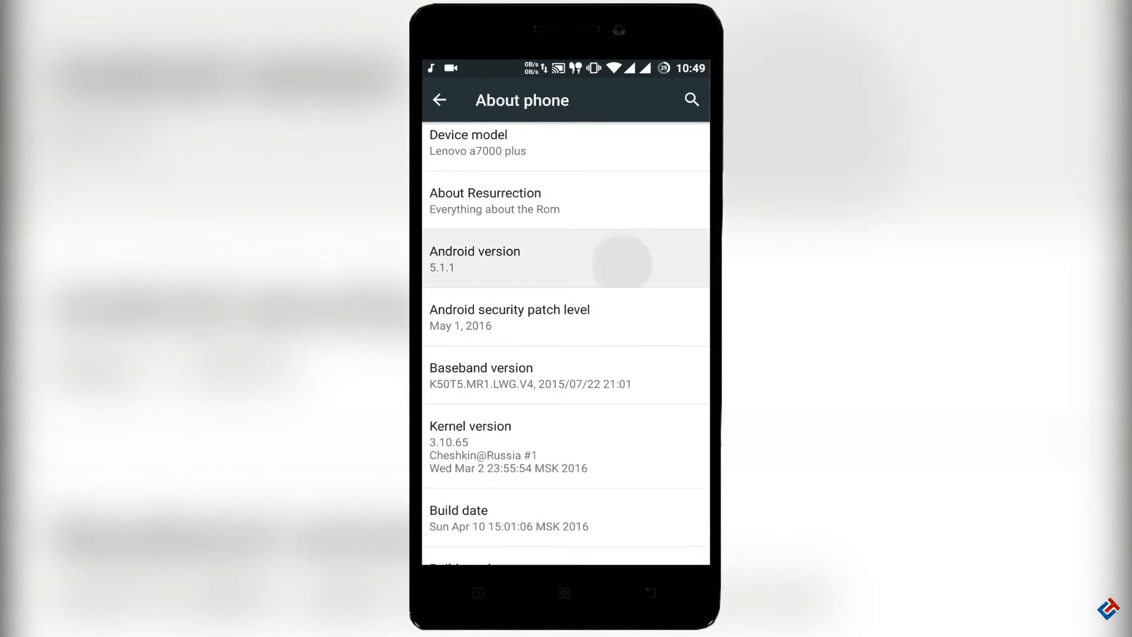
pyautogui.scroll(-3)
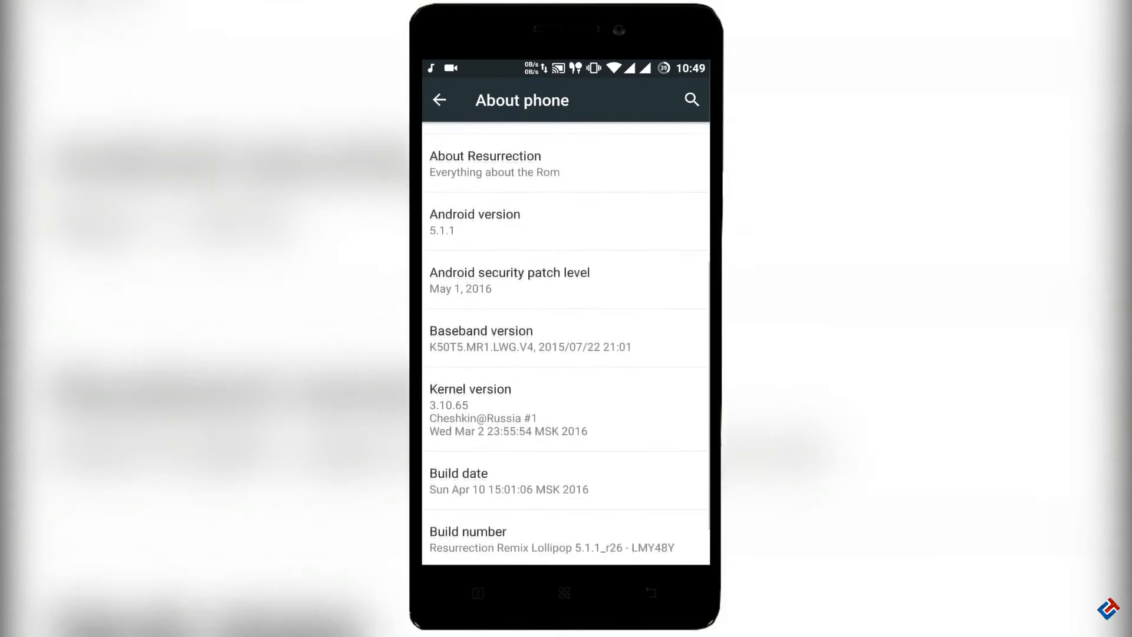
pyautogui.scroll(-3)
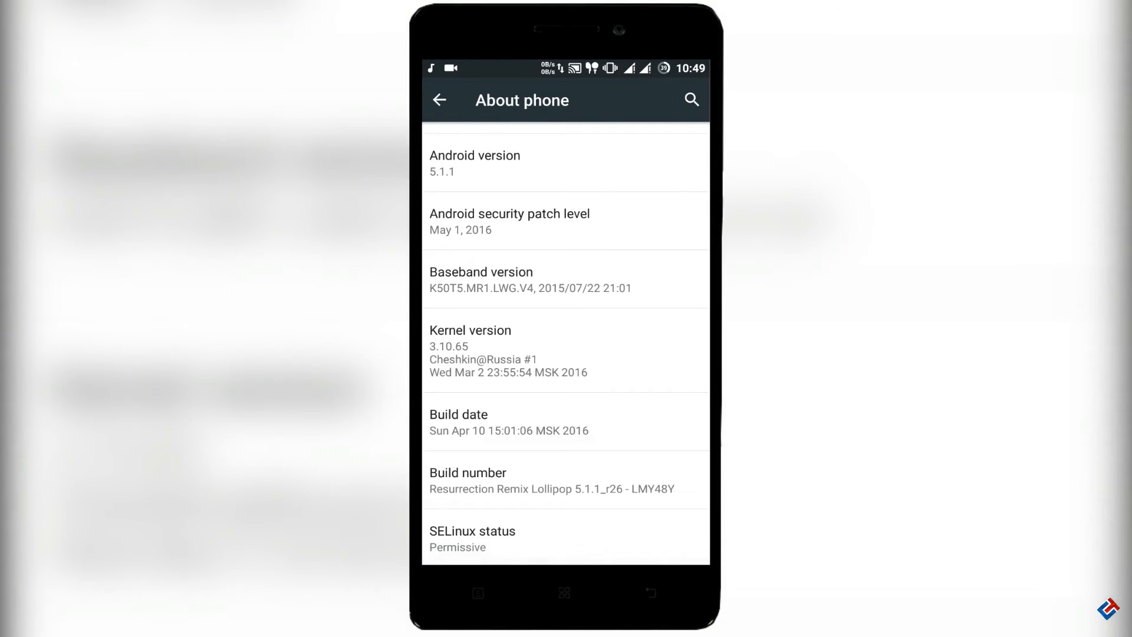
pyautogui.click(565, 353)
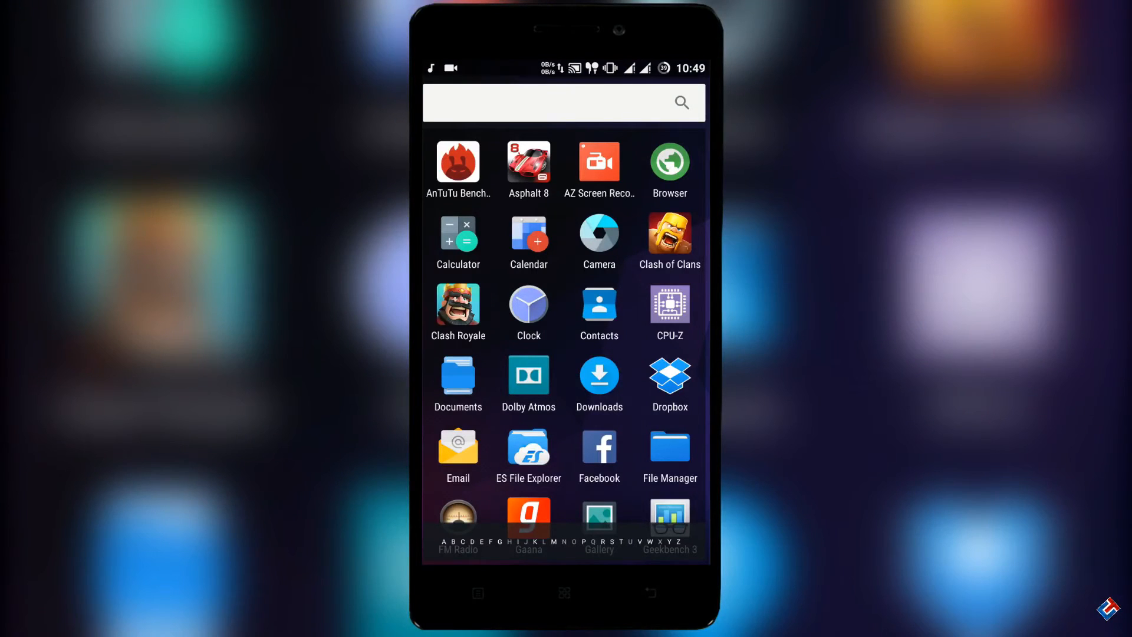
# Launch CPU-Z and scroll through the MediaTek MT6752 SoC details.
pyautogui.click(670, 305)
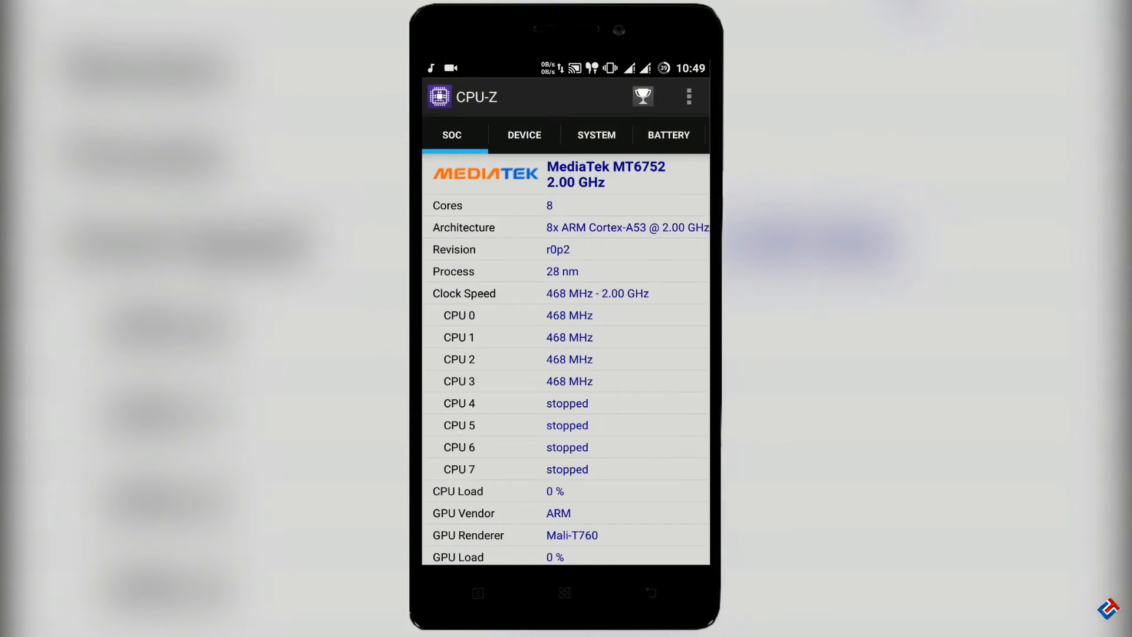
pyautogui.scroll(-3)
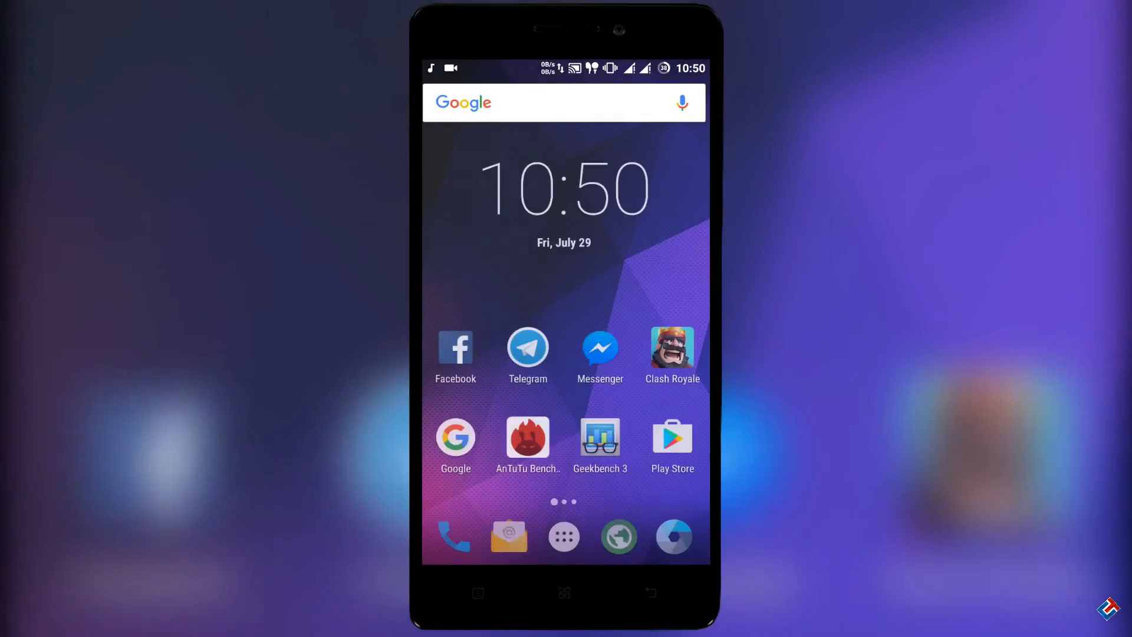
# Launch Kernel Adiutor, open CPU settings and dismiss the thank-you dialog.
pyautogui.click(563, 537)
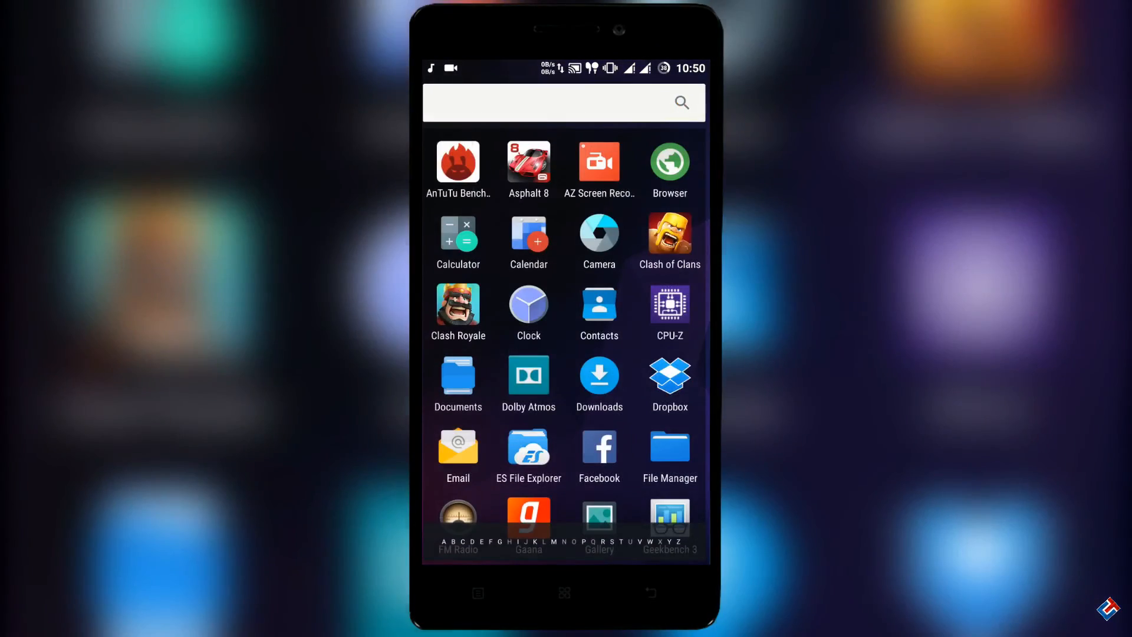
pyautogui.scroll(-3)
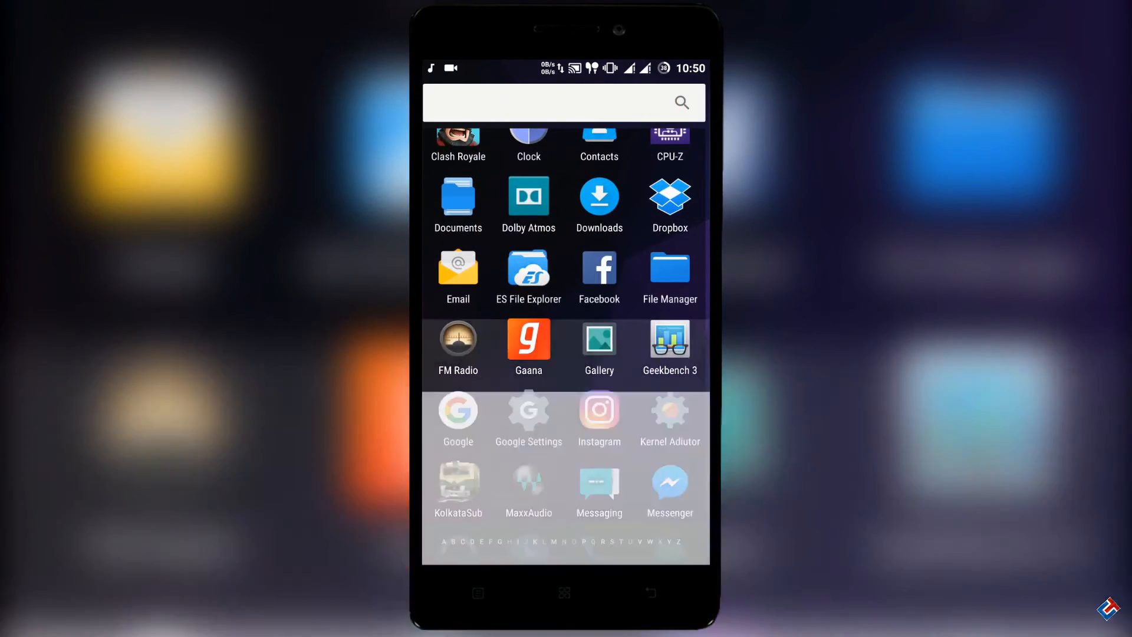
pyautogui.click(670, 410)
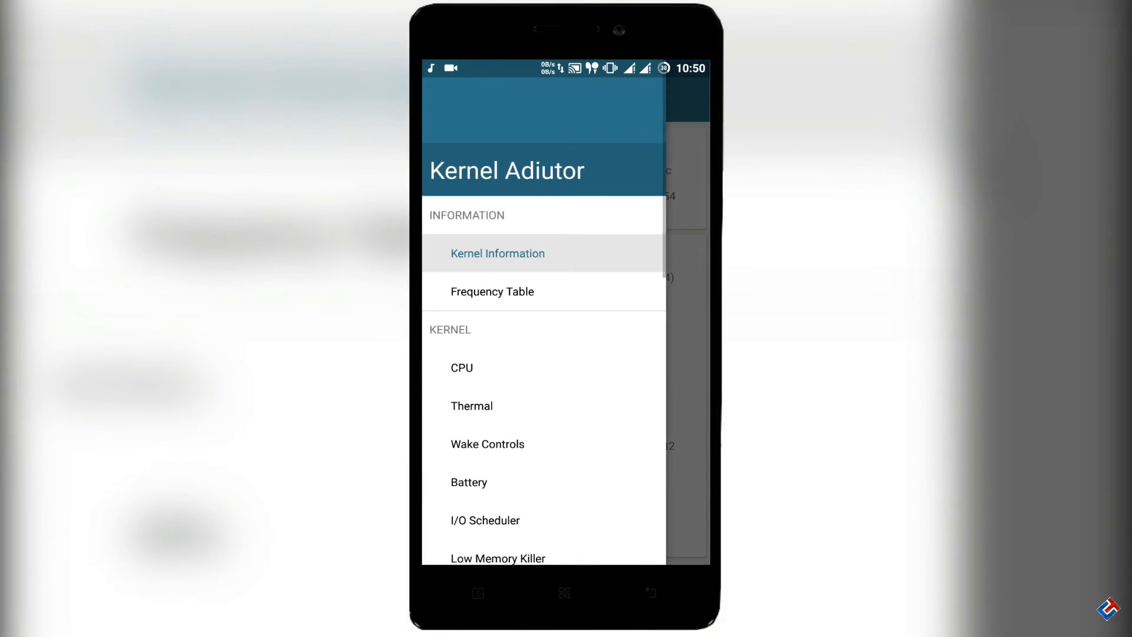
pyautogui.click(462, 367)
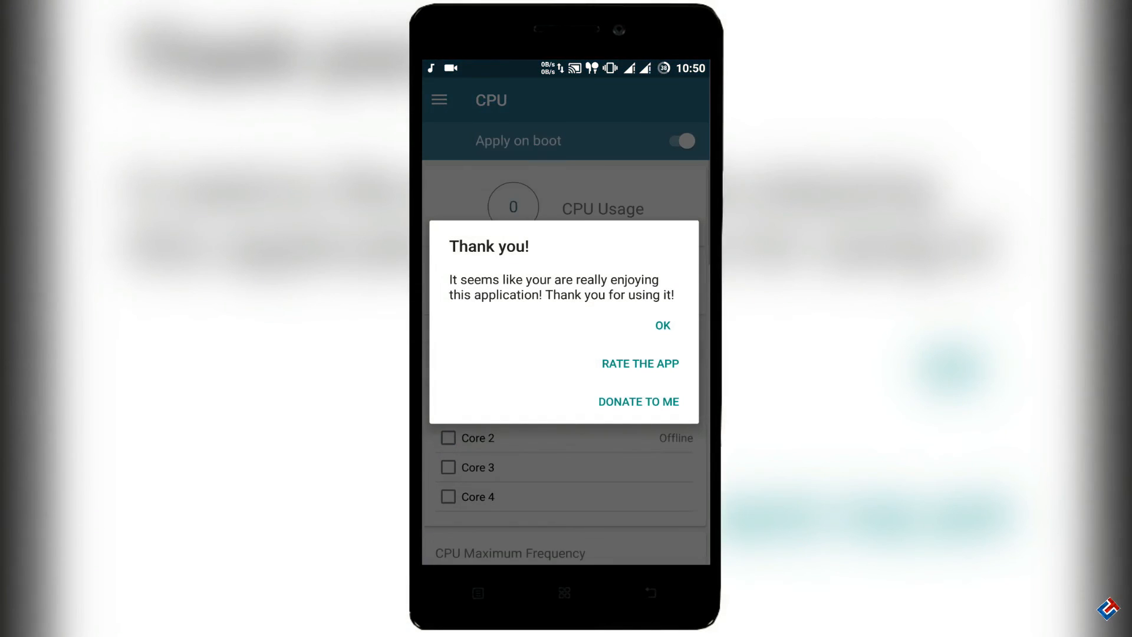
pyautogui.click(663, 325)
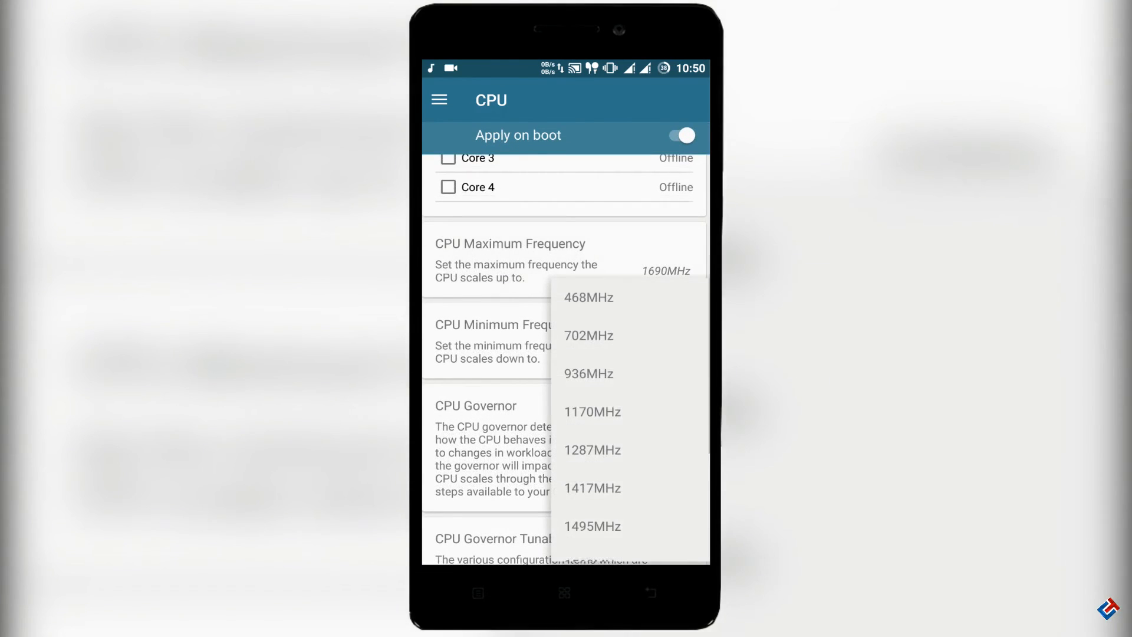
pyautogui.scroll(-3)
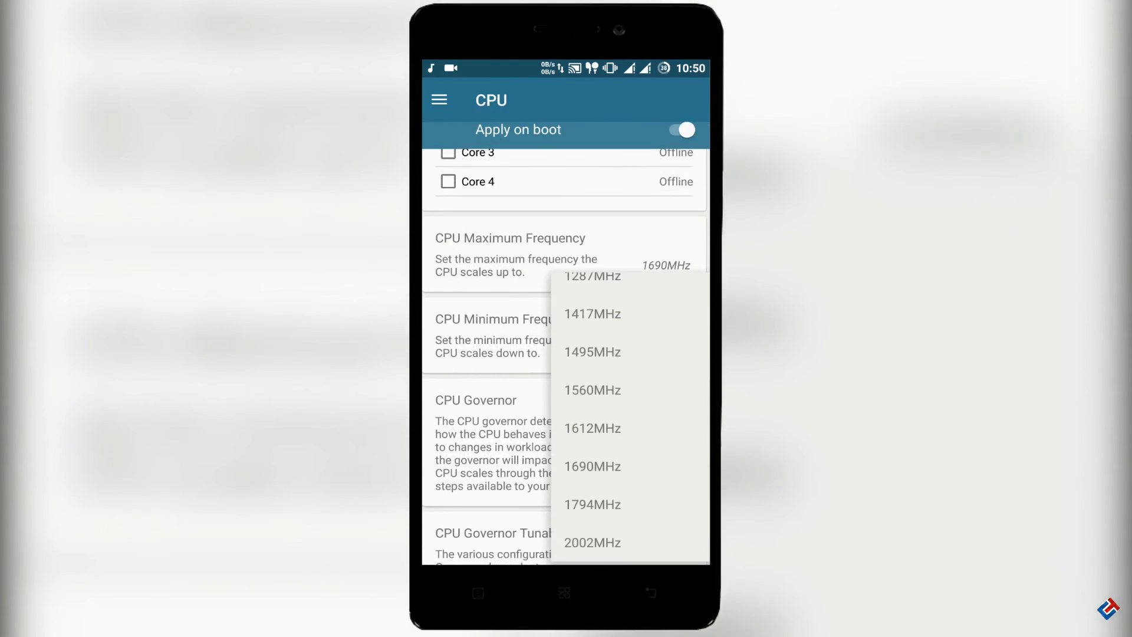
# Check the cores' Maximum Frequency choices, enable Apply on boot, and exit.
pyautogui.click(592, 543)
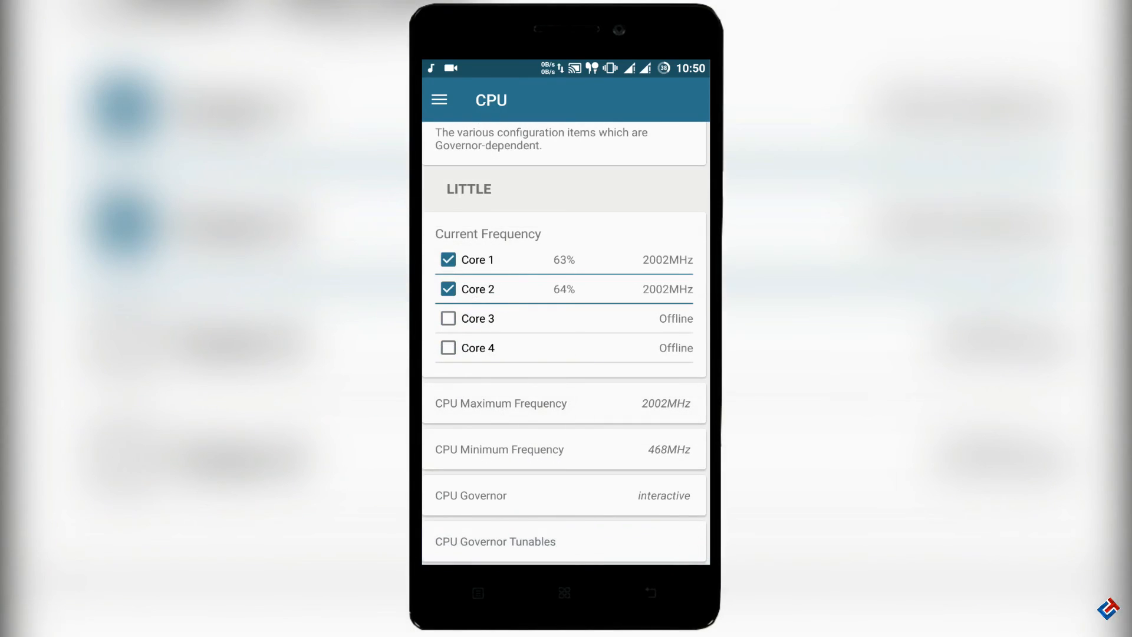
pyautogui.click(449, 289)
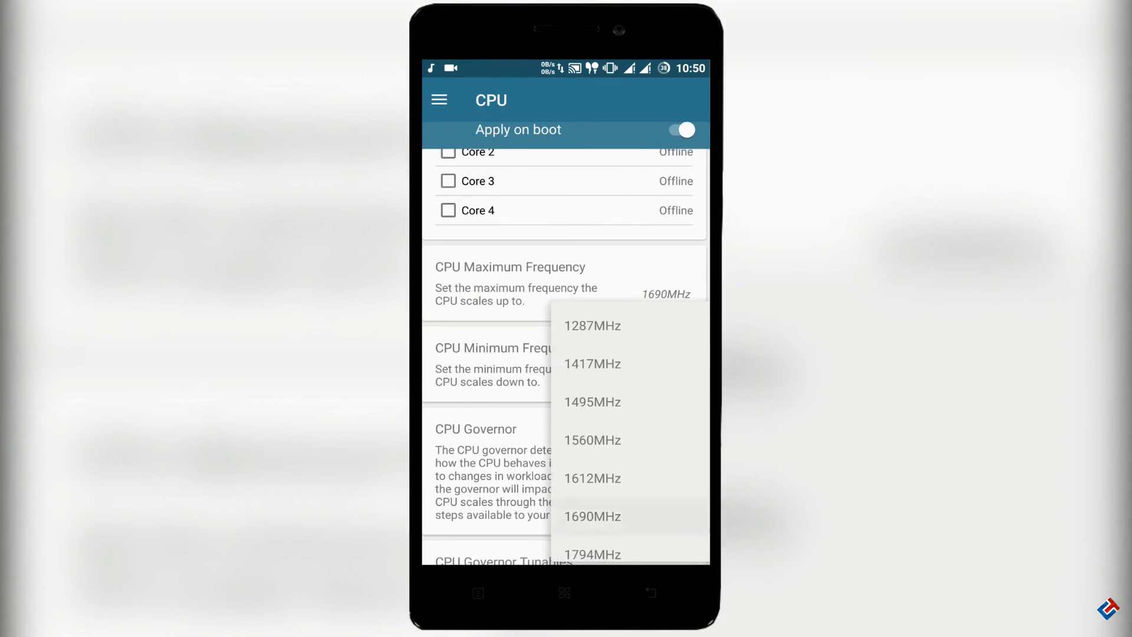
pyautogui.click(592, 516)
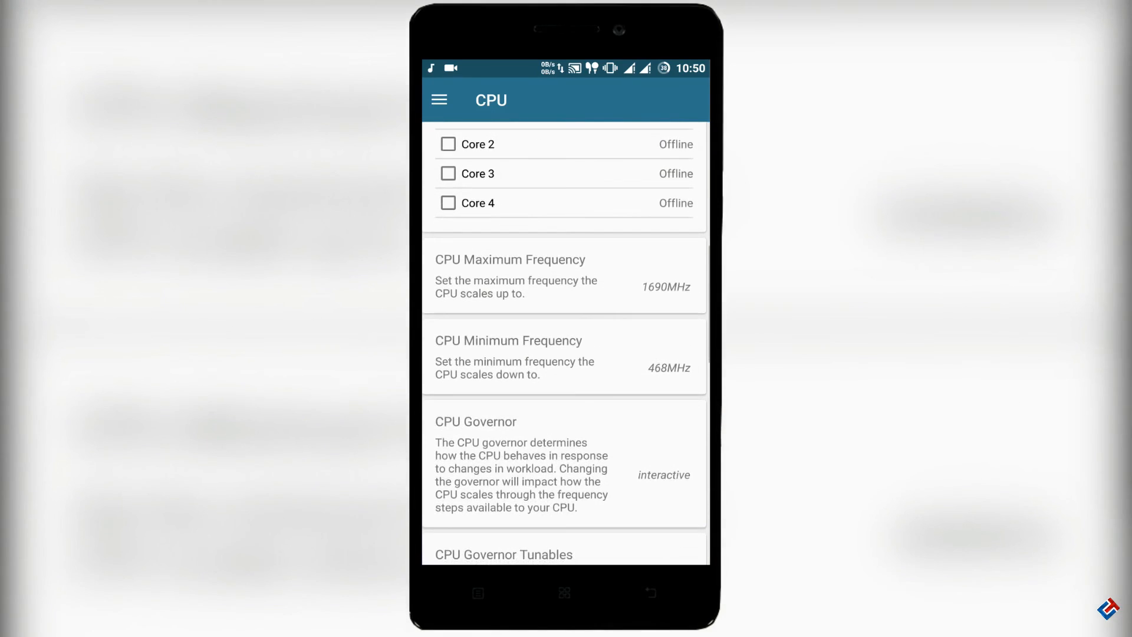
pyautogui.click(664, 475)
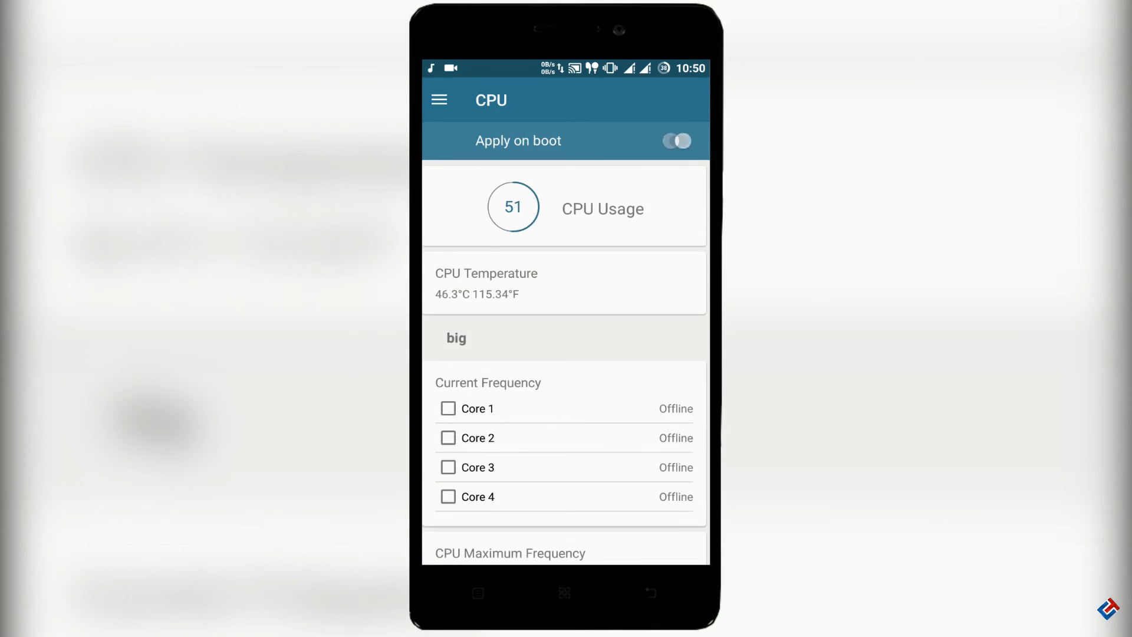
pyautogui.click(678, 141)
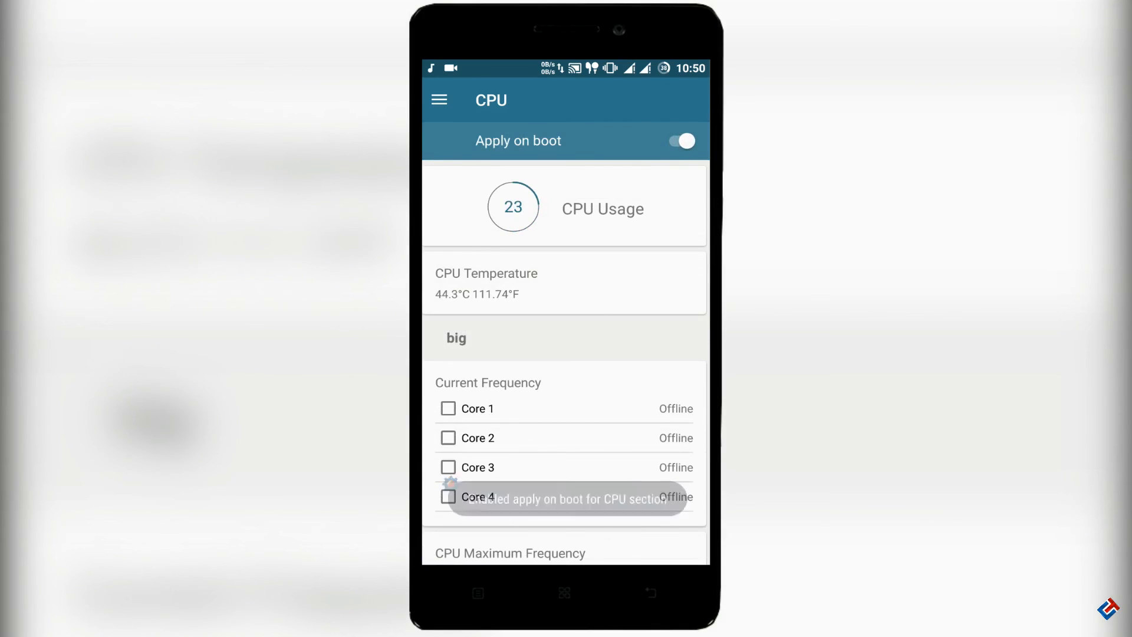
pyautogui.press('back')
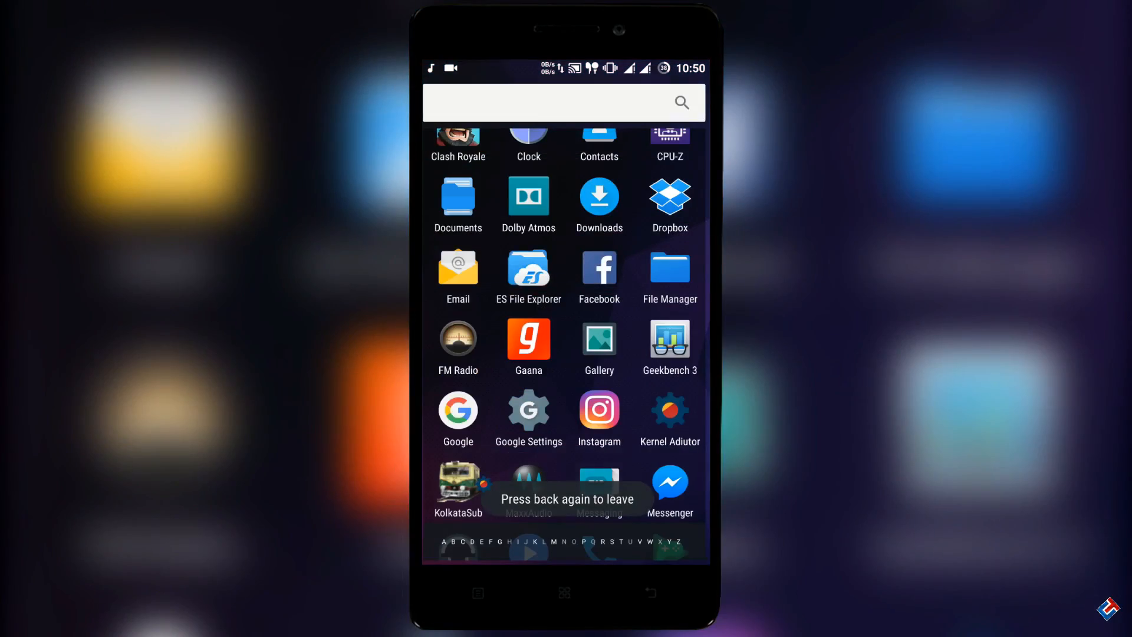
pyautogui.scroll(-3)
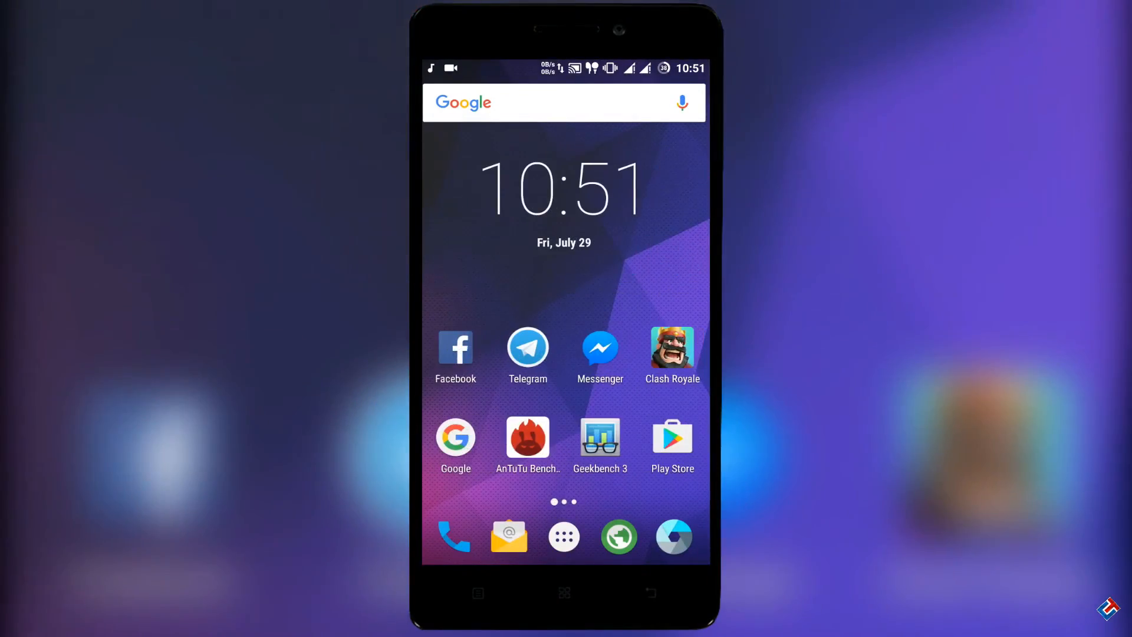
pyautogui.click(563, 537)
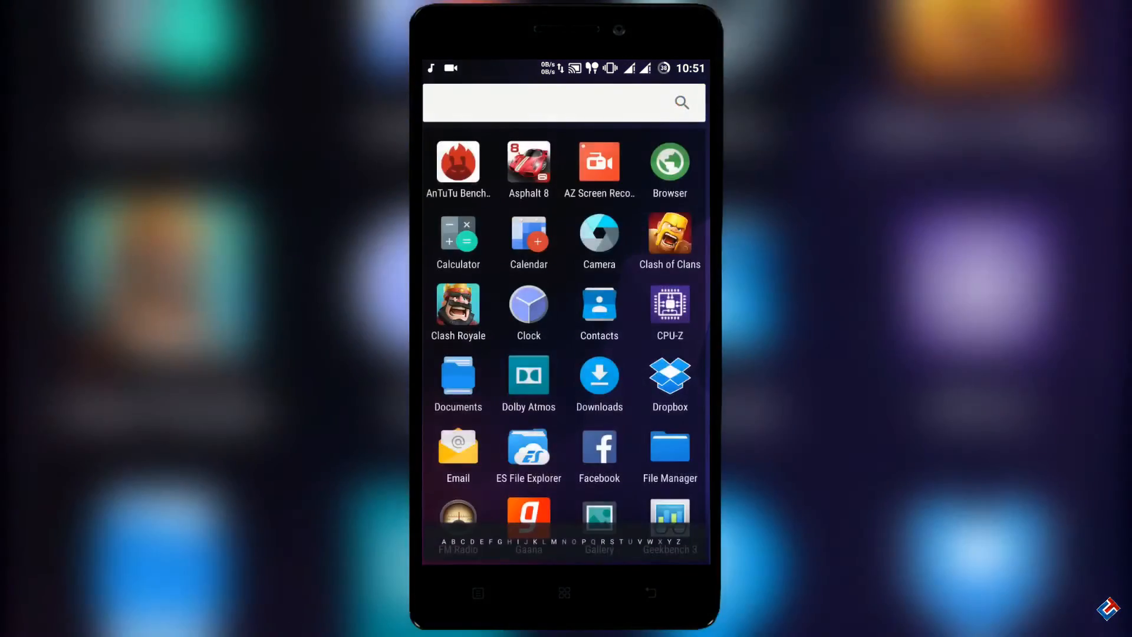